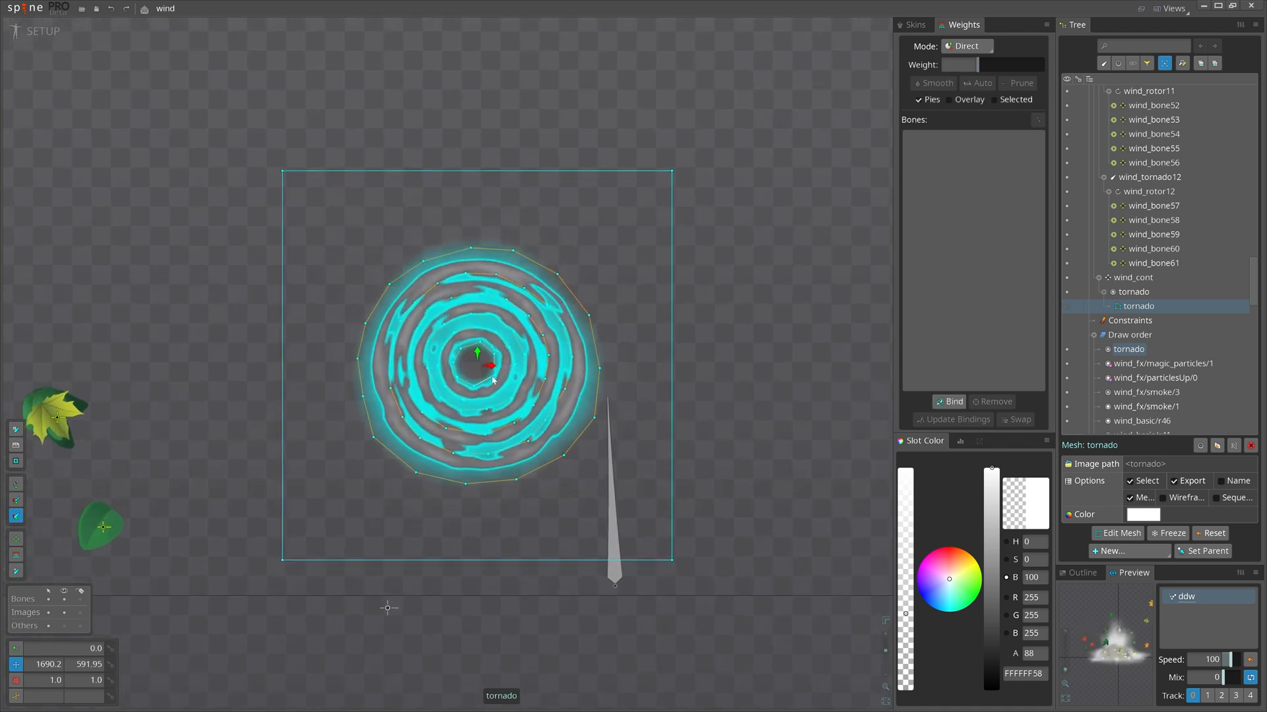
# - Create a new bone, wind_root2, at the tornado's centre
pyautogui.moveTo(476, 354); pyautogui.dragTo(480, 150)
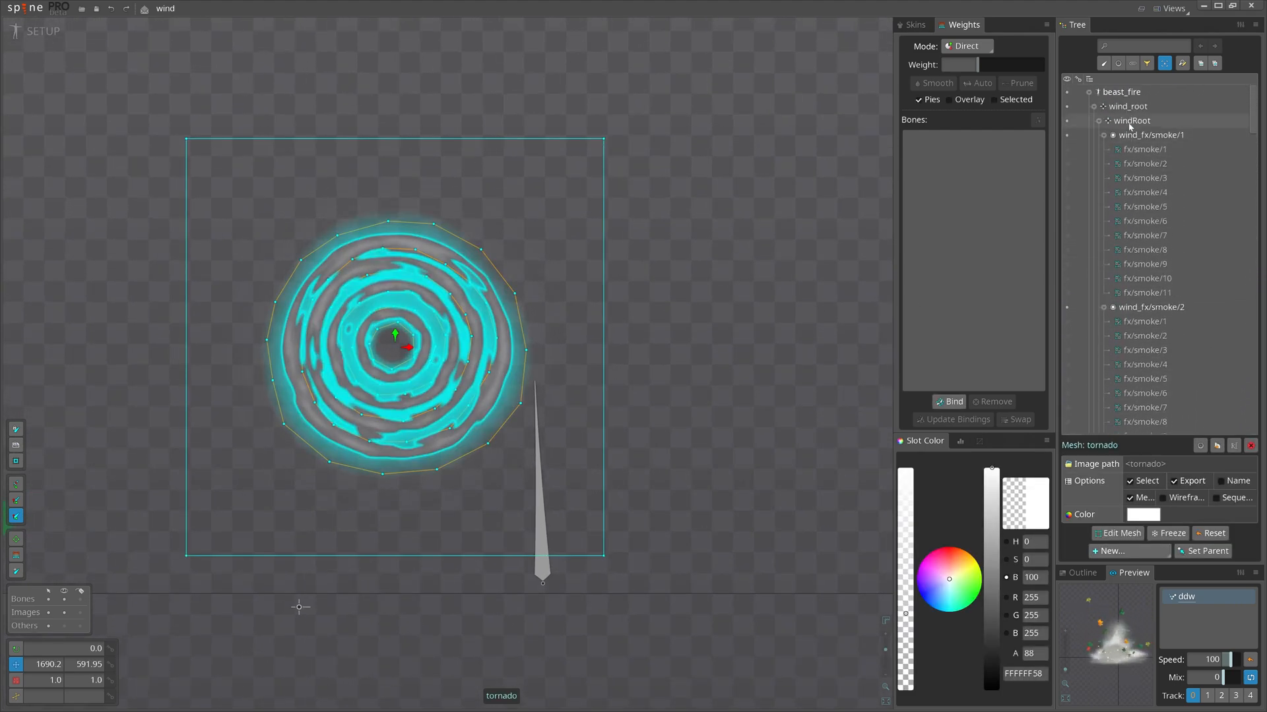
pyautogui.click(1128, 105)
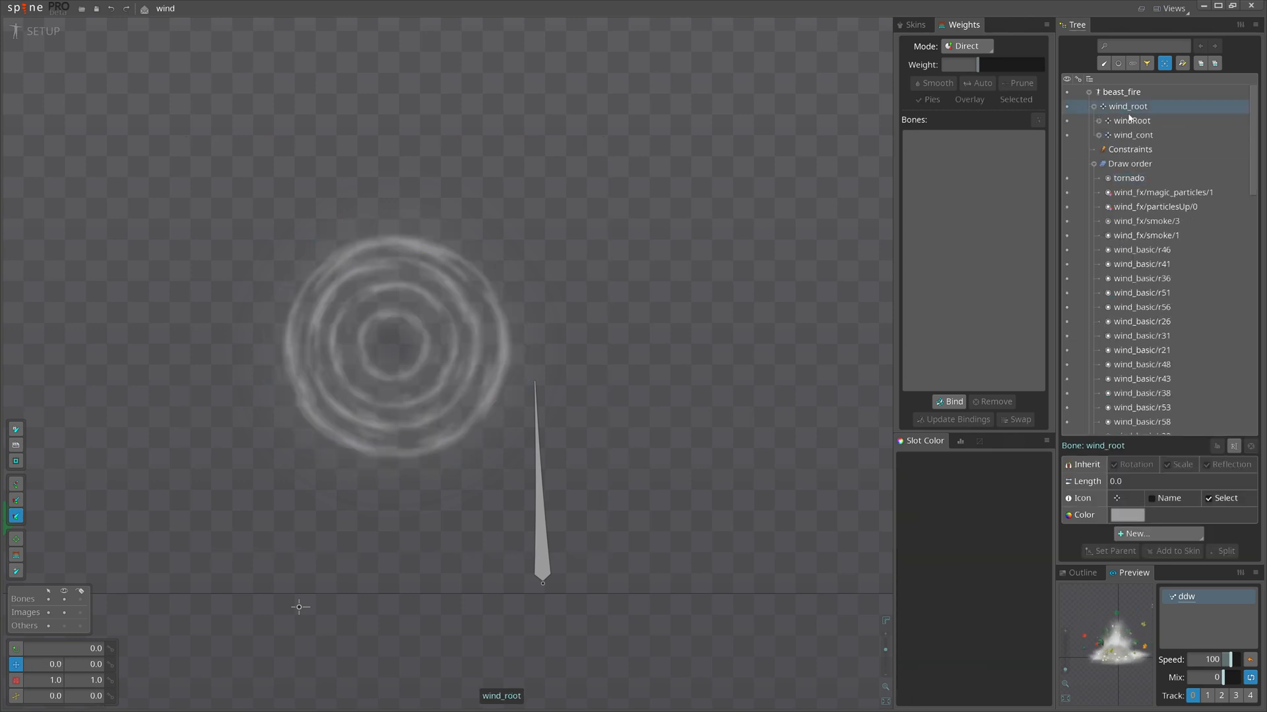
pyautogui.click(1136, 533)
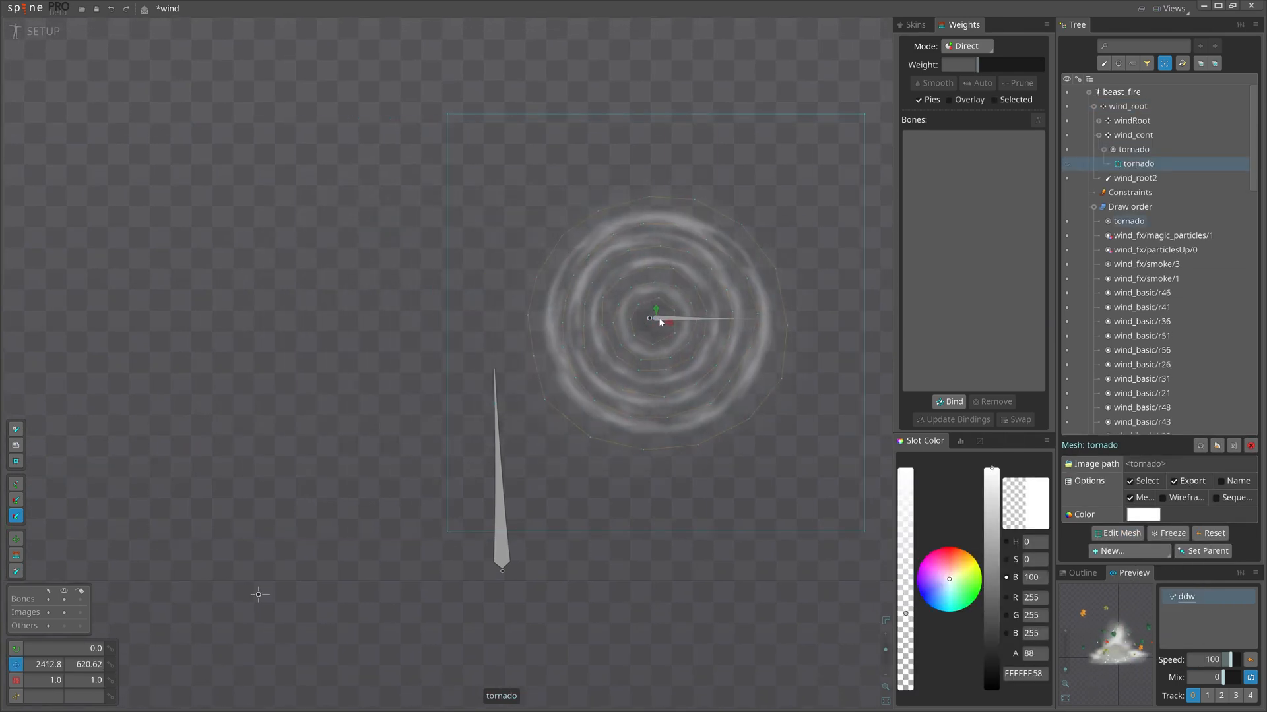
pyautogui.click(1137, 178)
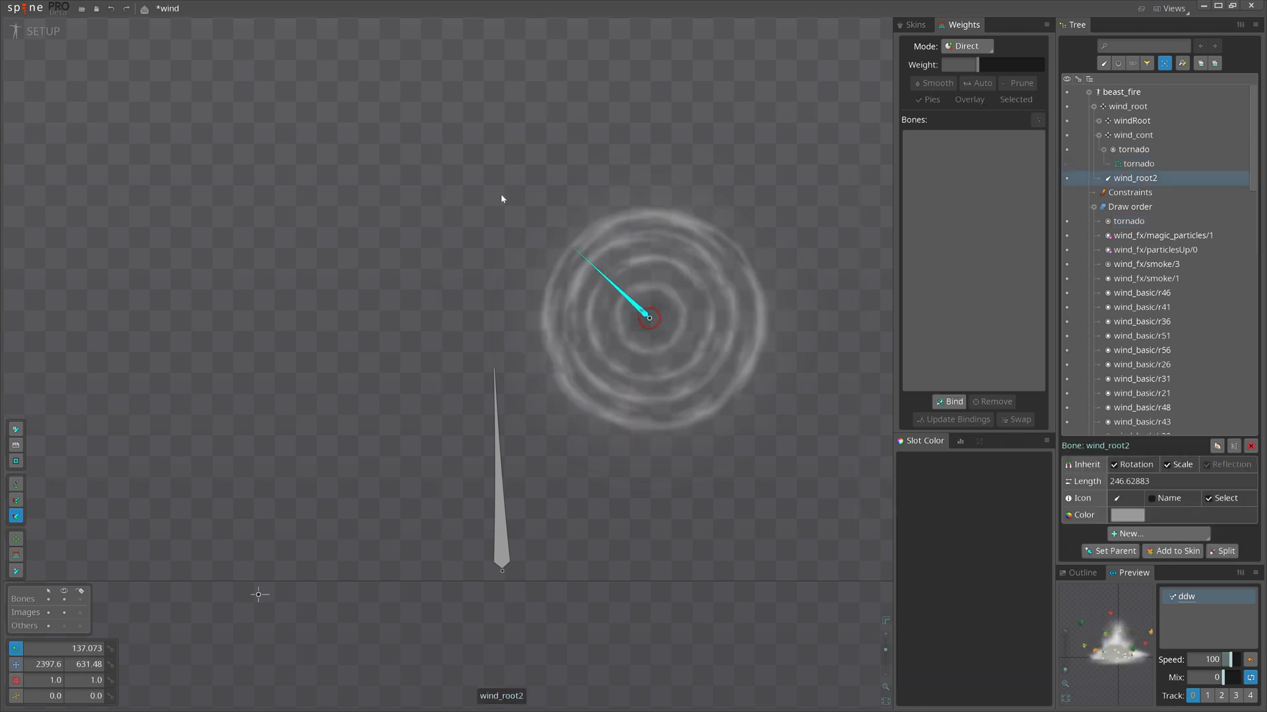
# - Reparent the tornado slot under wind_root2 and add five child bones beneath it
pyautogui.click(1138, 163)
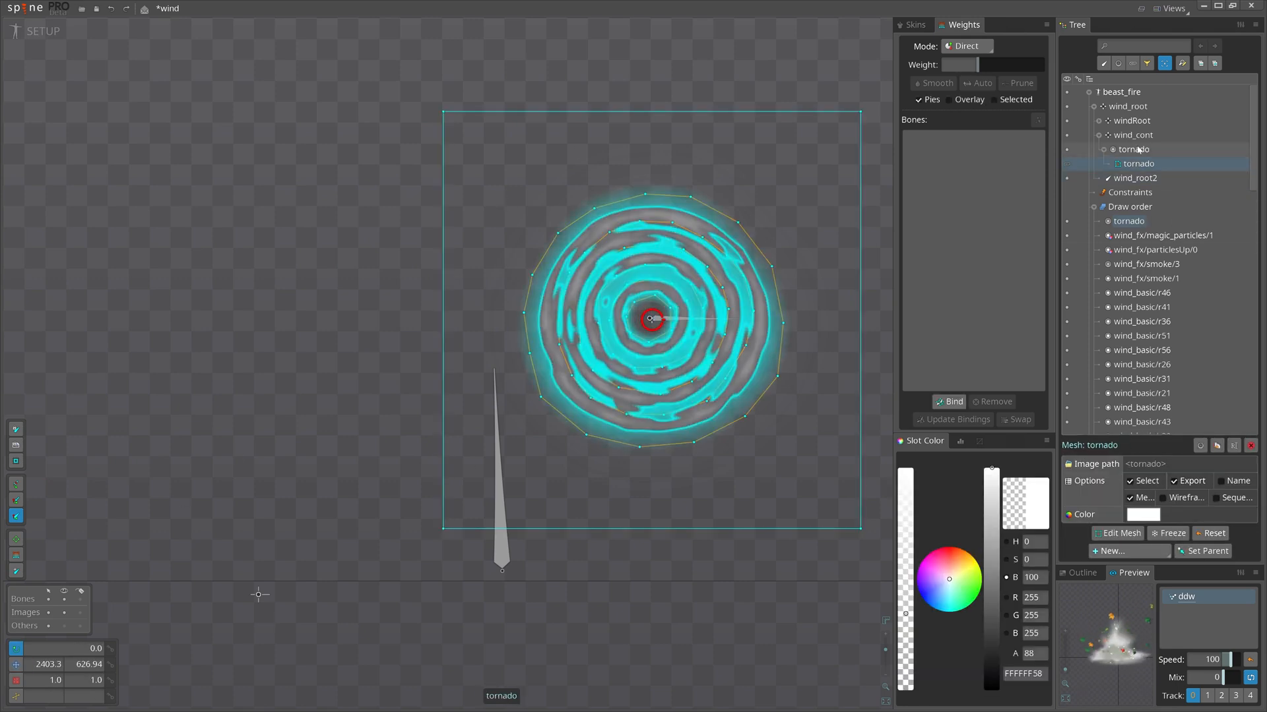
pyautogui.click(1202, 551)
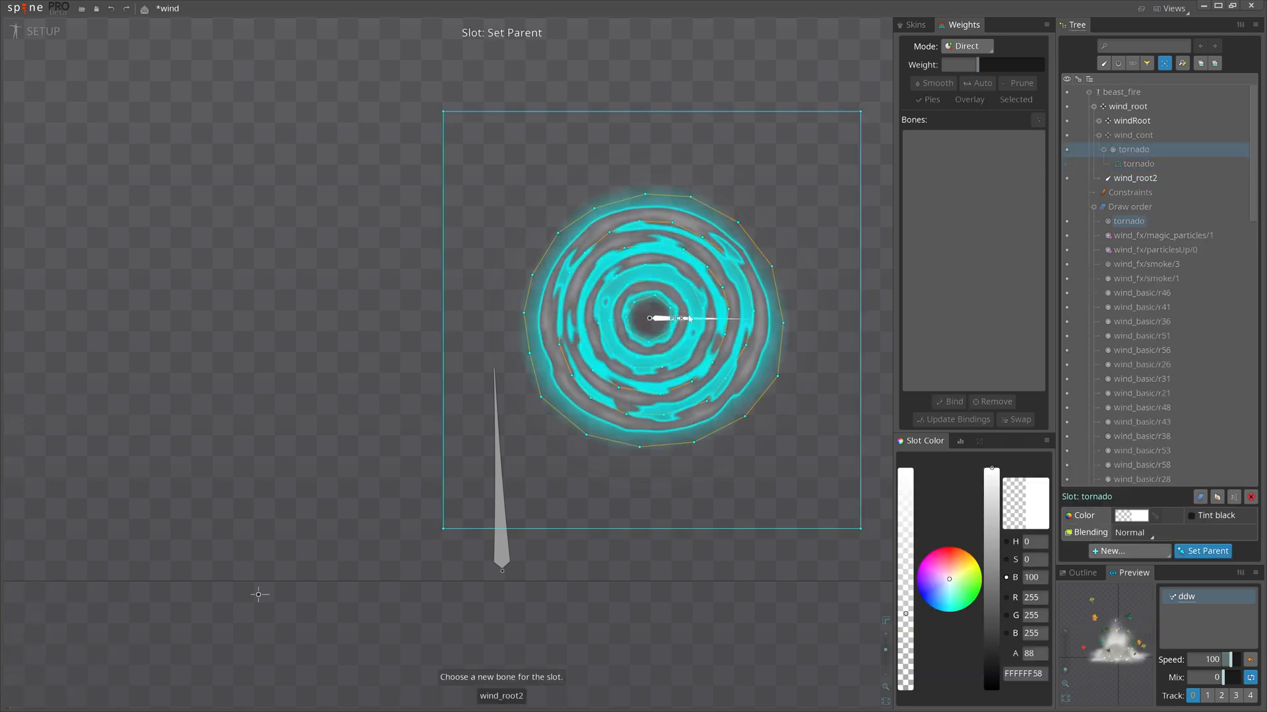
pyautogui.click(1137, 150)
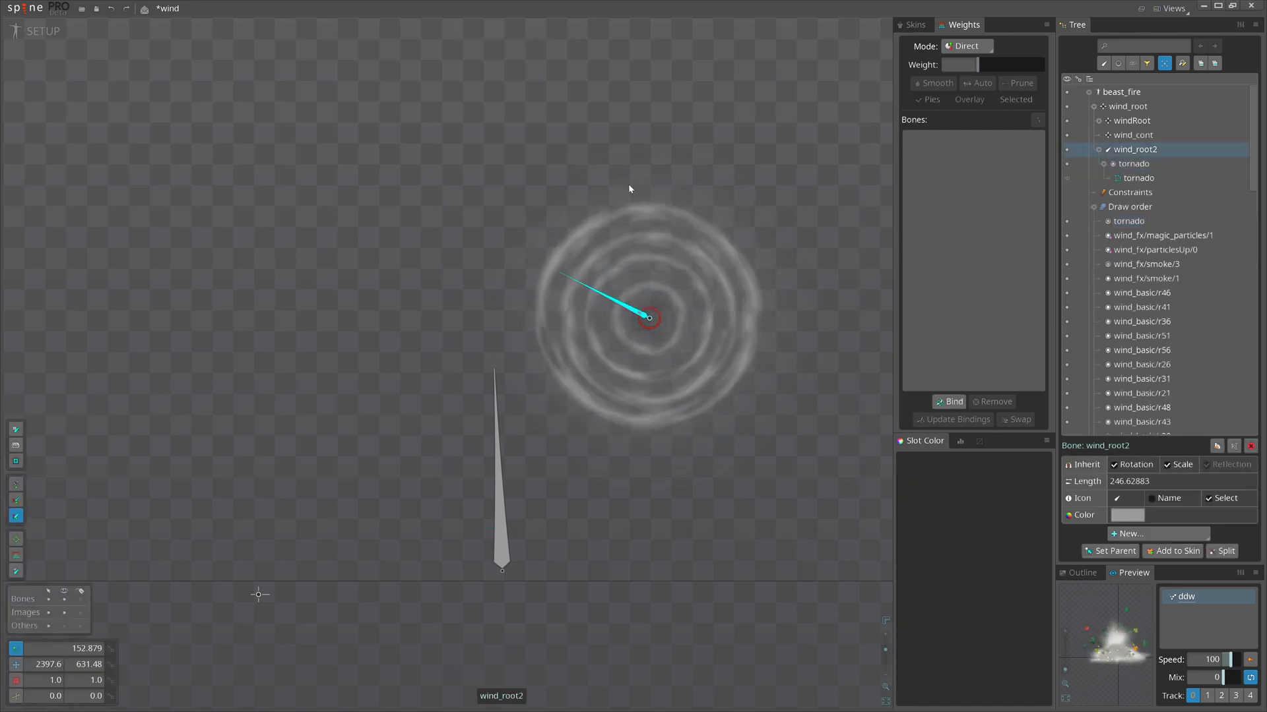
pyautogui.click(1138, 177)
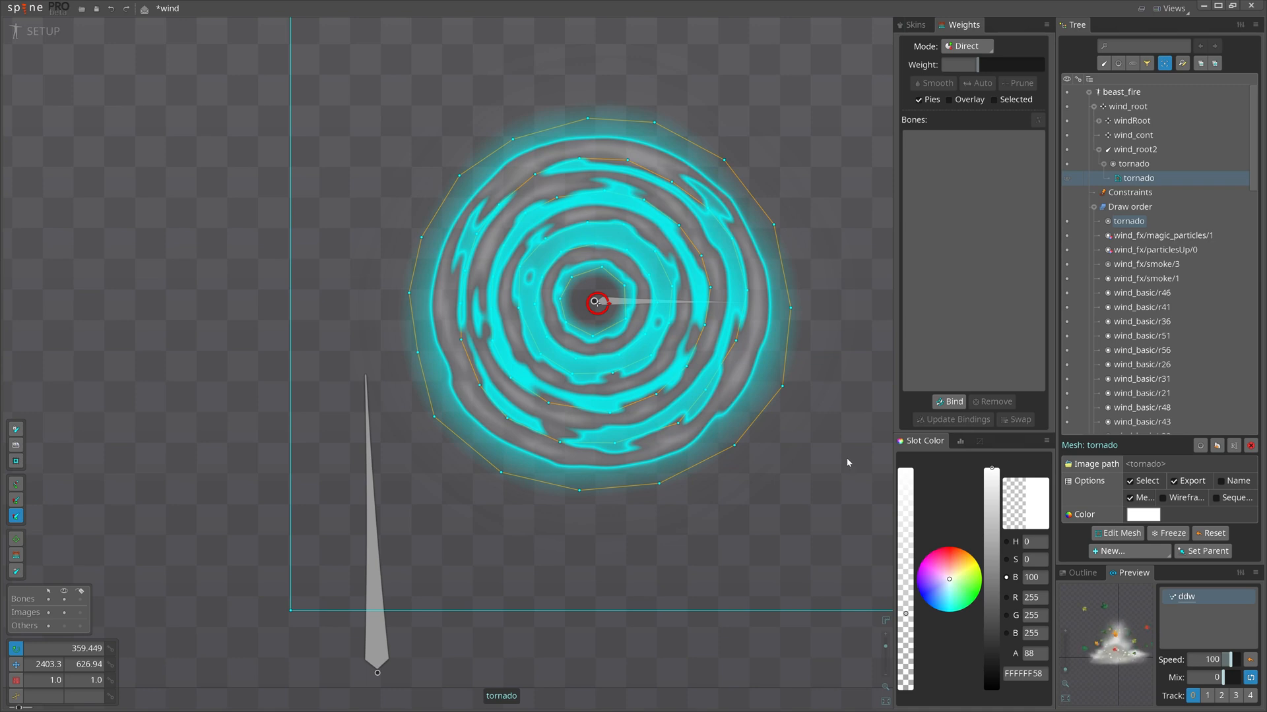
pyautogui.click(1134, 148)
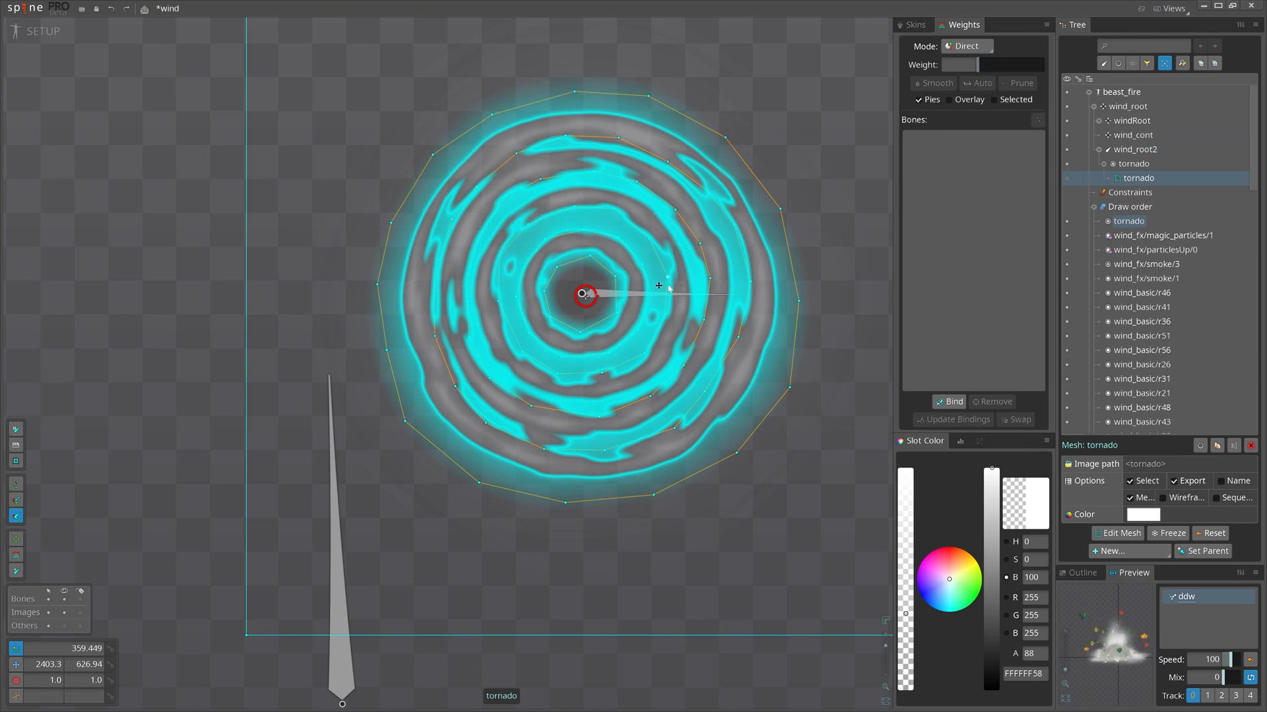
pyautogui.moveTo(734, 313)
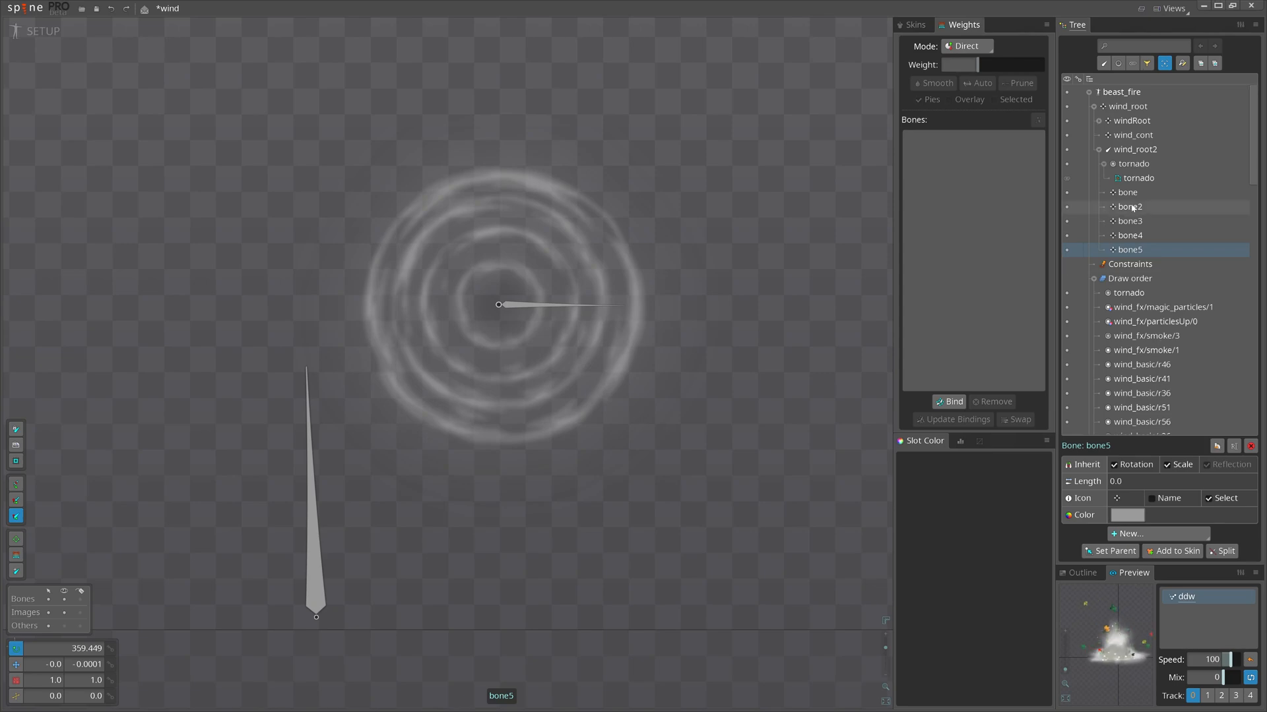
# - Rename the first bone to bone1 and paste wind_root2's transform onto bone1–bone5
pyautogui.click(1129, 192)
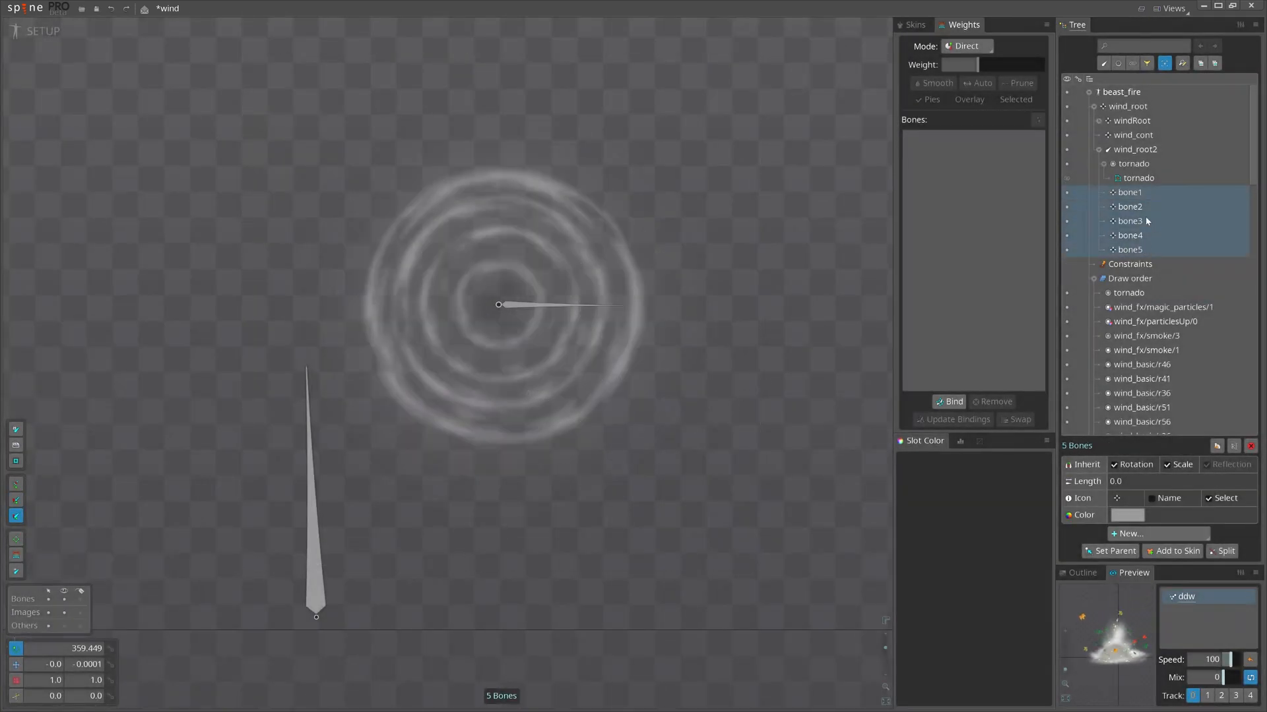
pyautogui.click(1128, 192)
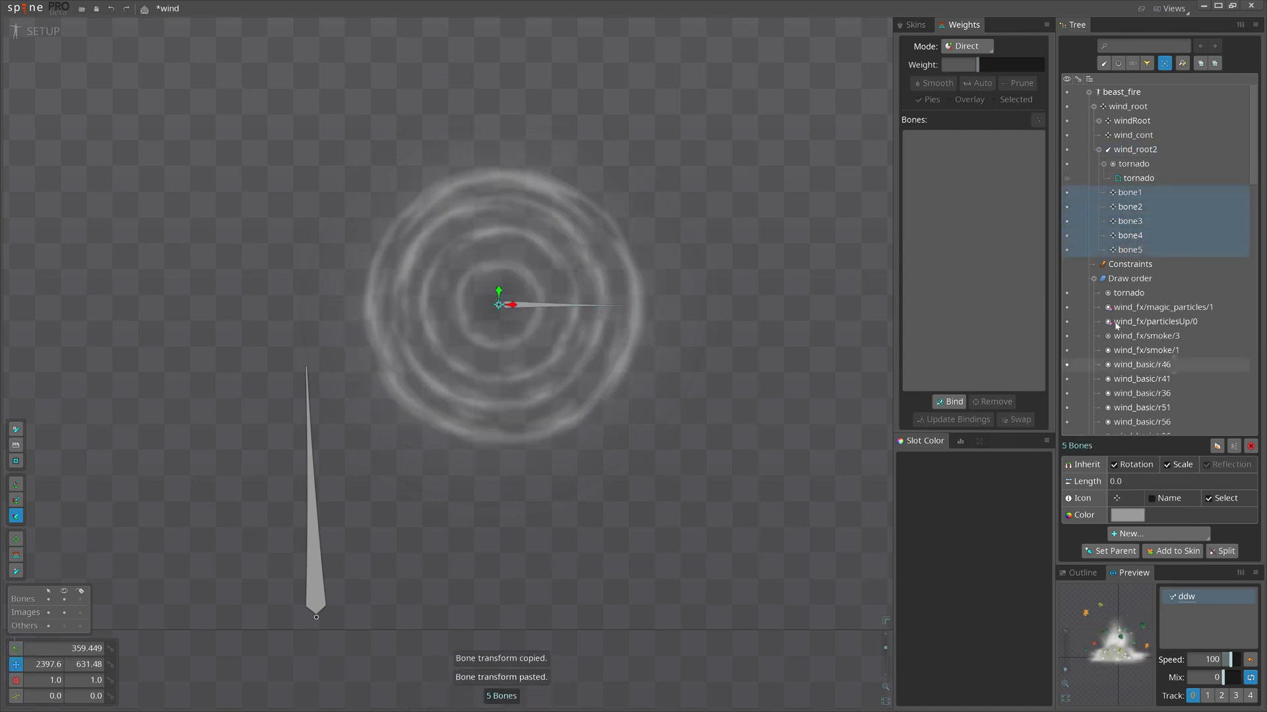
pyautogui.click(1130, 192)
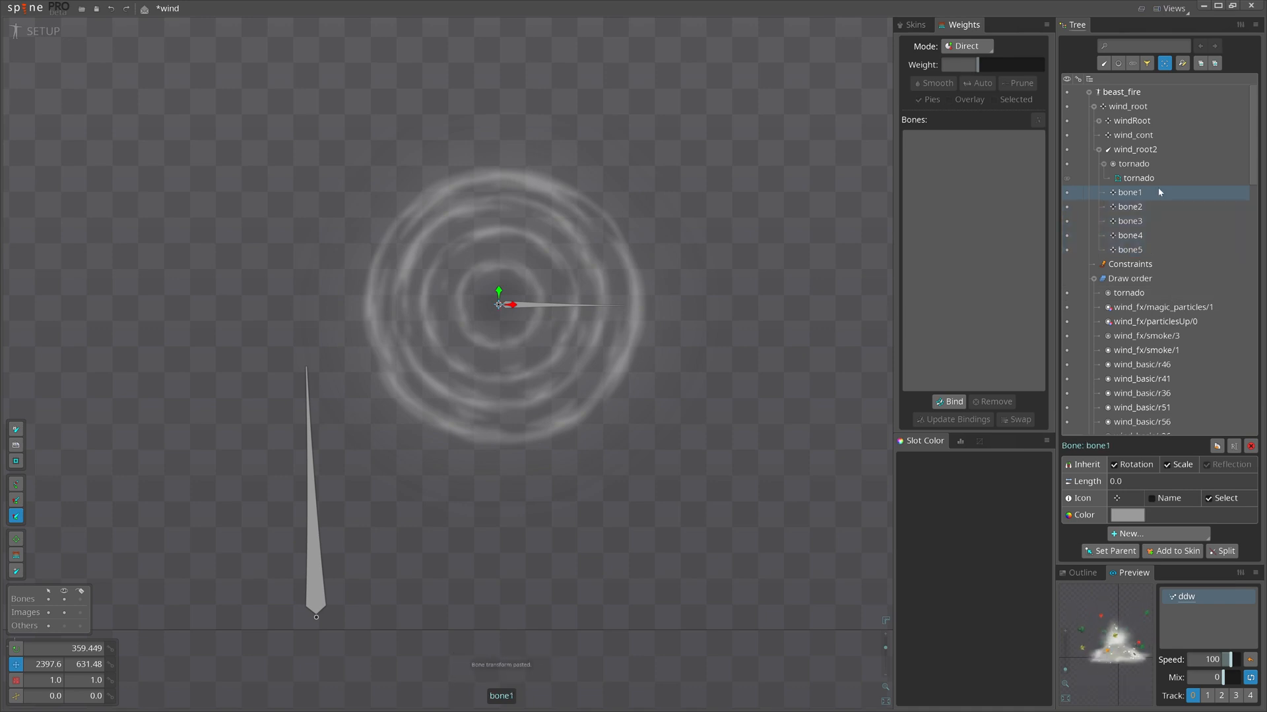
pyautogui.click(1140, 178)
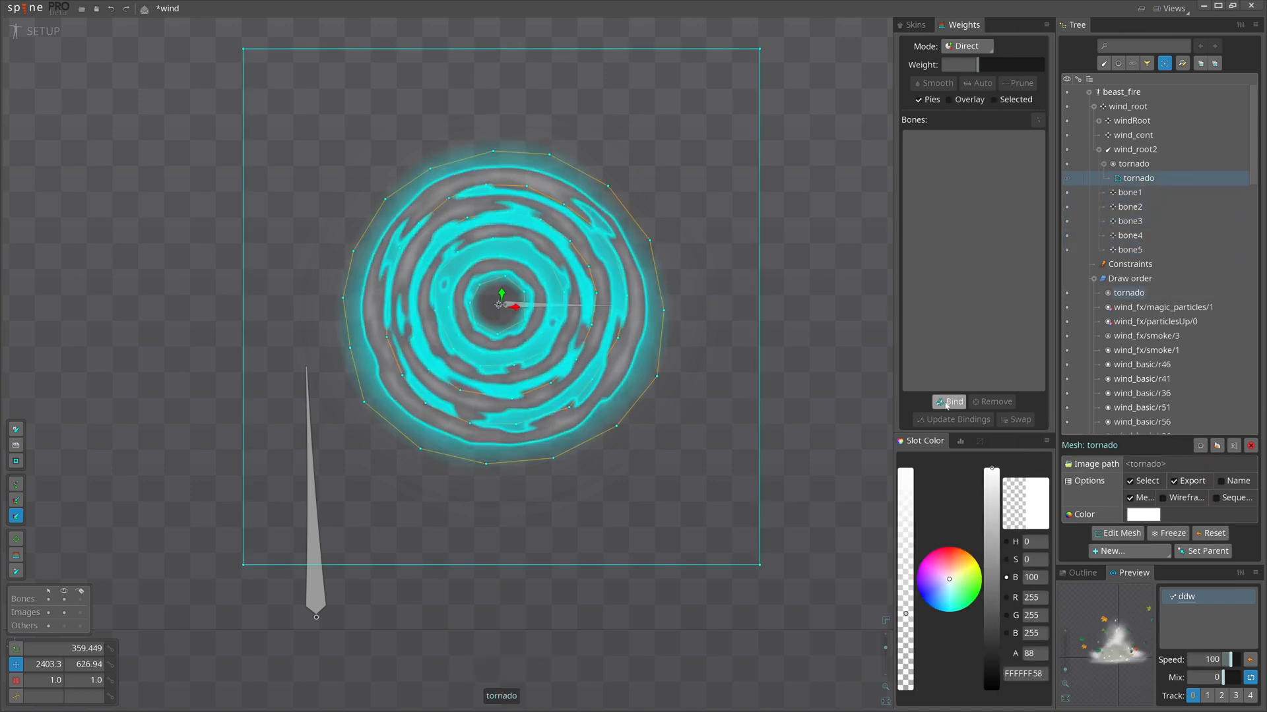
# - Bind the tornado mesh to bone1–bone5 and weight each vertex ring 100 to its bone
pyautogui.click(948, 402)
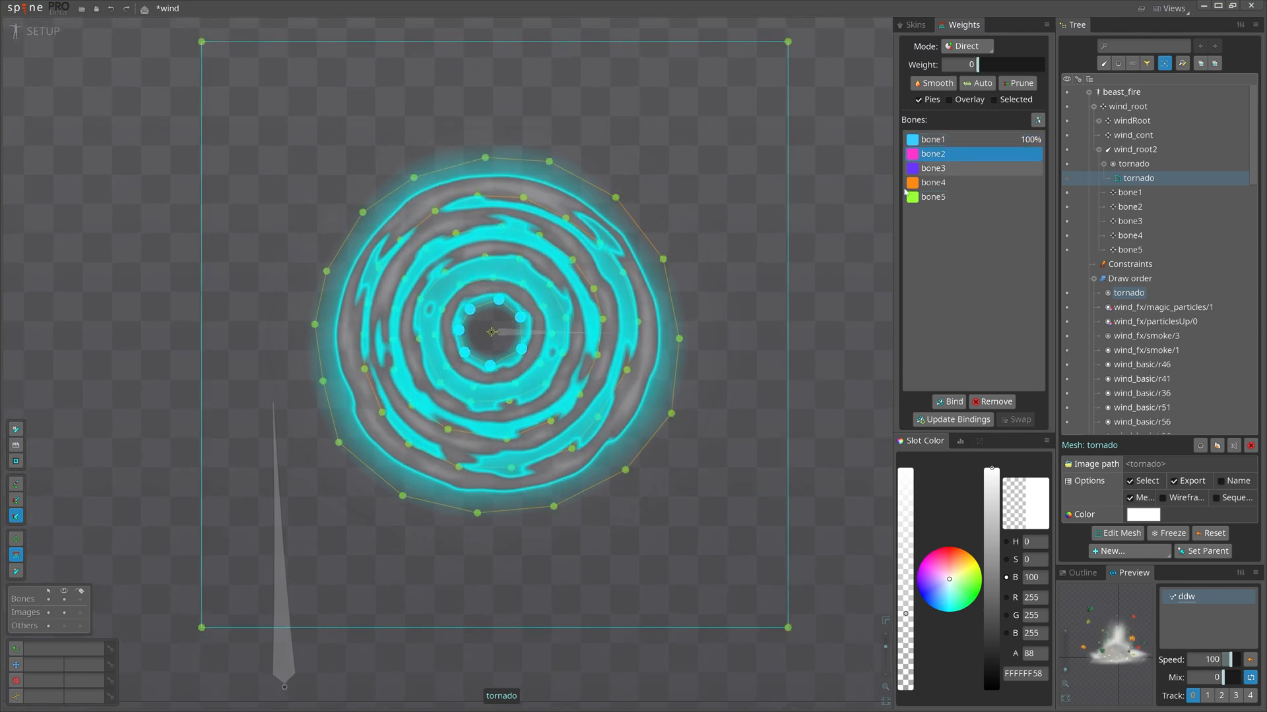
pyautogui.click(932, 168)
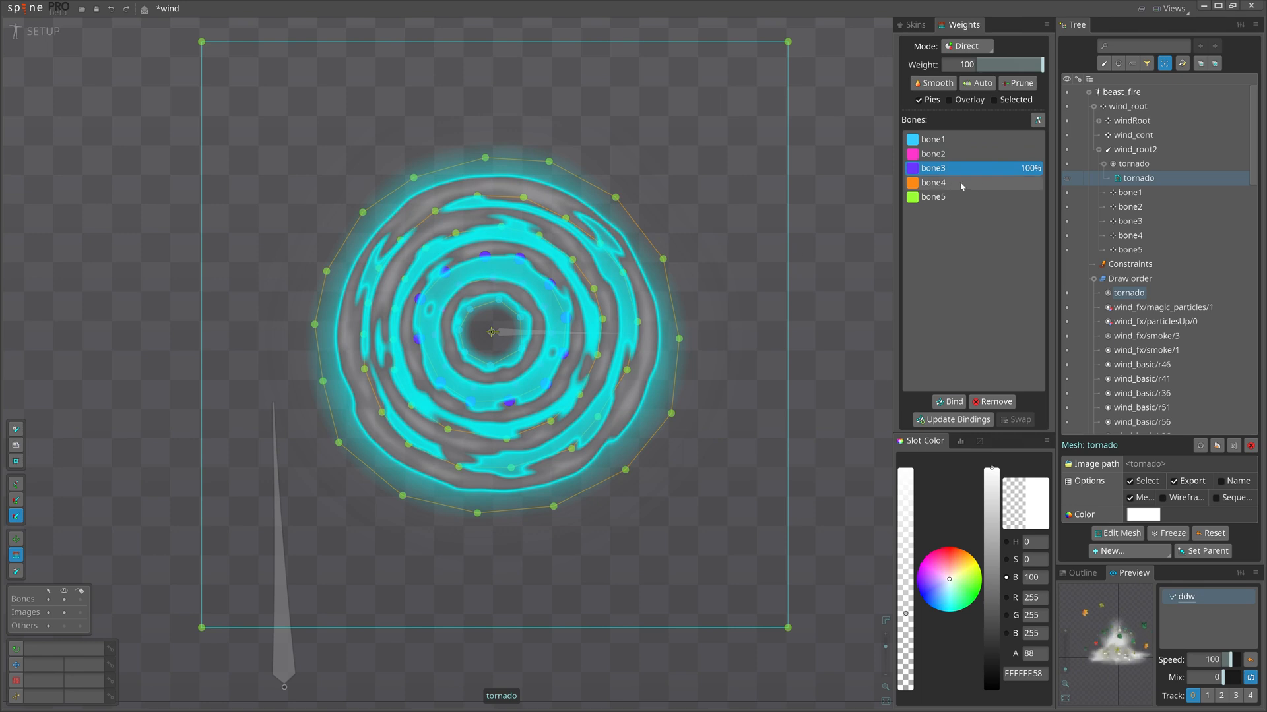
pyautogui.click(932, 197)
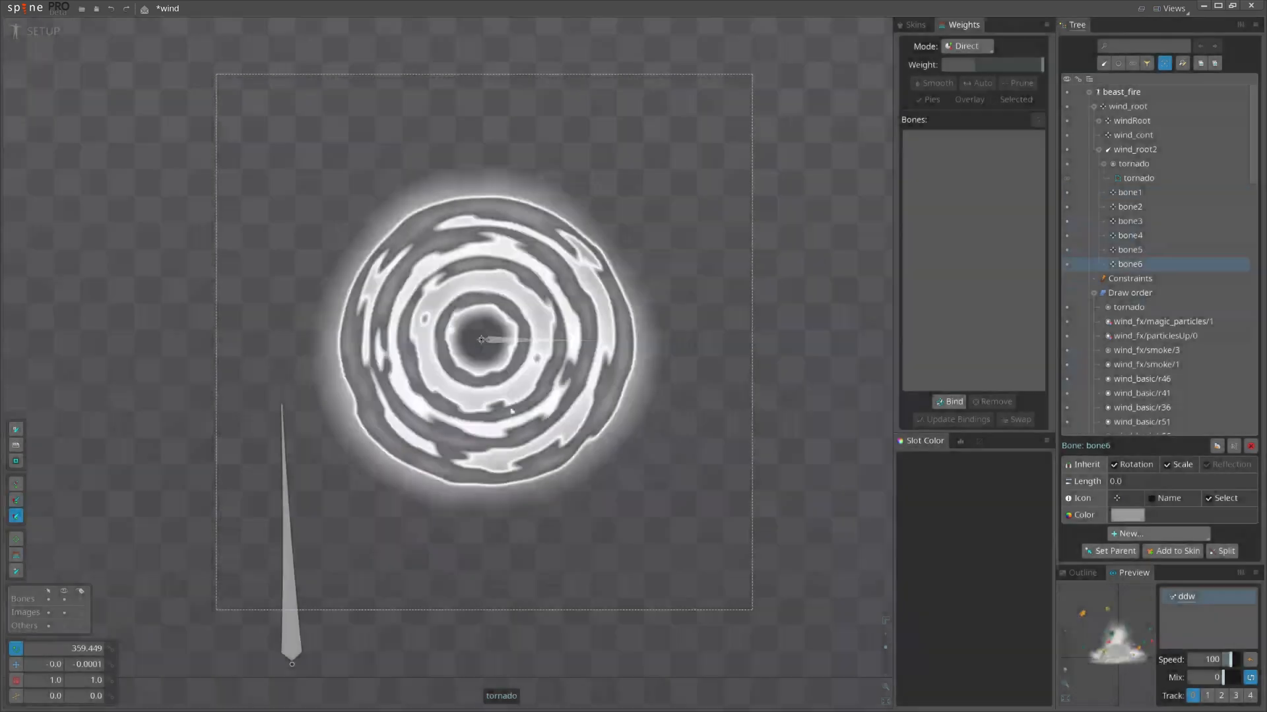
# - Copy bone5's transform onto bone6, placing it at the tornado centre
pyautogui.click(1130, 249)
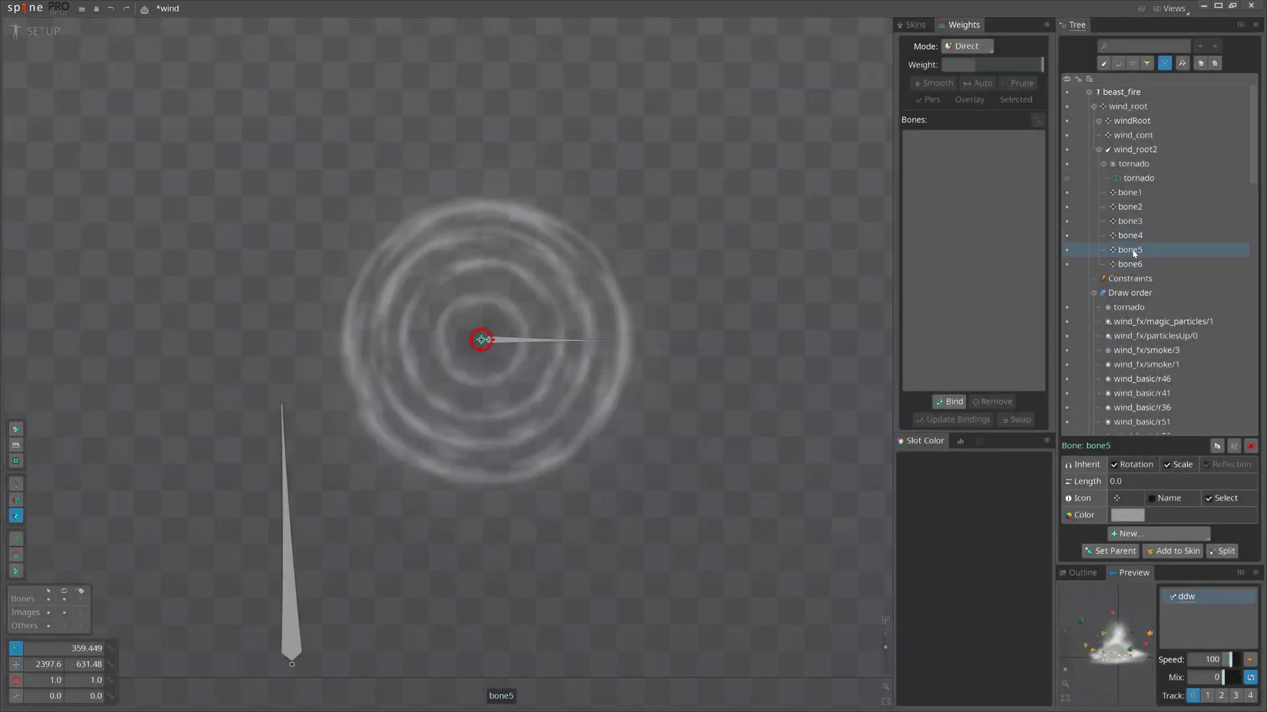
pyautogui.click(1130, 263)
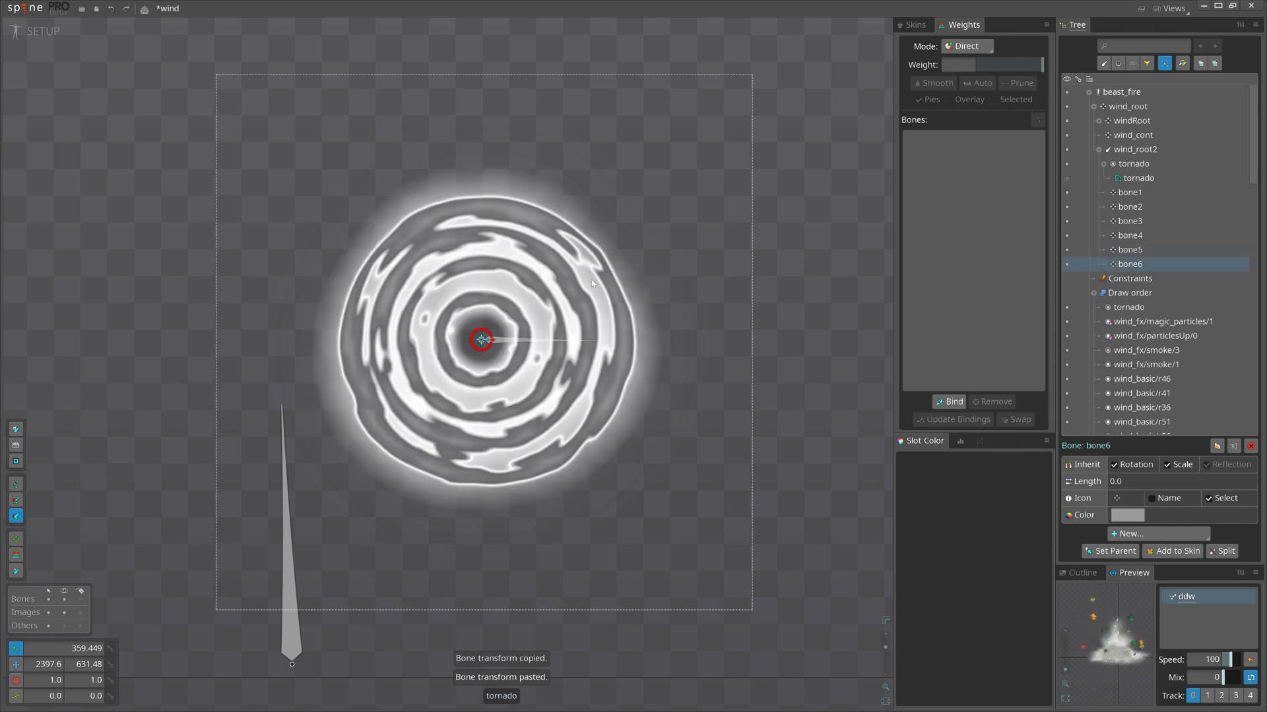
pyautogui.click(1140, 177)
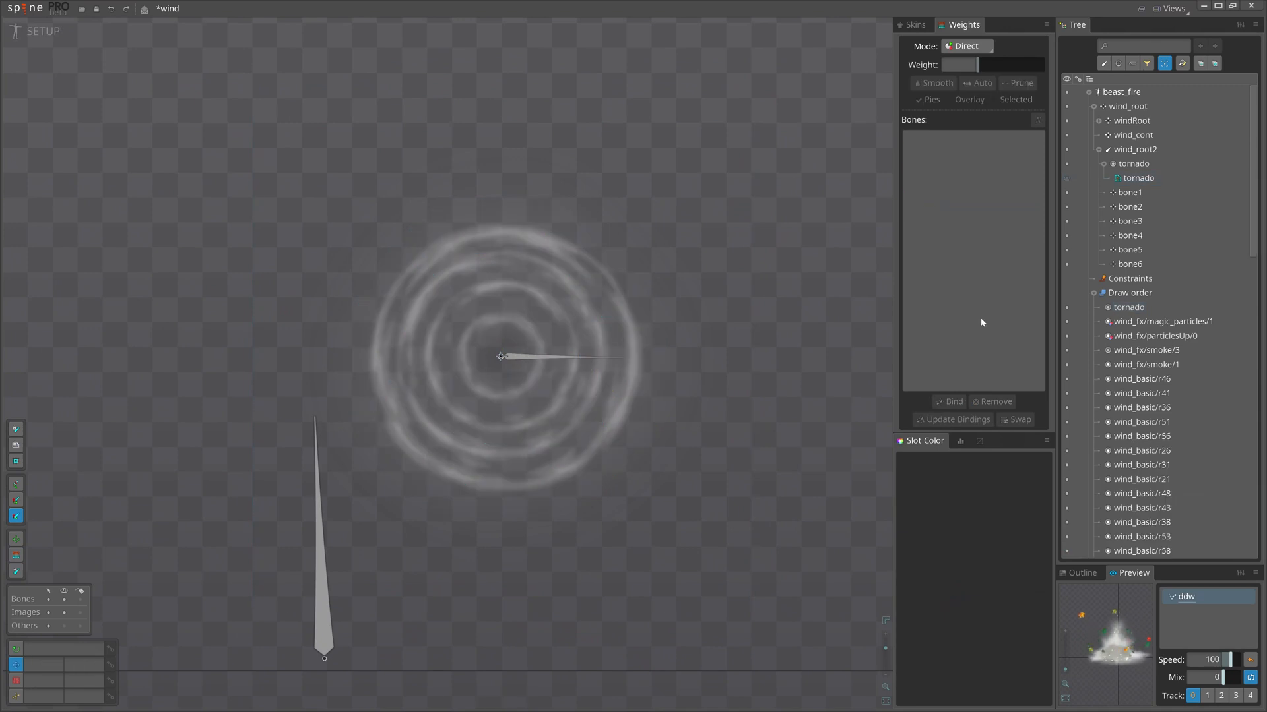
pyautogui.click(1129, 192)
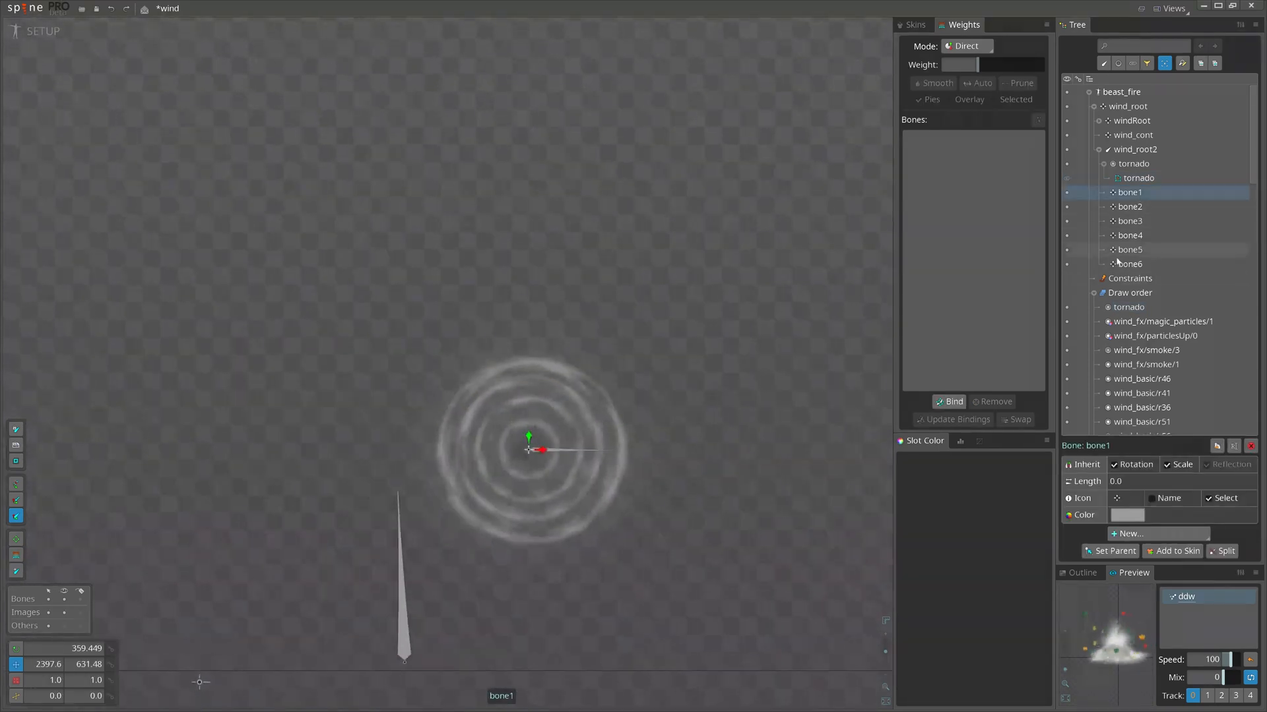
pyautogui.click(1130, 264)
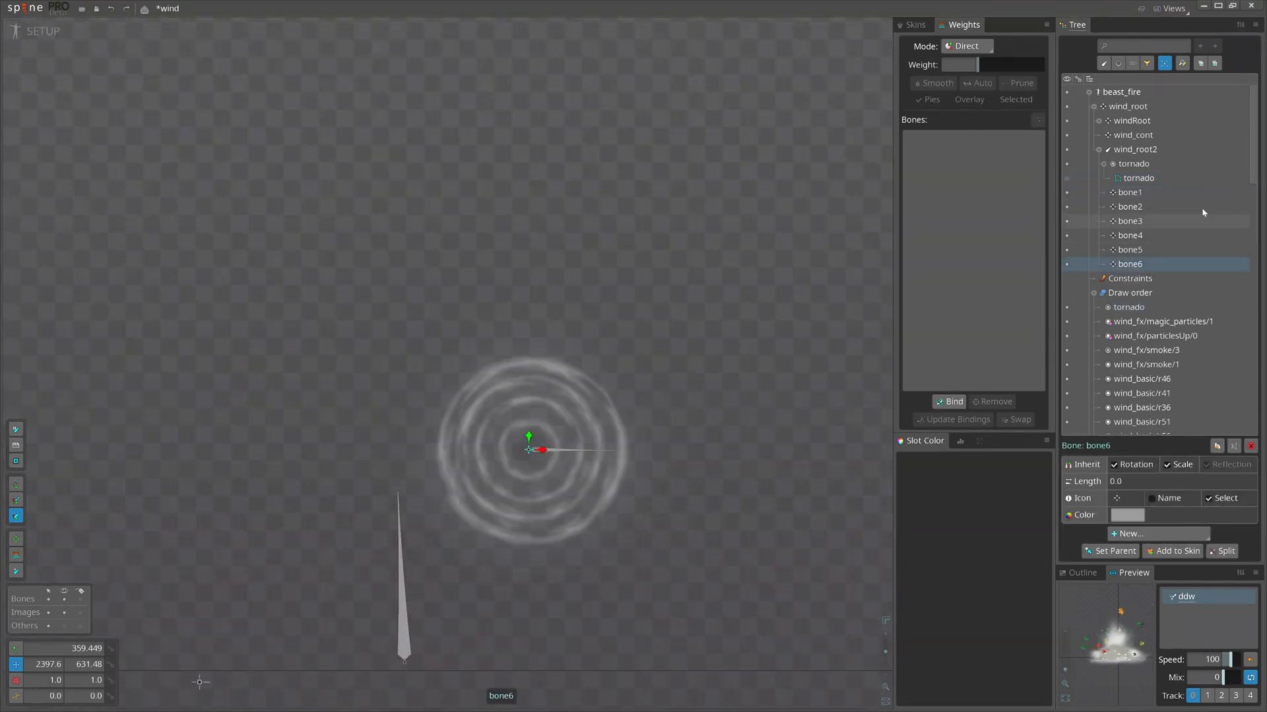
# - Scale wind_root2 to about 0.18 in Y and move bone1–bone6 upward into a cone
pyautogui.click(1135, 149)
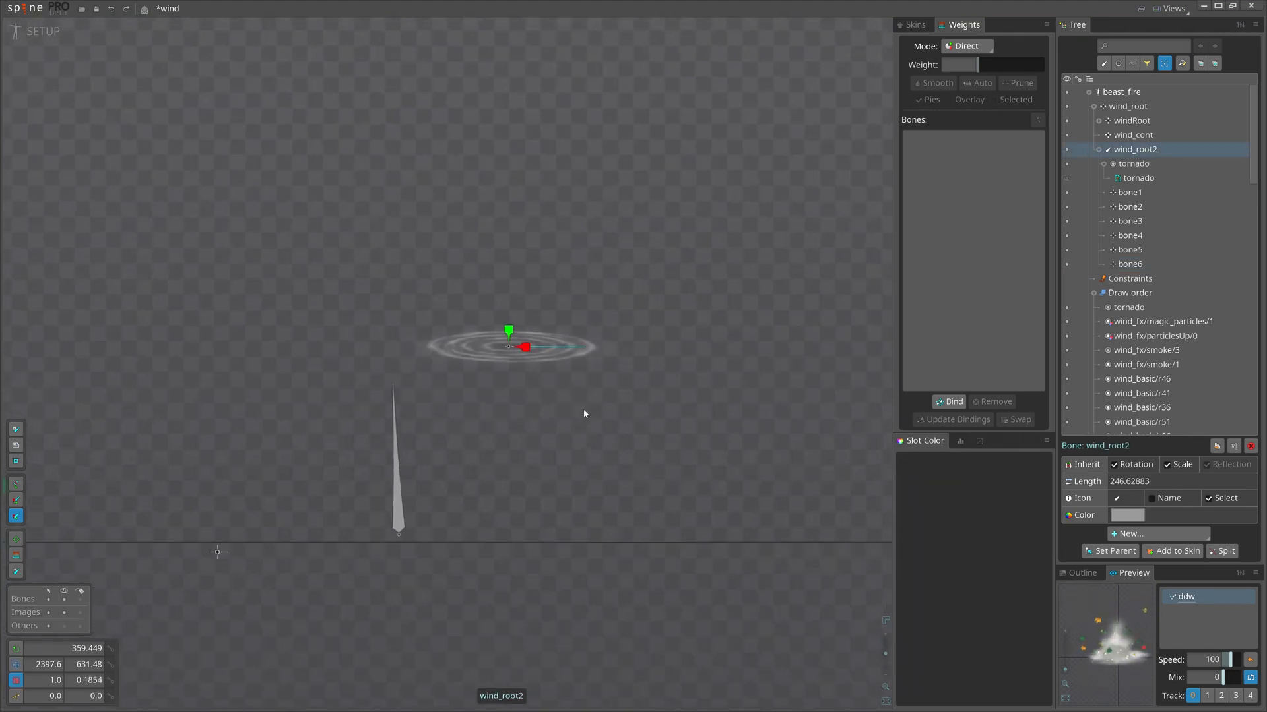
pyautogui.click(1130, 192)
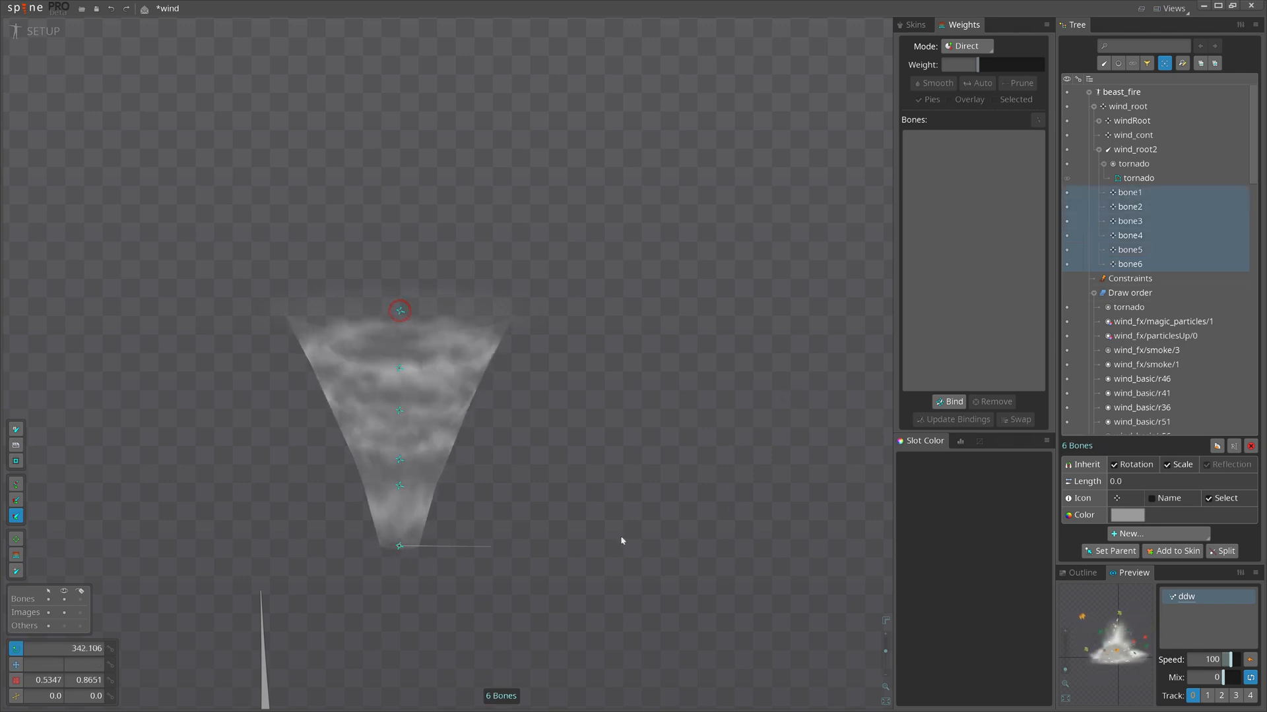
pyautogui.click(1130, 264)
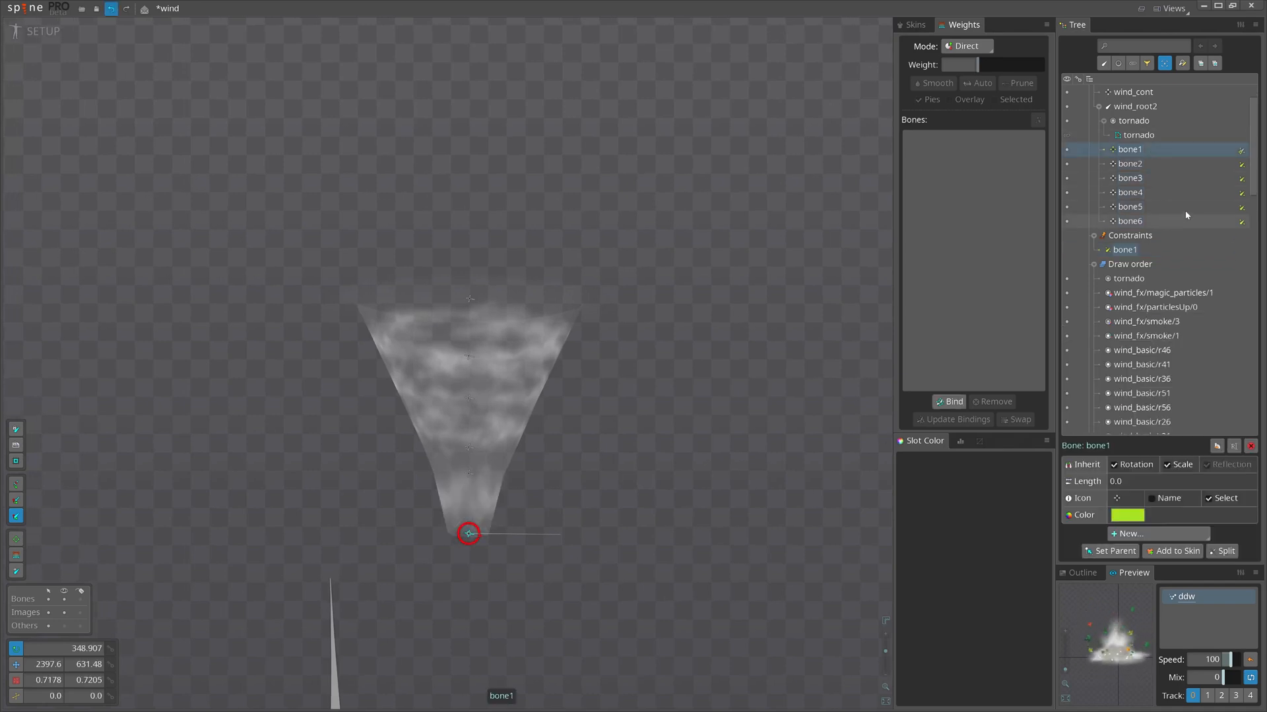
# - Create a physics constraint named bone1 driving bone1–bone6
pyautogui.click(1124, 249)
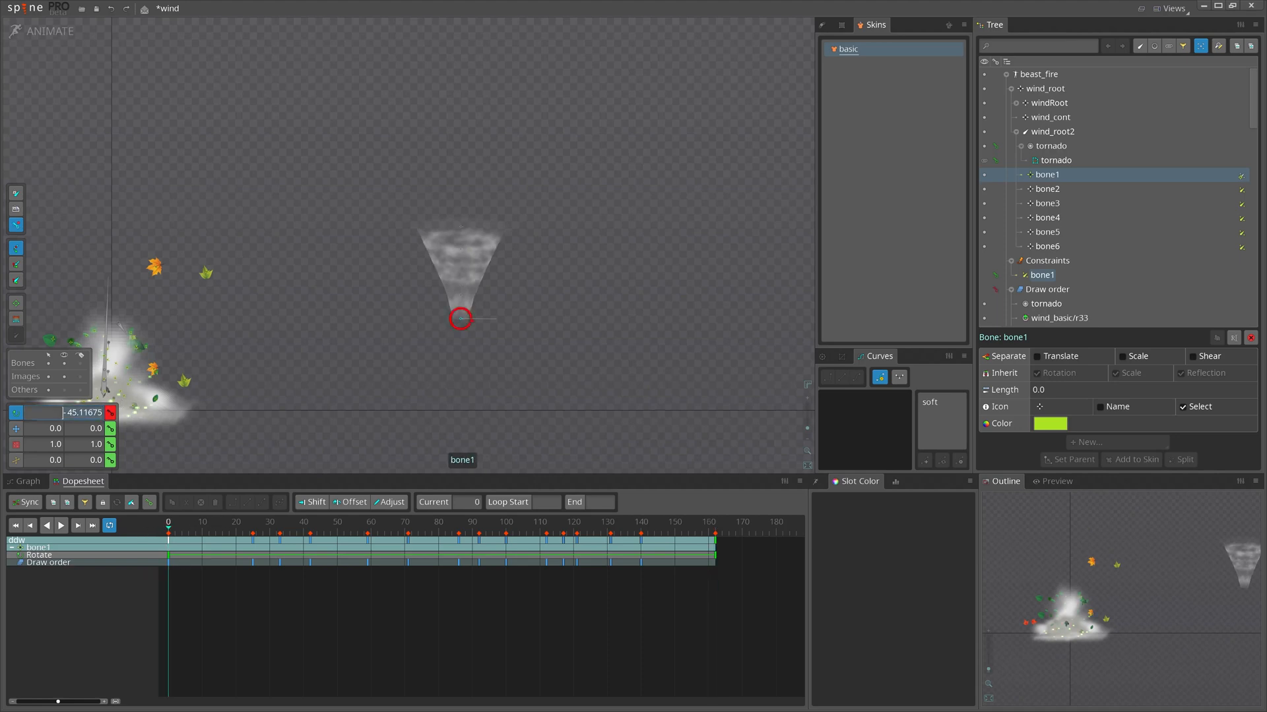
pyautogui.click(47, 525)
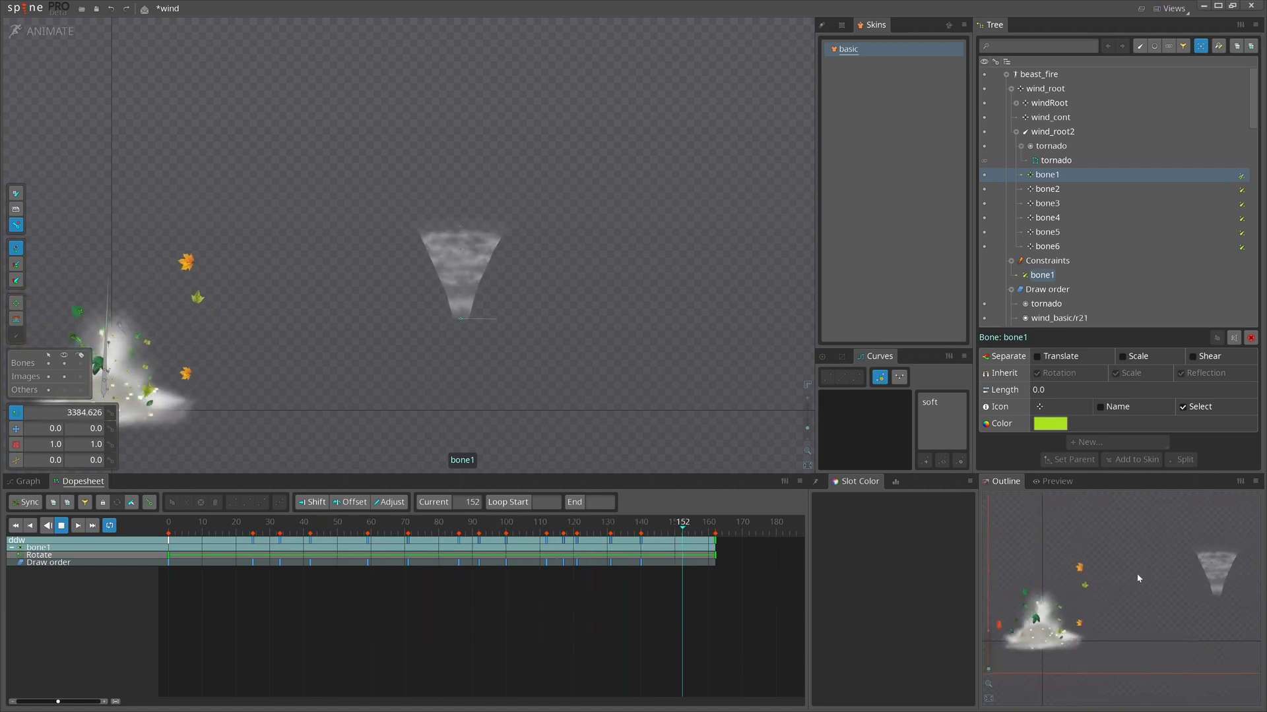
pyautogui.click(338, 530)
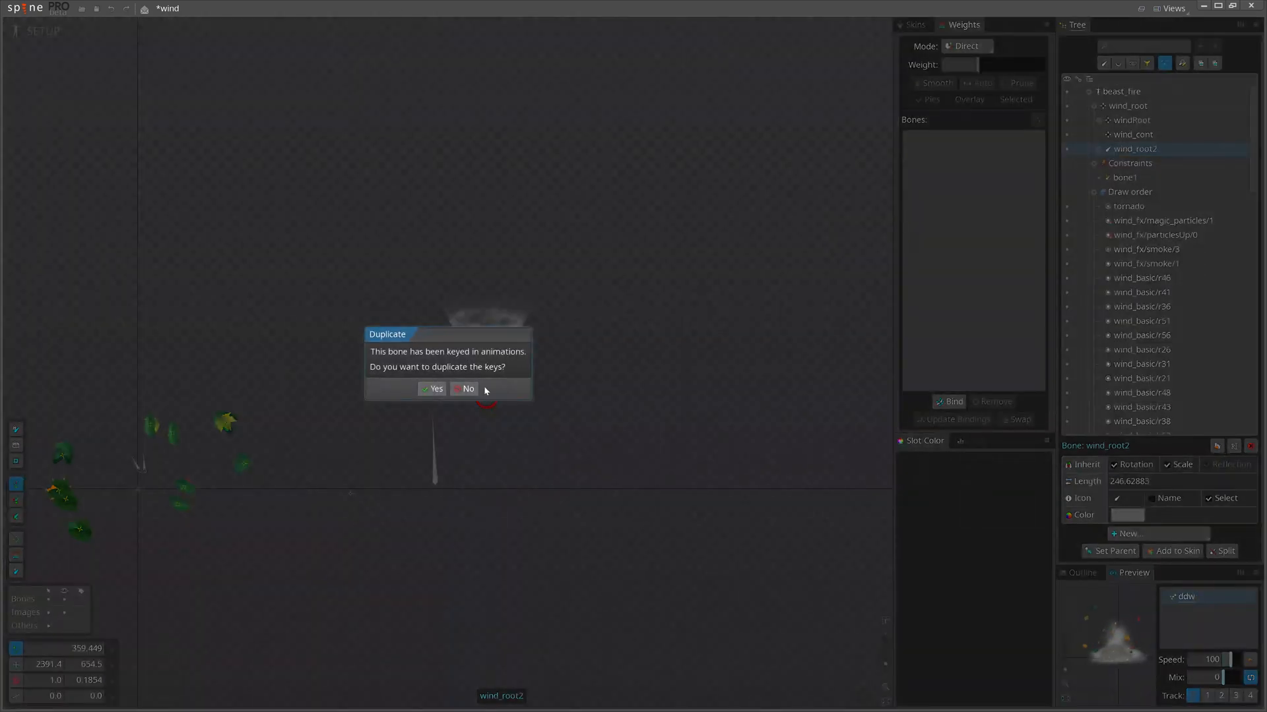
# - Duplicate the tornado rig without animation keys and drag bone8 to reshape it
pyautogui.click(432, 389)
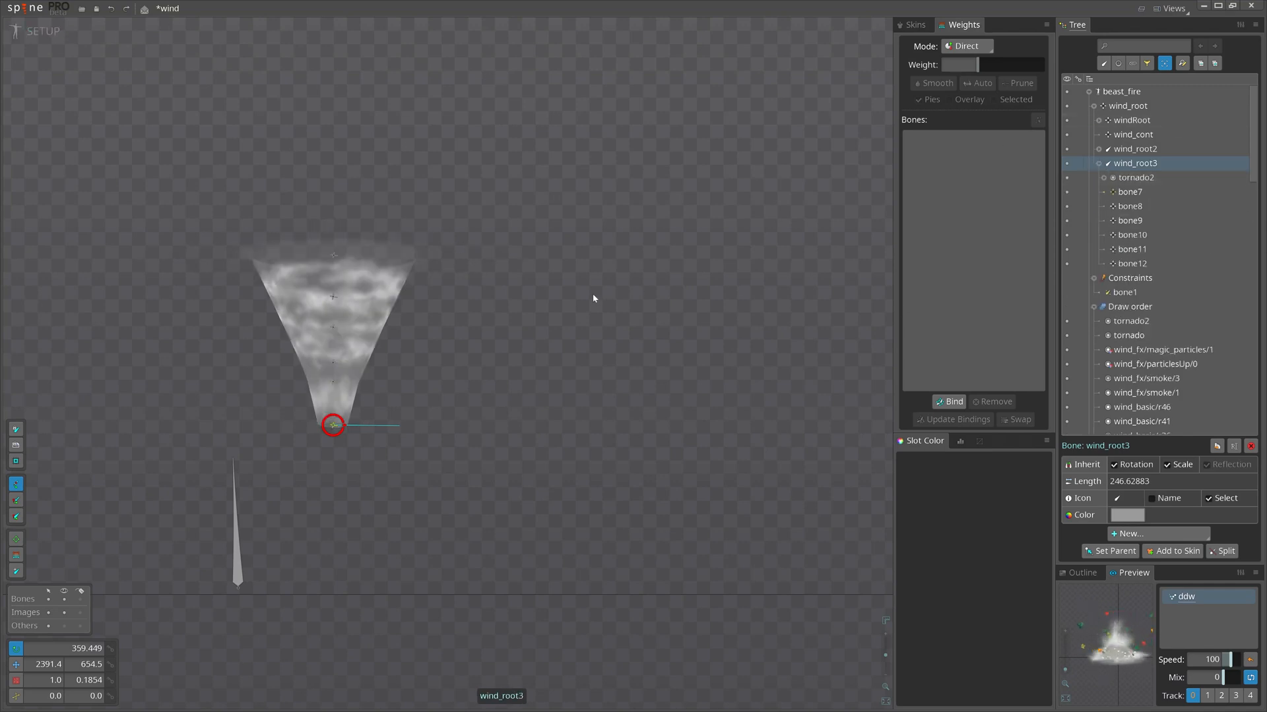
pyautogui.moveTo(332, 424); pyautogui.dragTo(371, 460)
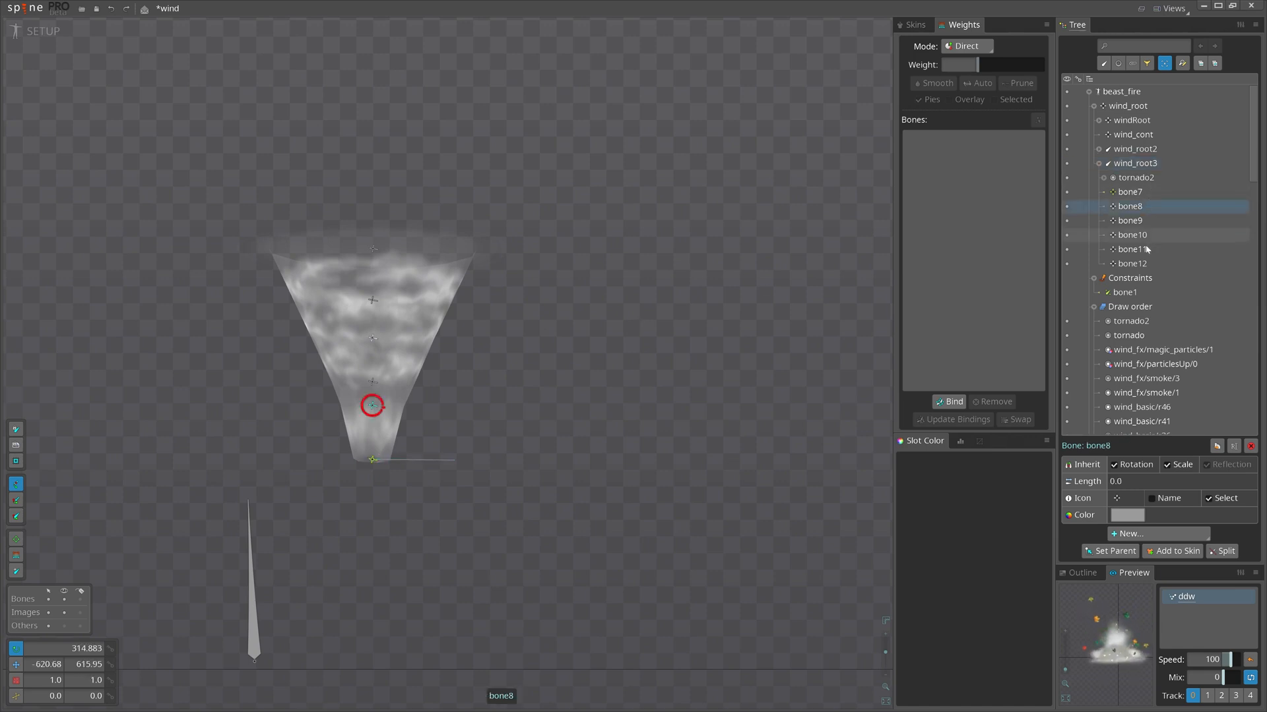
# - Create transform constraint bone7 with target bone7 for bones bone8–bone12
pyautogui.click(1130, 533)
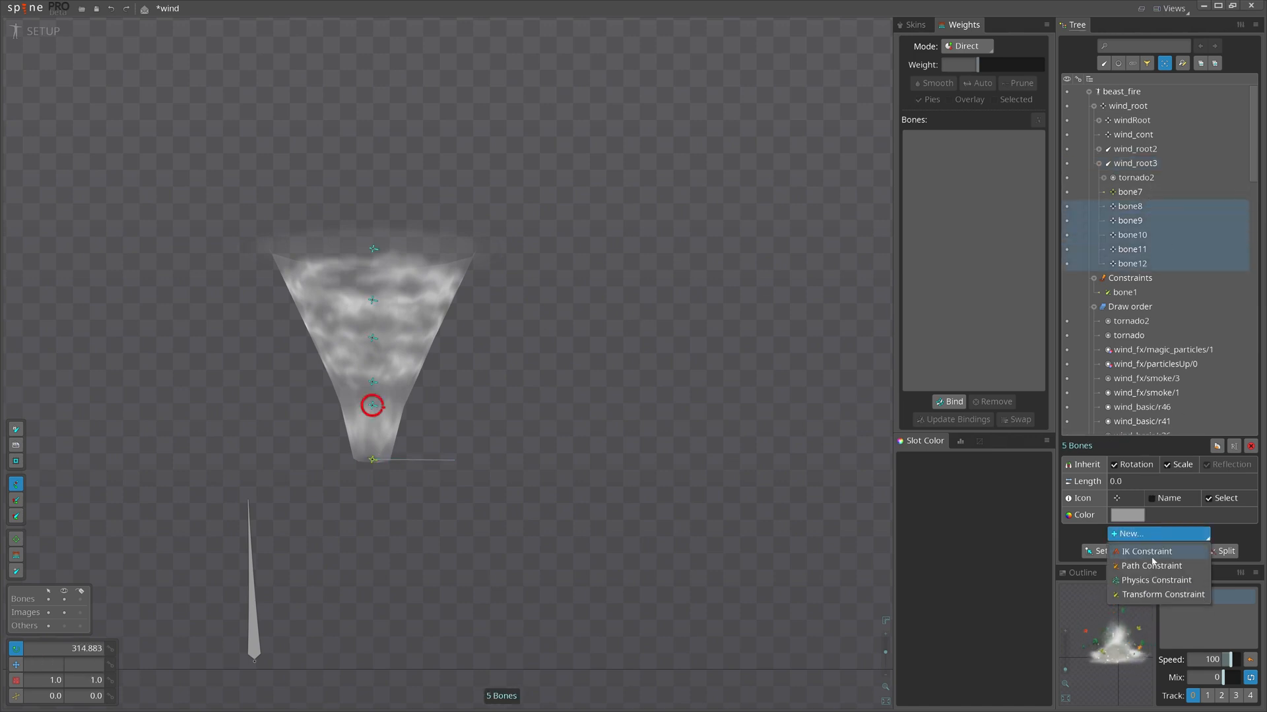
pyautogui.click(1162, 595)
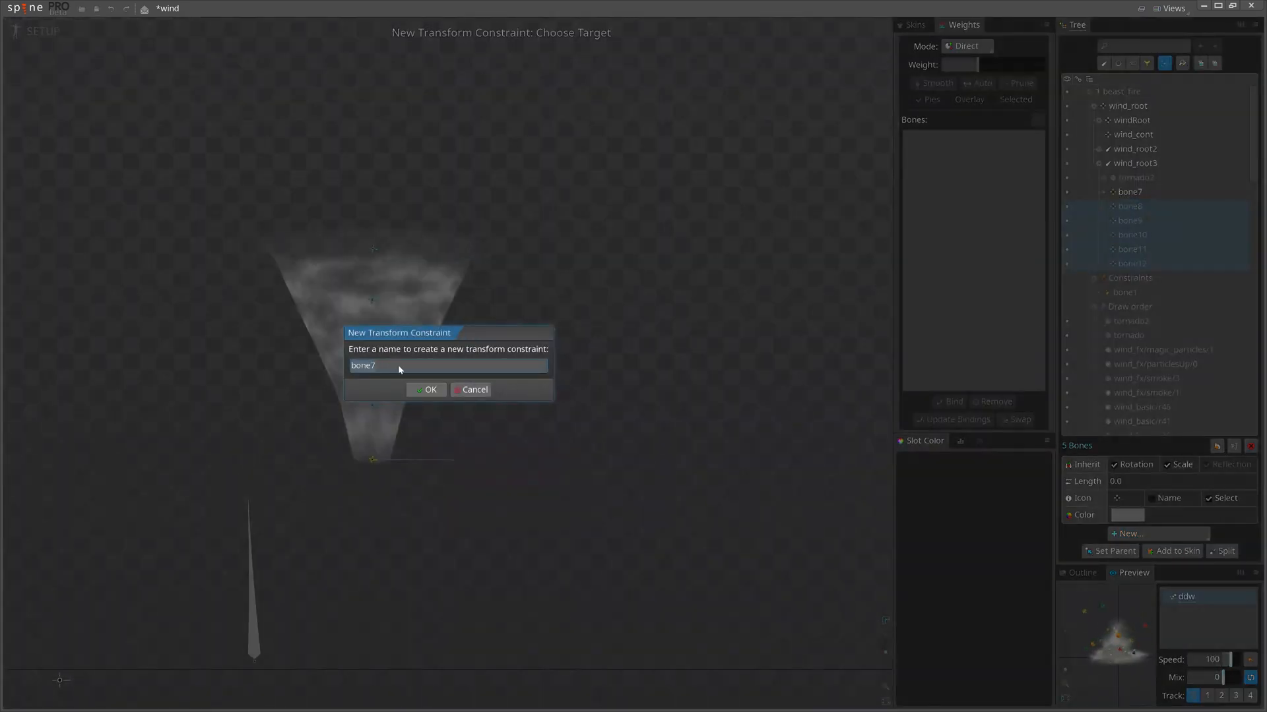
pyautogui.click(425, 389)
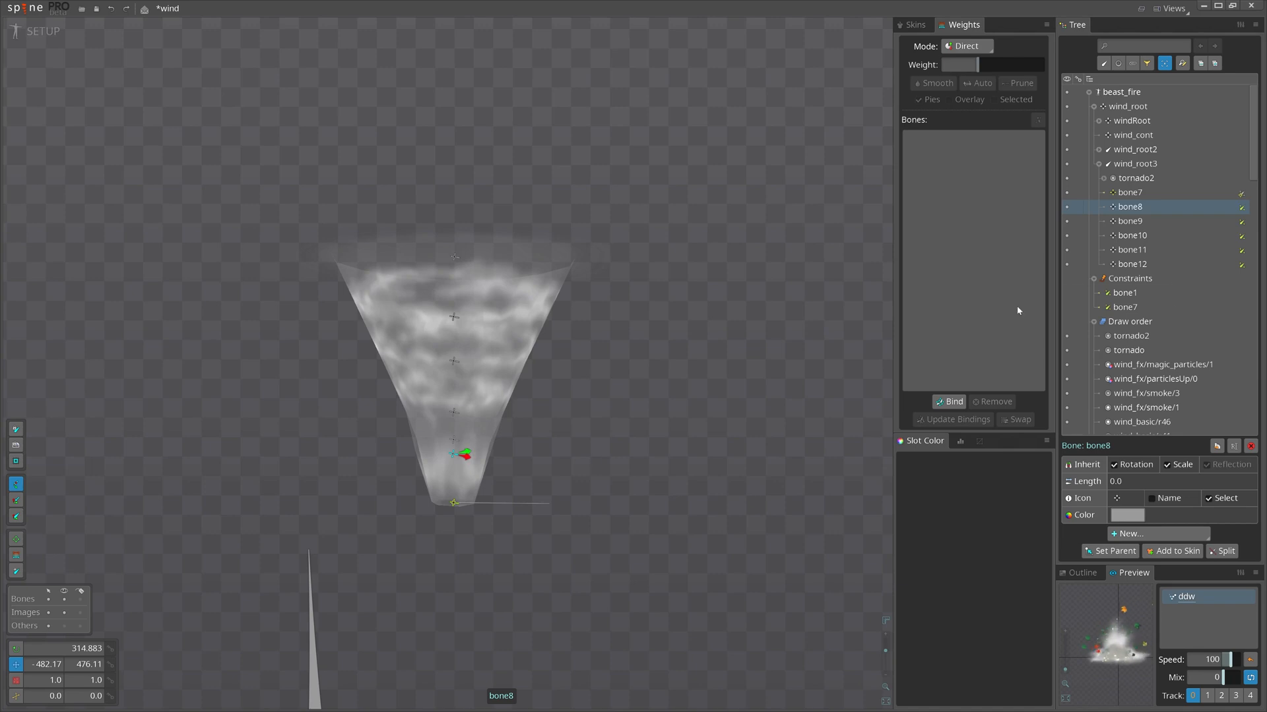
# - Rescale bone8–bone12 together with the Scale tool, then adjust bone8 alone
pyautogui.click(1130, 221)
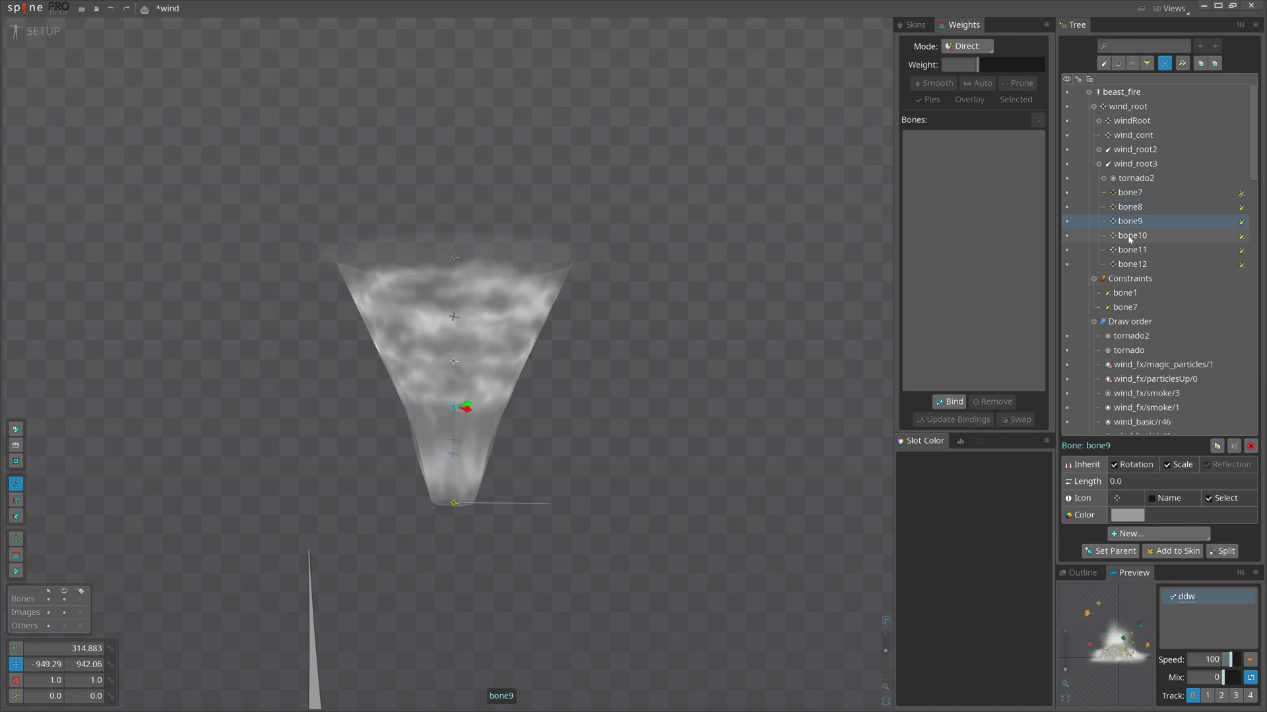
pyautogui.click(1132, 249)
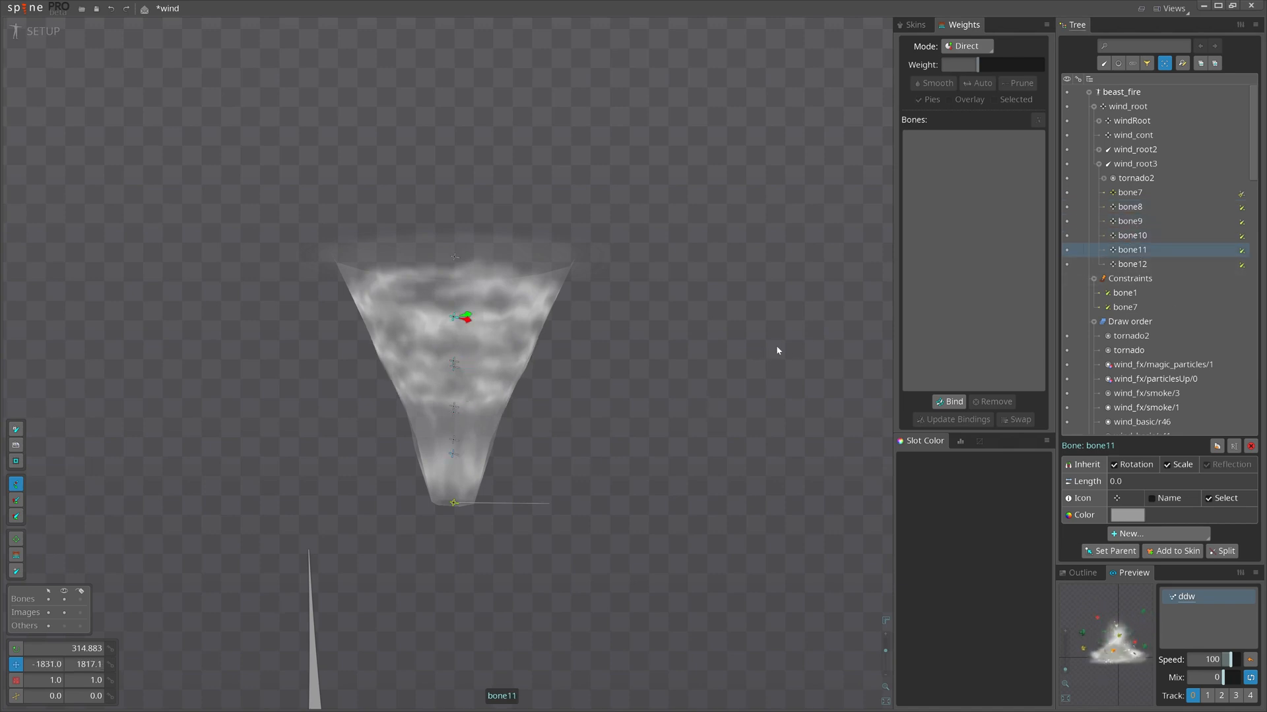
pyautogui.click(1133, 264)
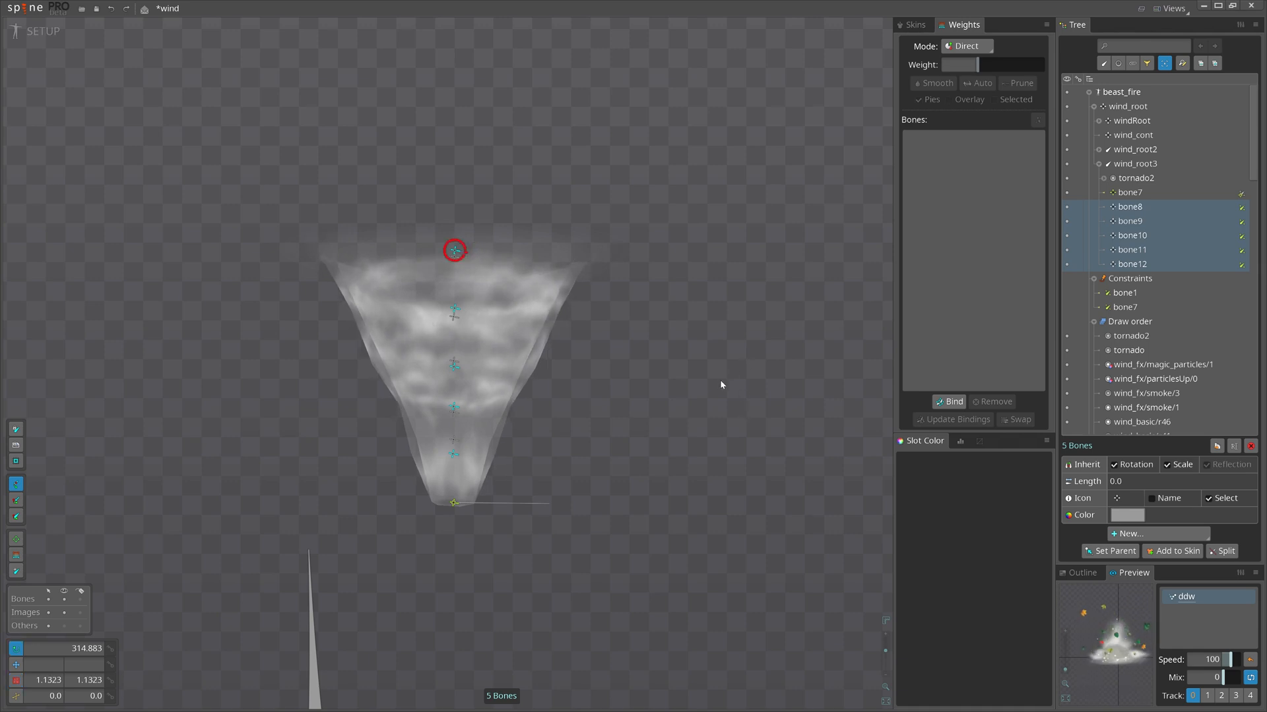
pyautogui.moveTo(535, 370)
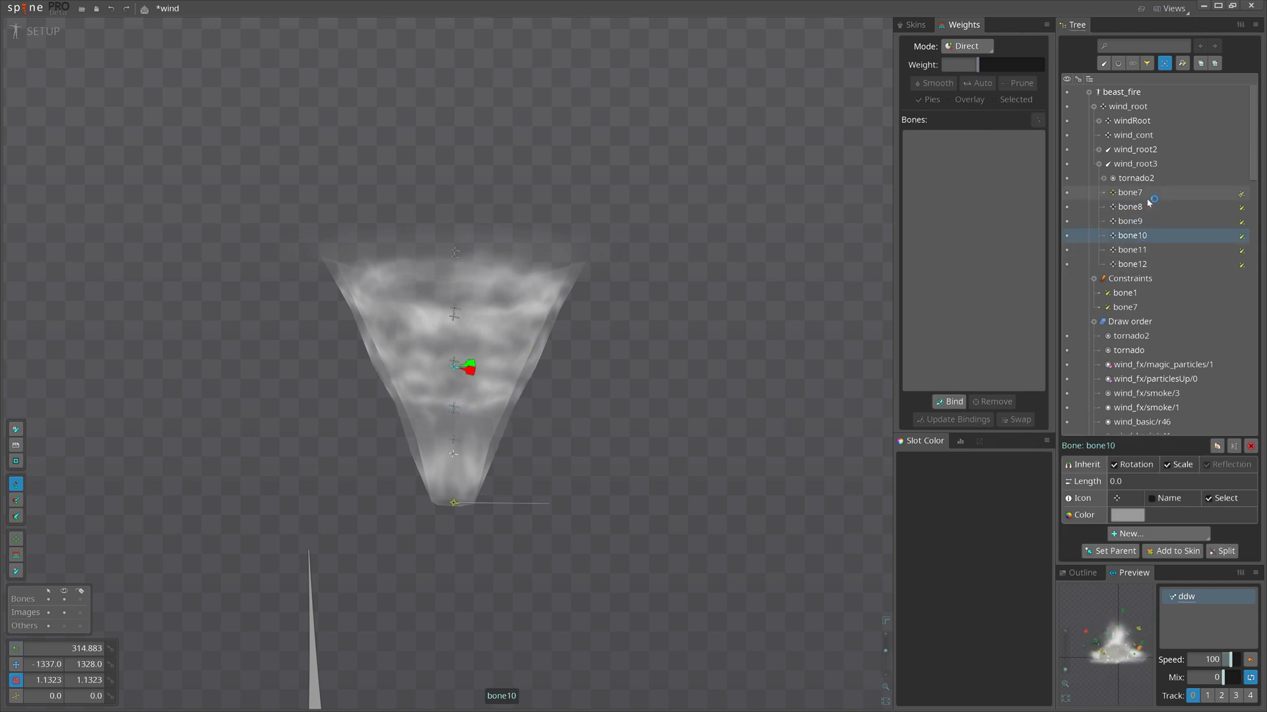
pyautogui.click(1130, 205)
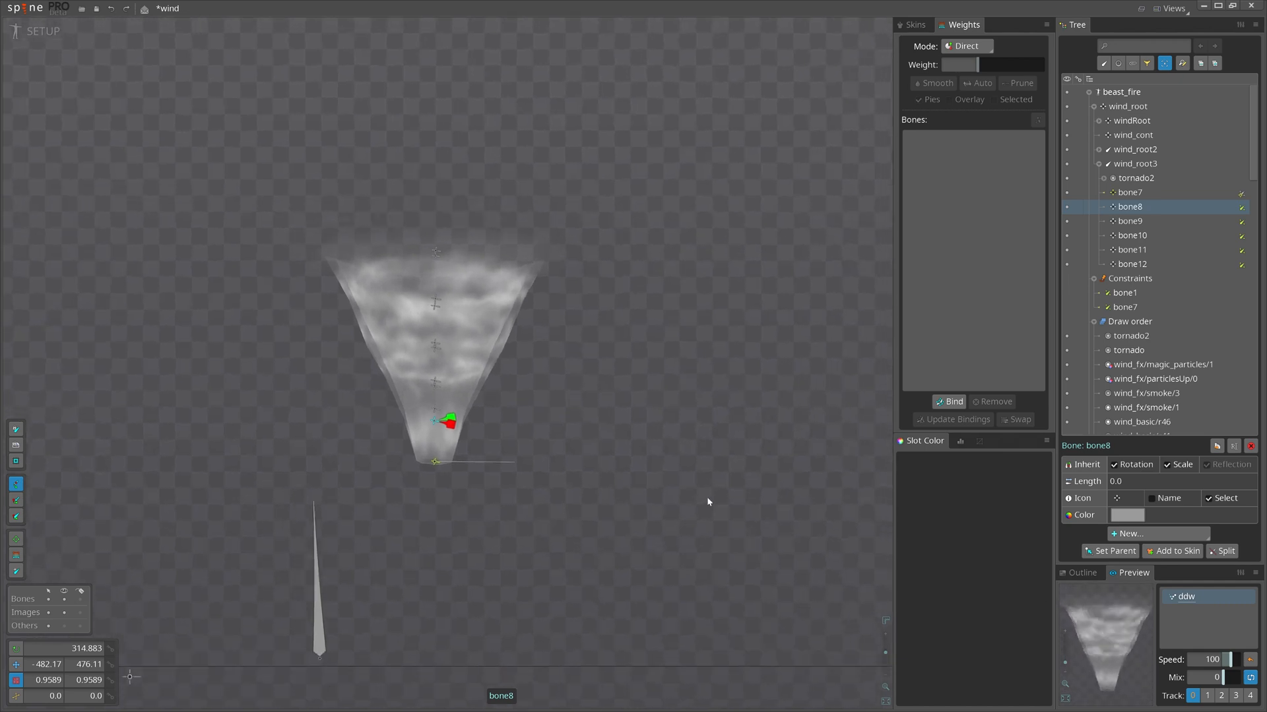
# - Show tornado2's weights, then select the first tornado mesh to see its bones
pyautogui.click(1136, 178)
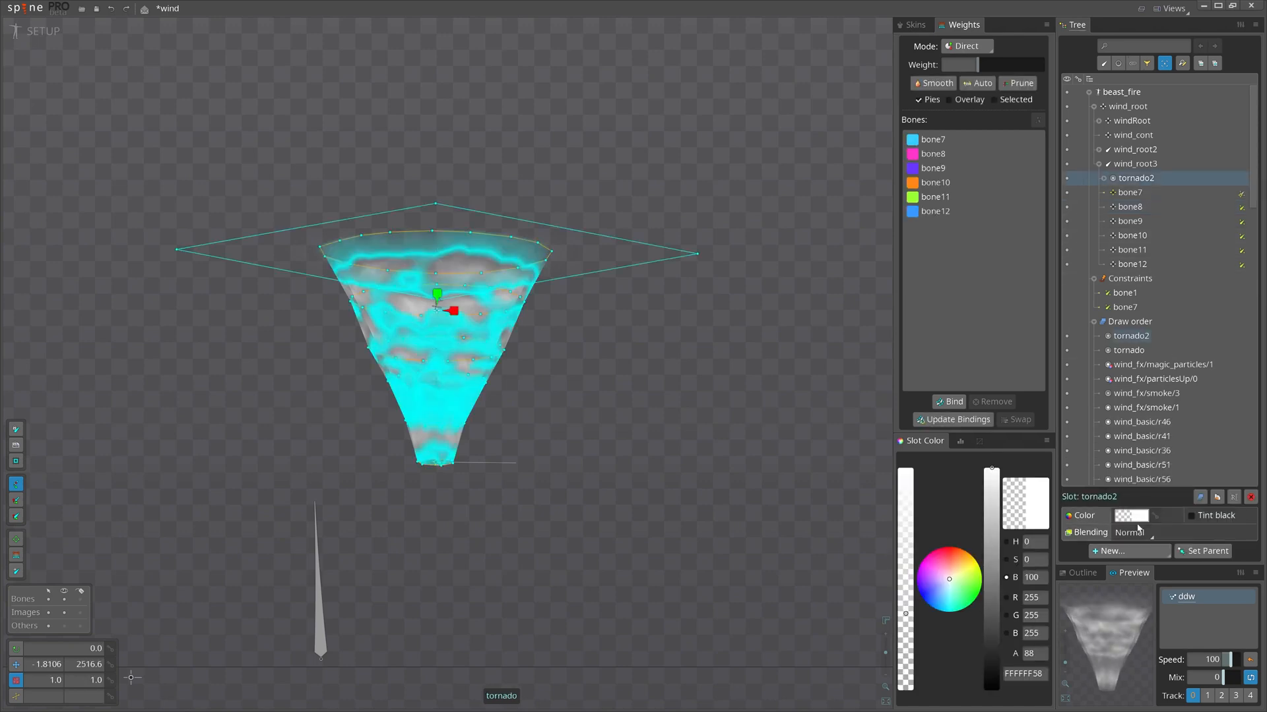
pyautogui.click(1131, 533)
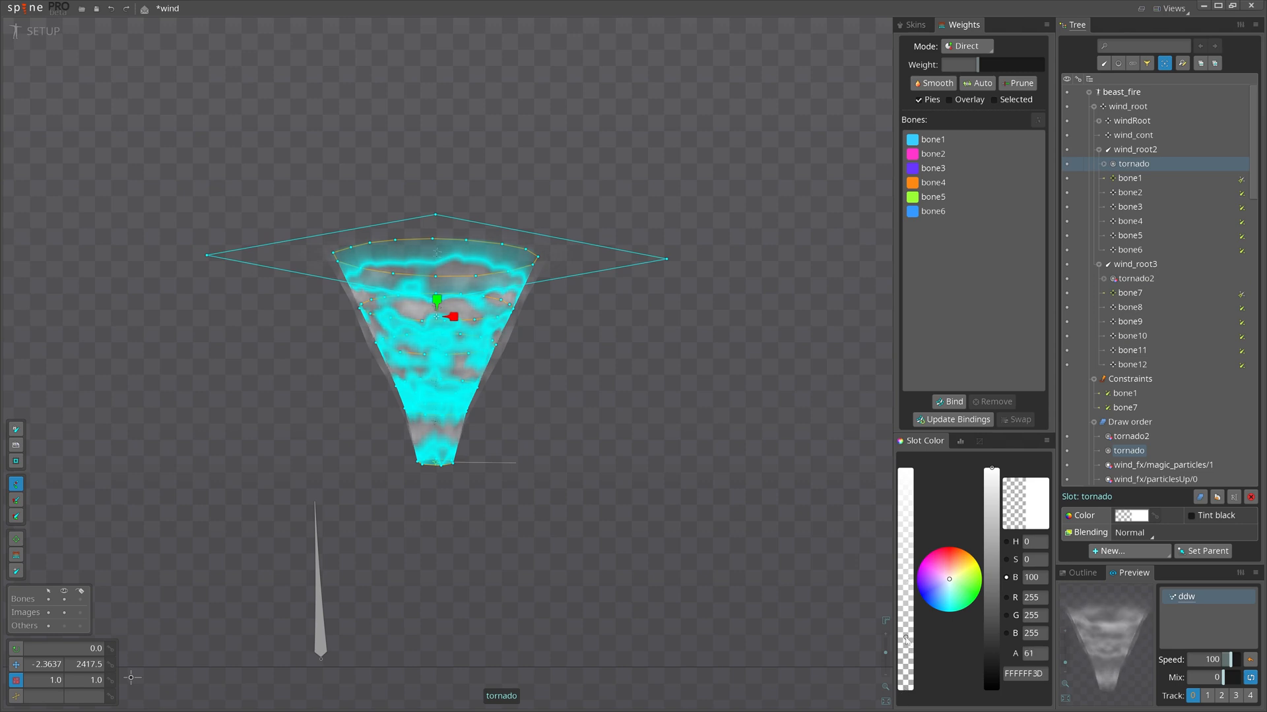
# - Key bone1's rotation to 1800 at frame 162 of ddw, then preview the spin
pyautogui.click(39, 30)
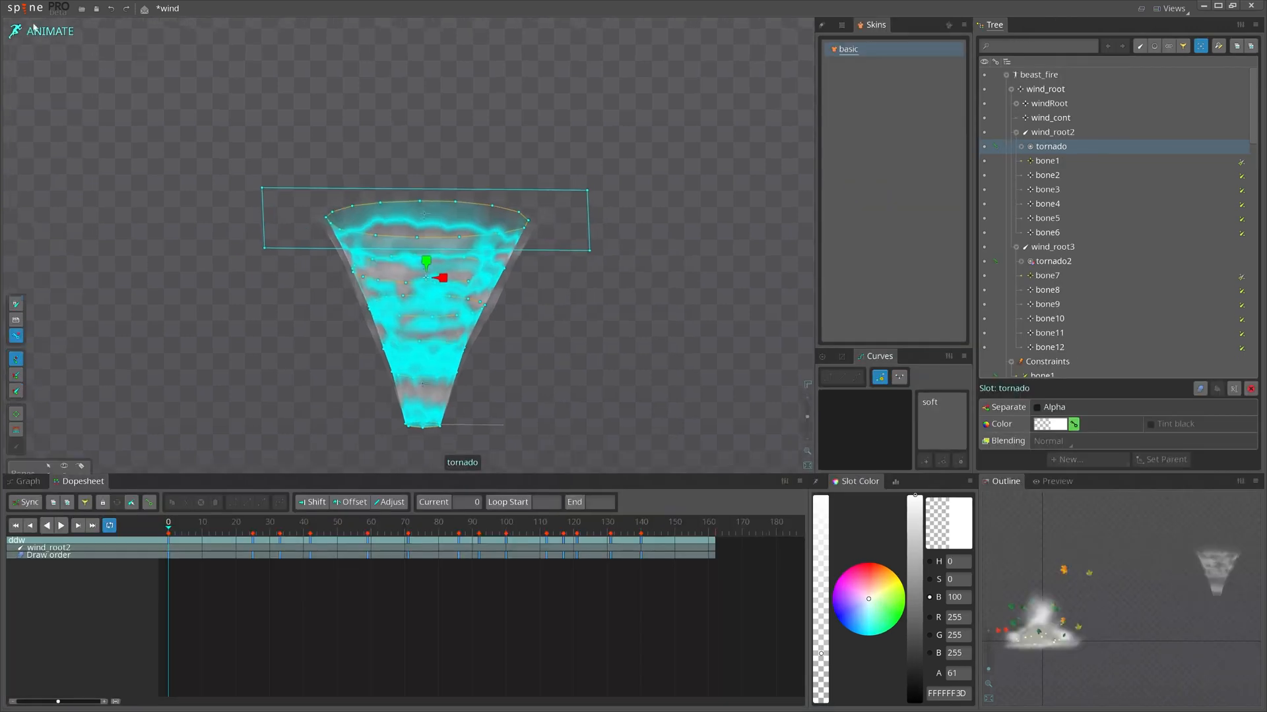
pyautogui.click(1047, 159)
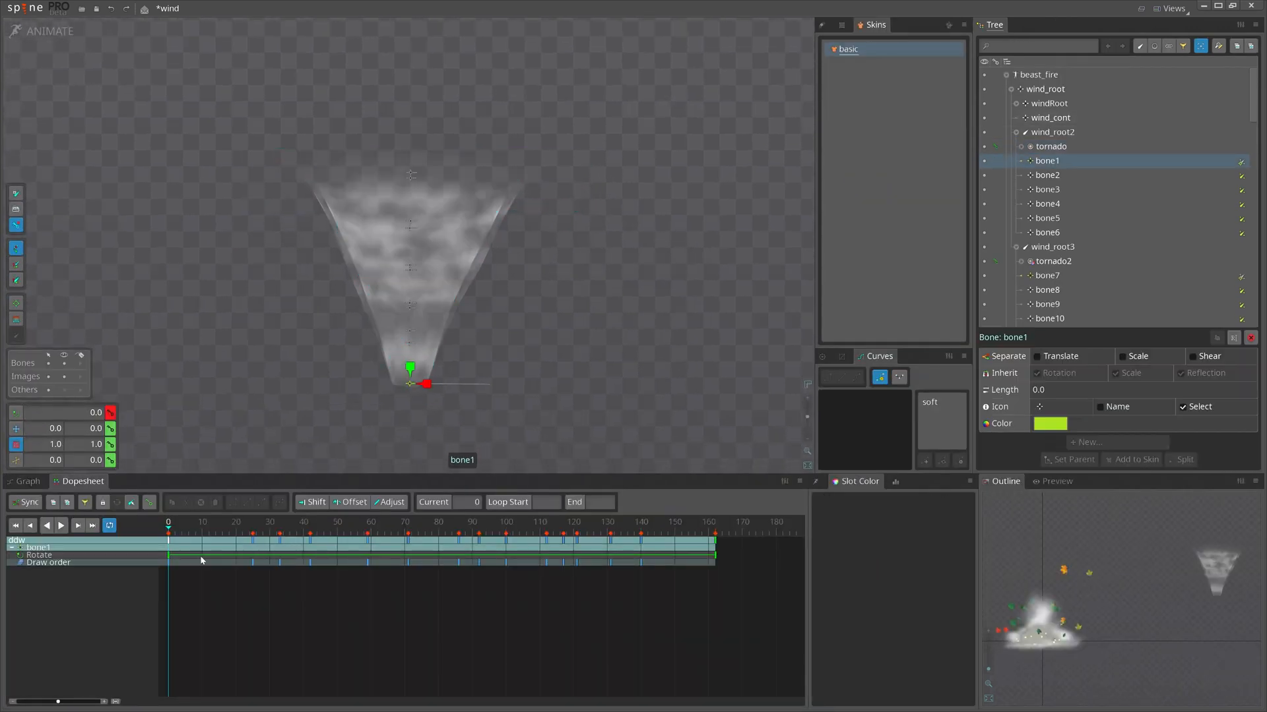
pyautogui.click(714, 522)
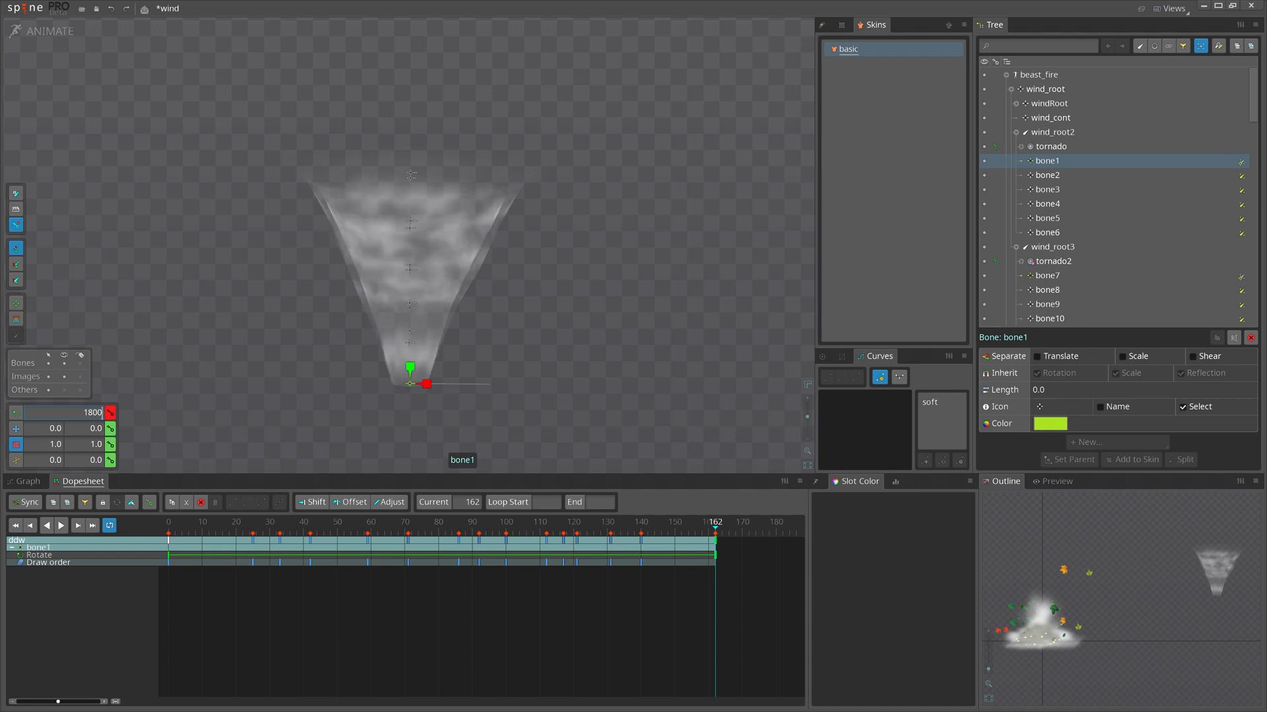
pyautogui.click(65, 411)
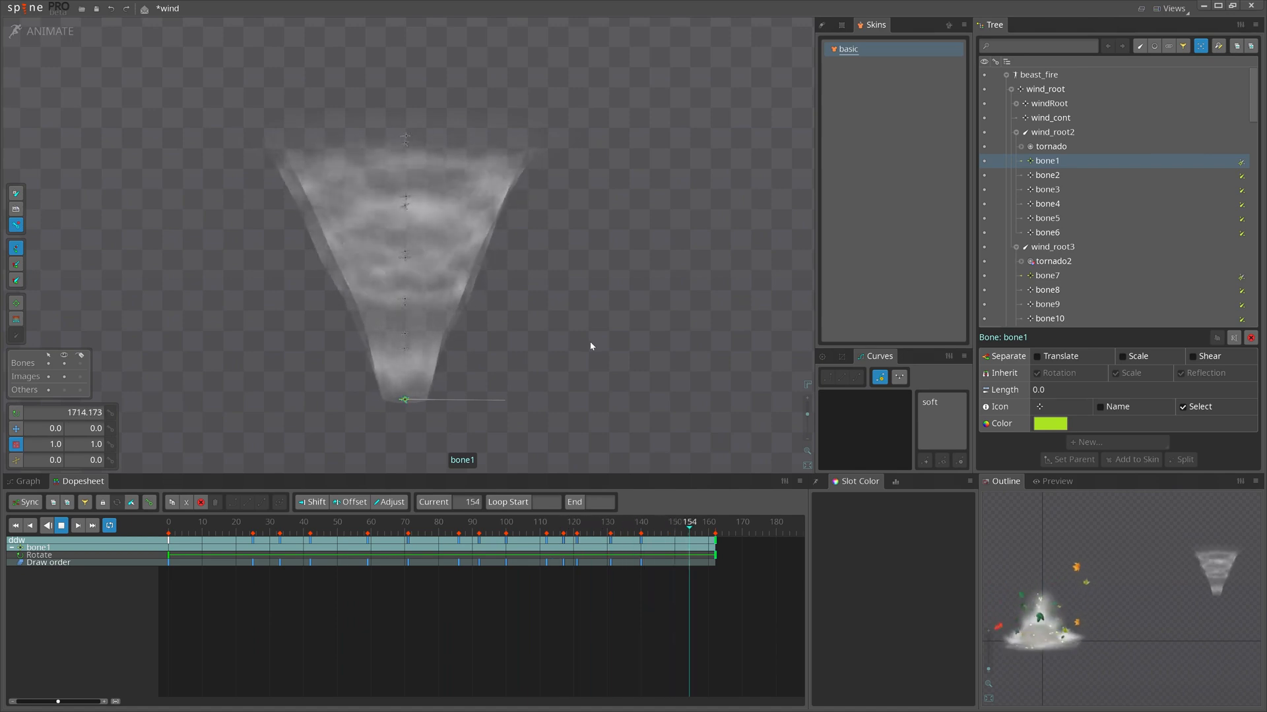
pyautogui.click(343, 522)
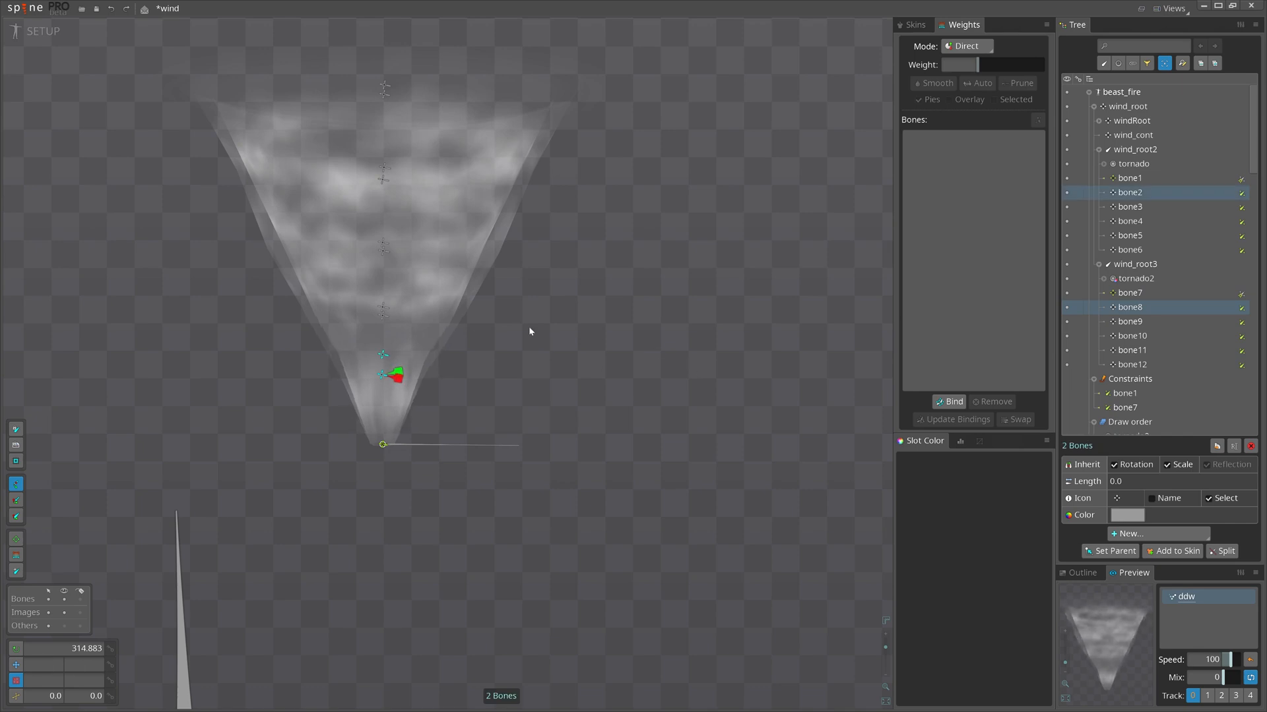
pyautogui.click(1129, 206)
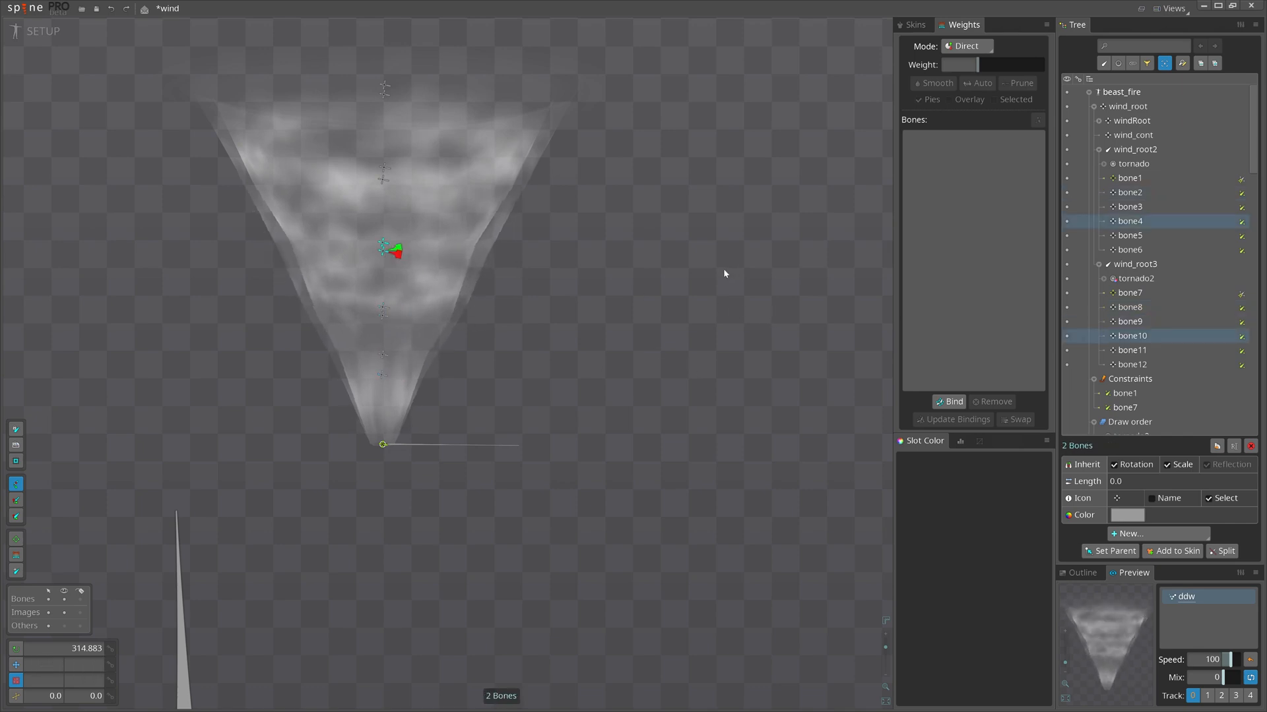
pyautogui.moveTo(825, 415)
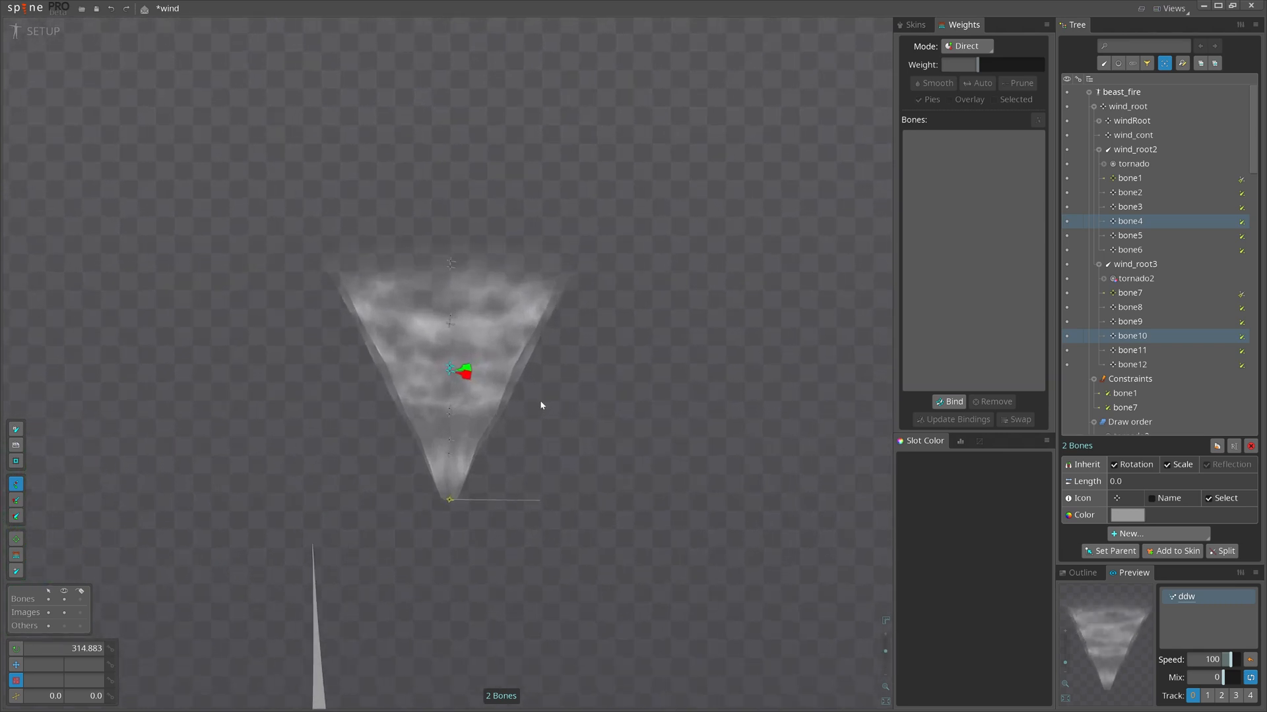
pyautogui.click(1130, 292)
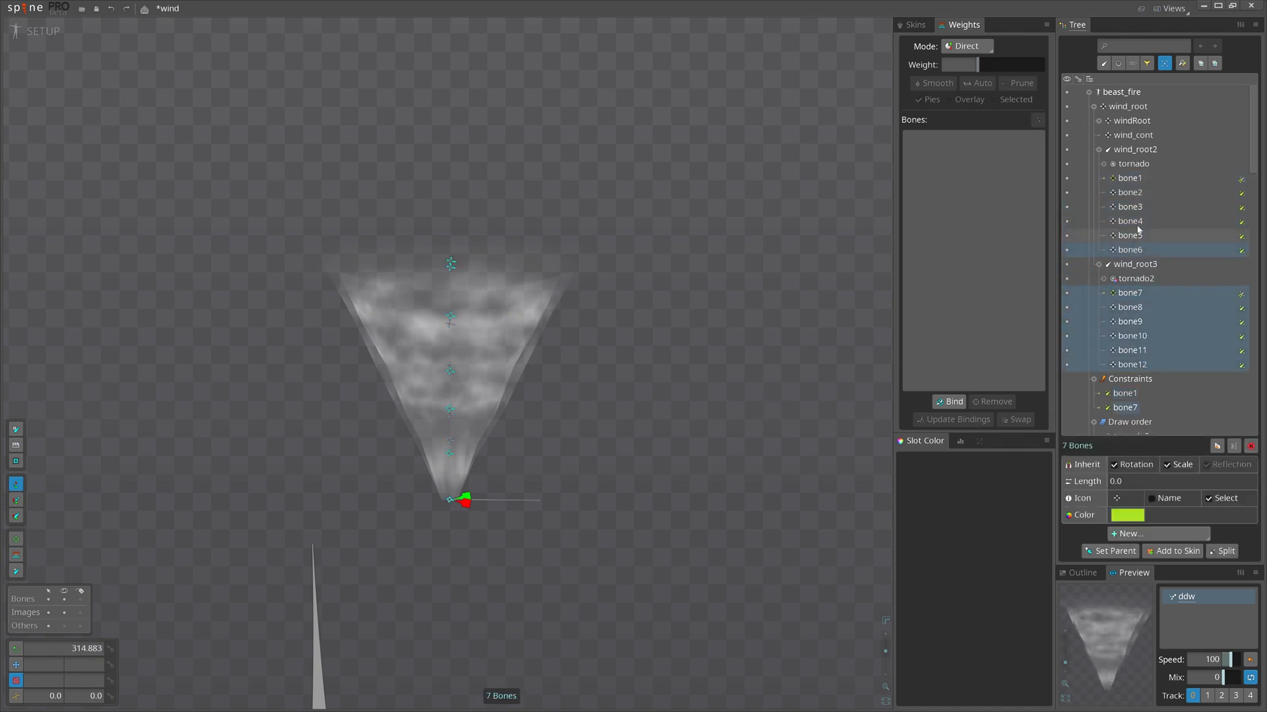
# - Add physics constraints to bone1–bone12 with Rotation 0 and Translate X/Y 100
pyautogui.click(1158, 533)
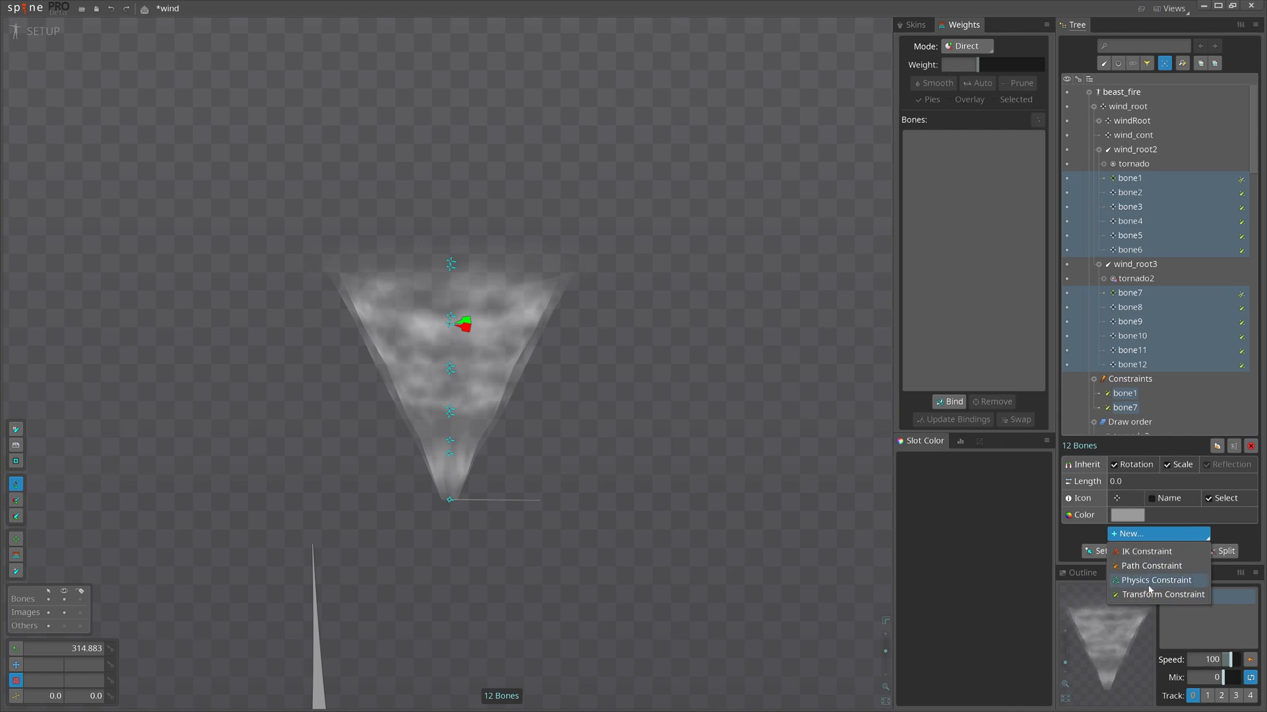
pyautogui.click(1156, 580)
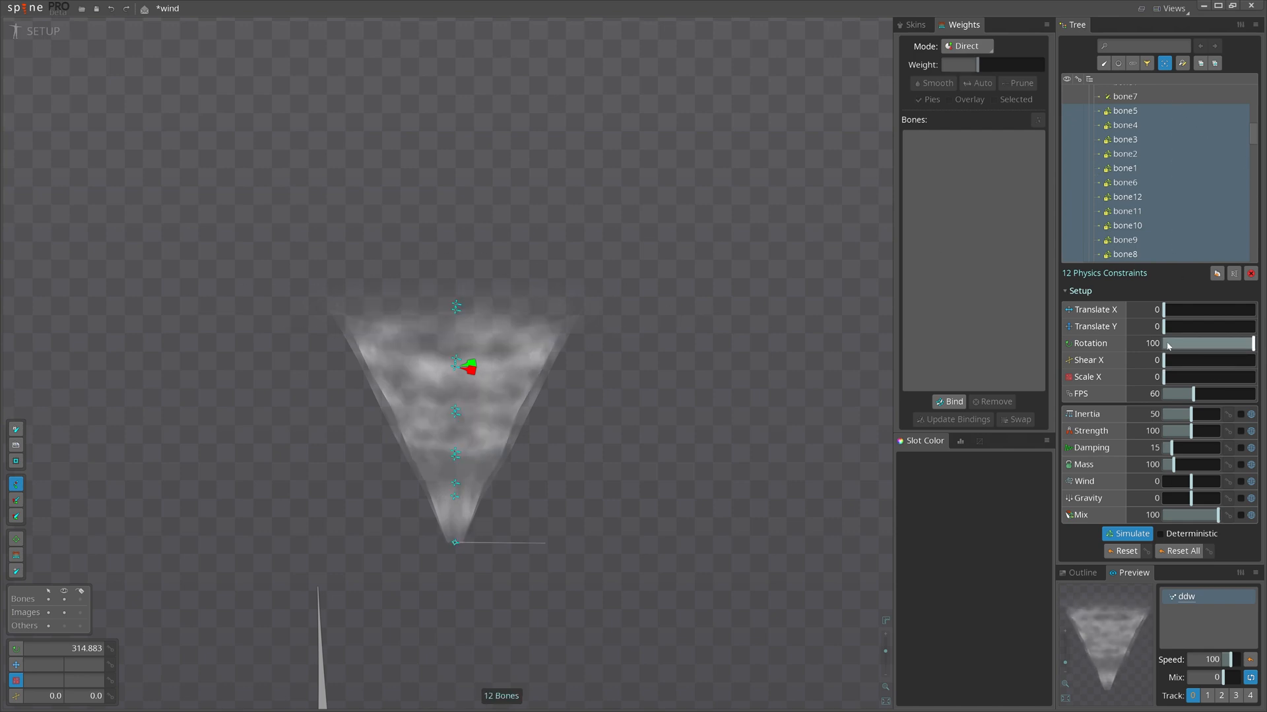
pyautogui.click(1180, 342)
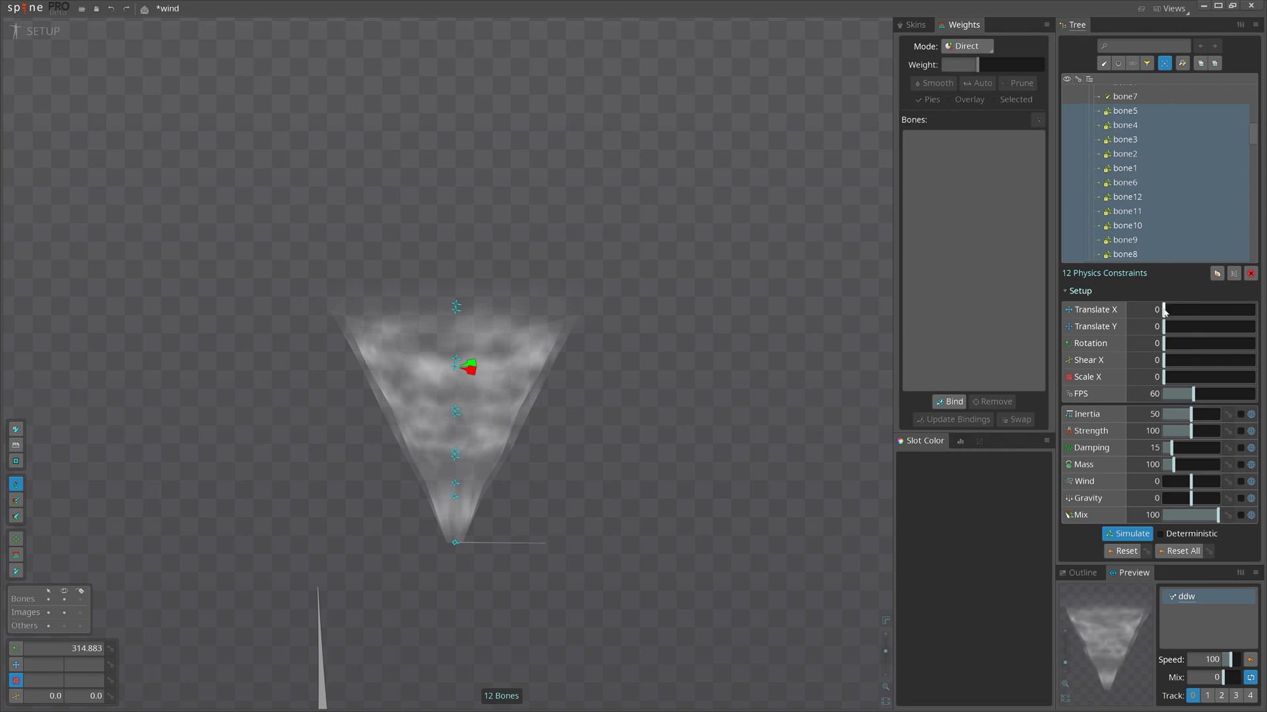
pyautogui.moveTo(1167, 310); pyautogui.dragTo(1185, 310)
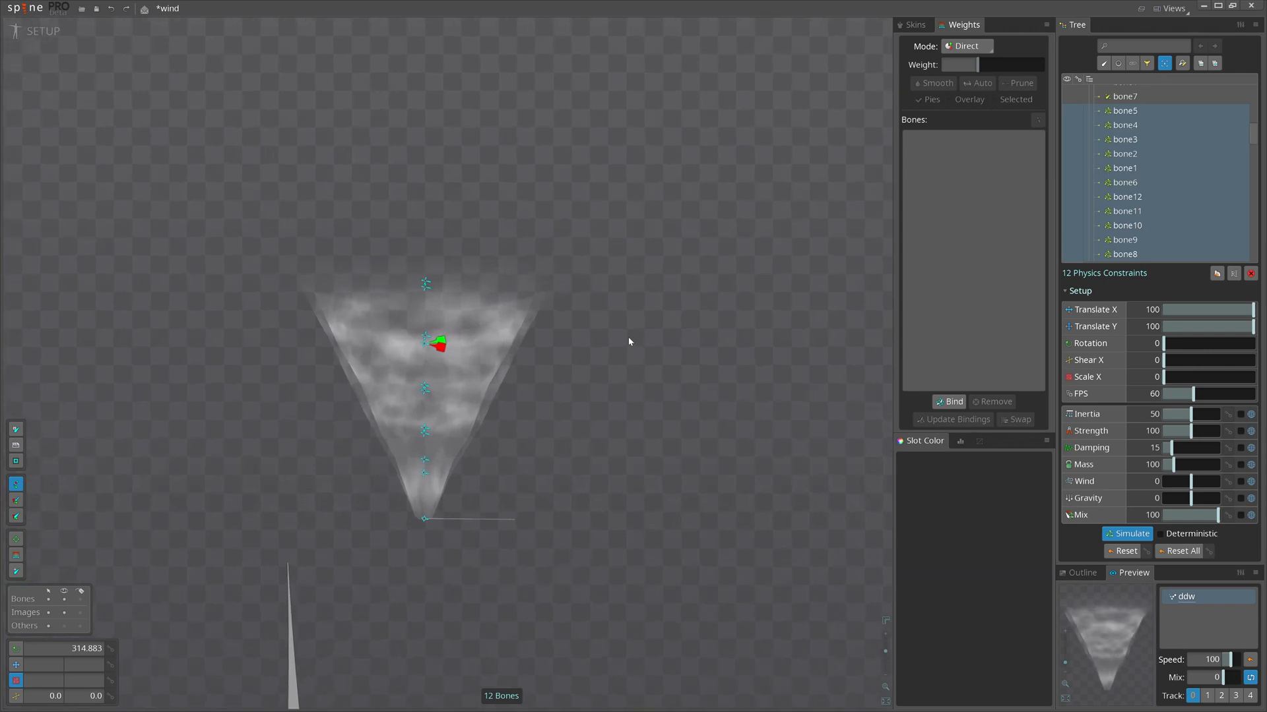
pyautogui.moveTo(629, 338)
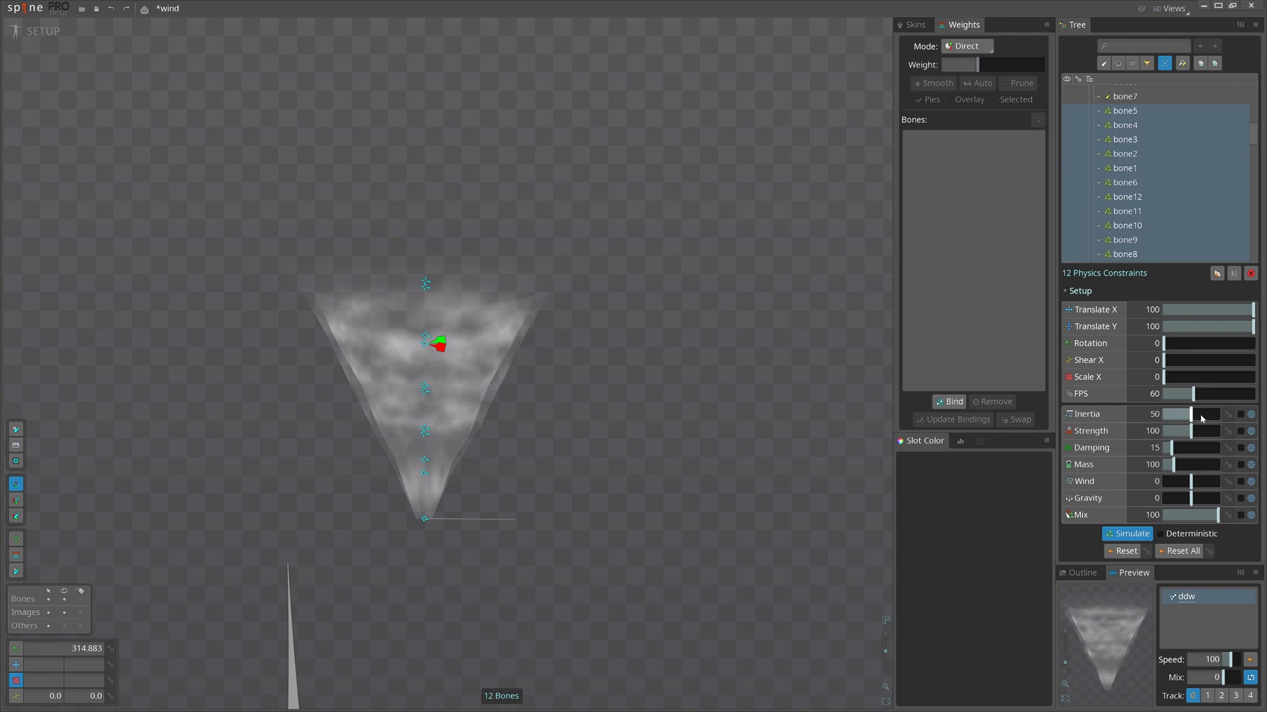
pyautogui.moveTo(1202, 420)
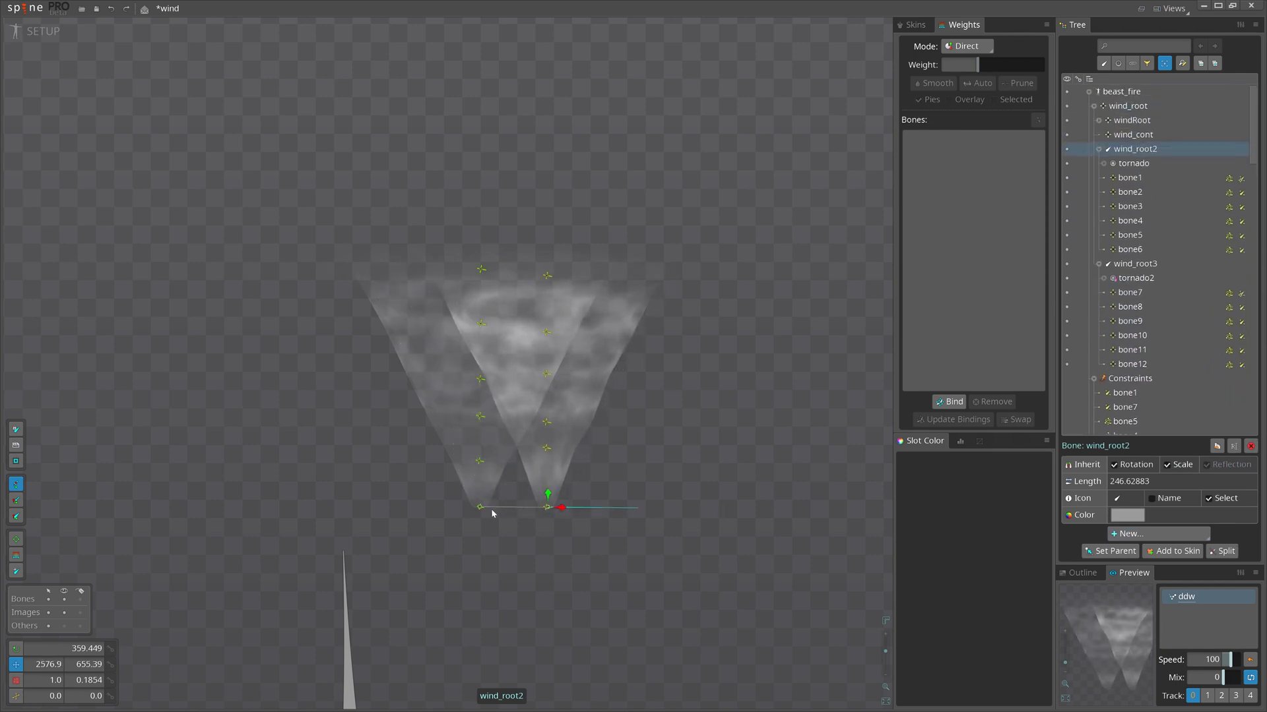
# - Select the bone6 physics constraint in the Tree to show its properties
pyautogui.click(1135, 263)
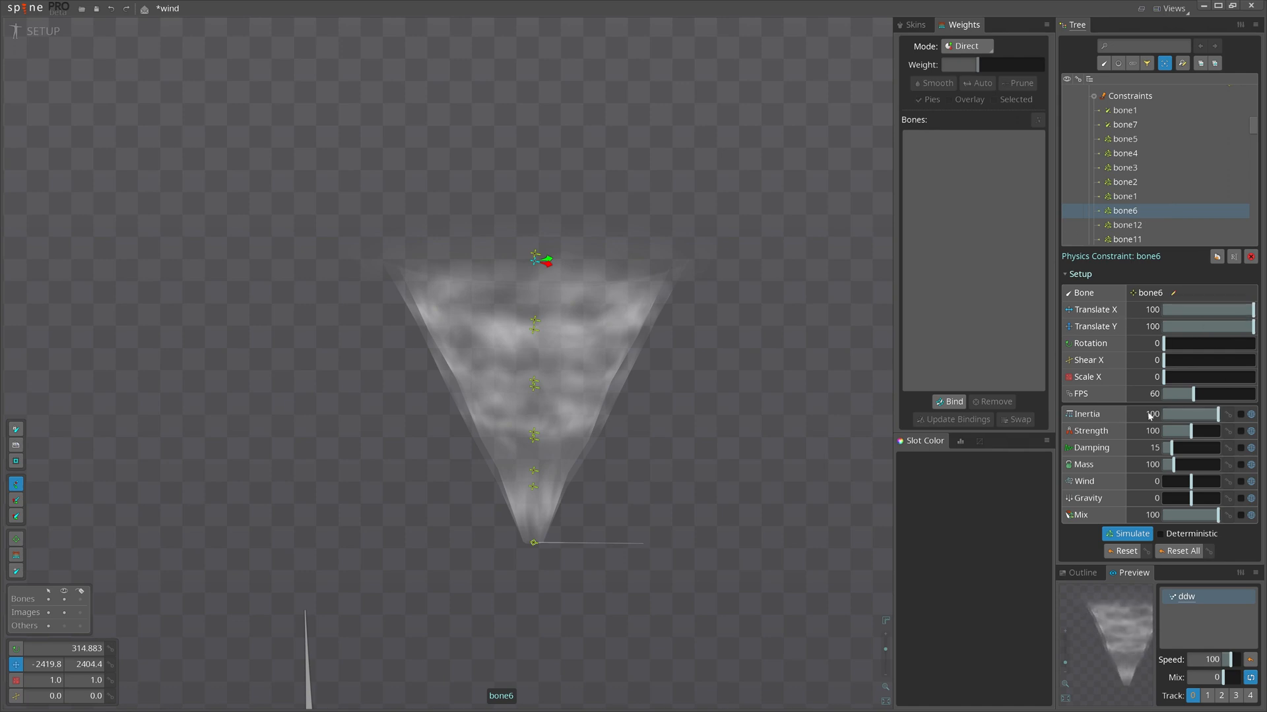
# - Raise bone6's inertia, then set other constraints' inertia individually, e.g. bone12 120, bone5 70
pyautogui.moveTo(1148, 413); pyautogui.dragTo(1187, 413)
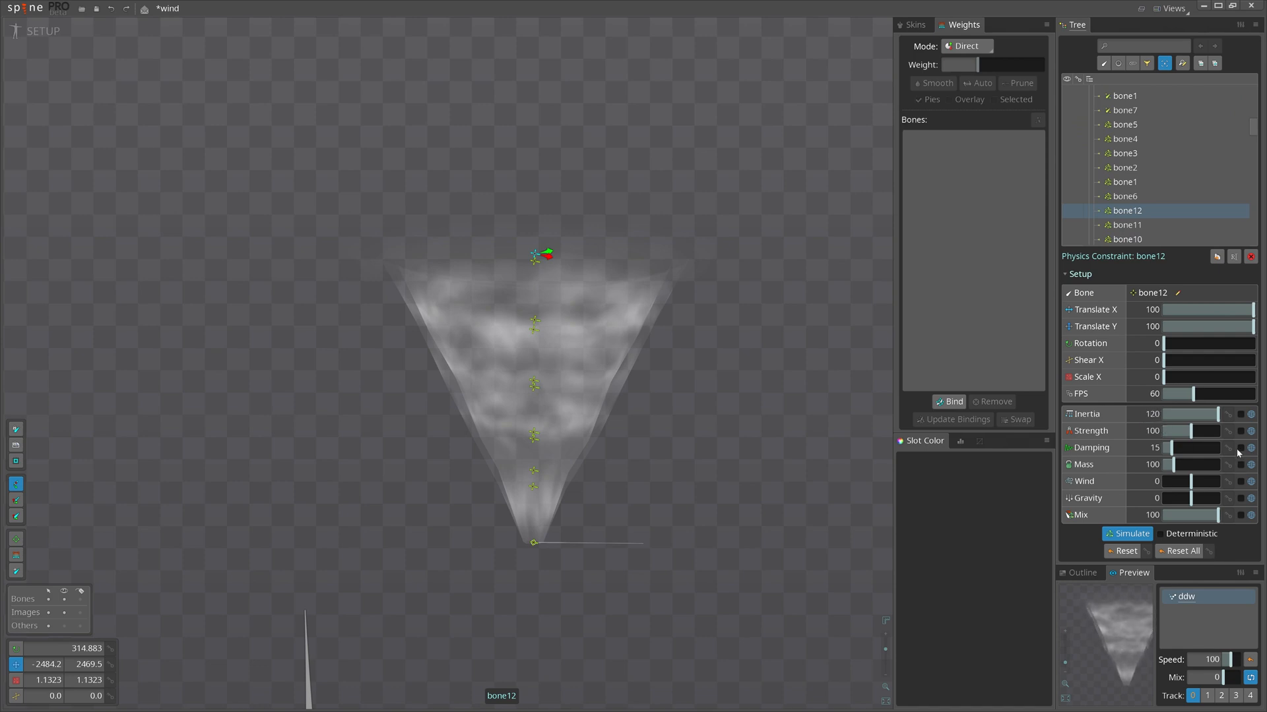
pyautogui.click(1132, 147)
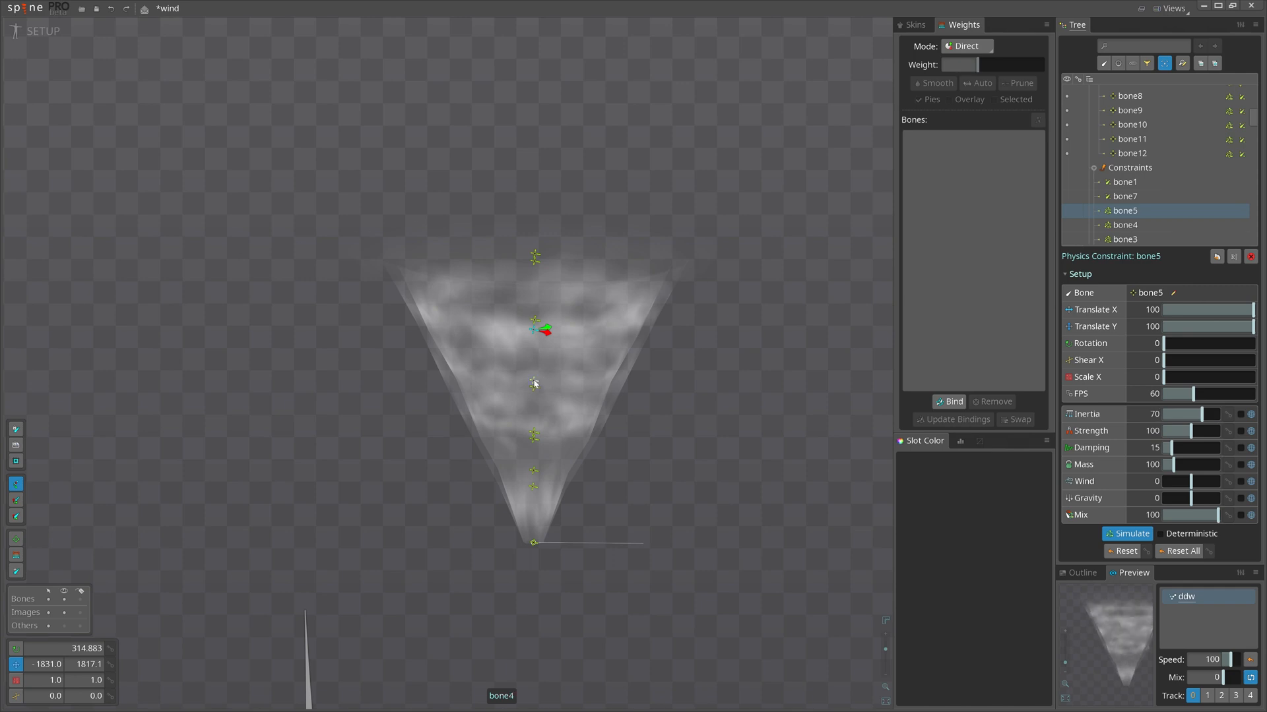
pyautogui.click(1132, 148)
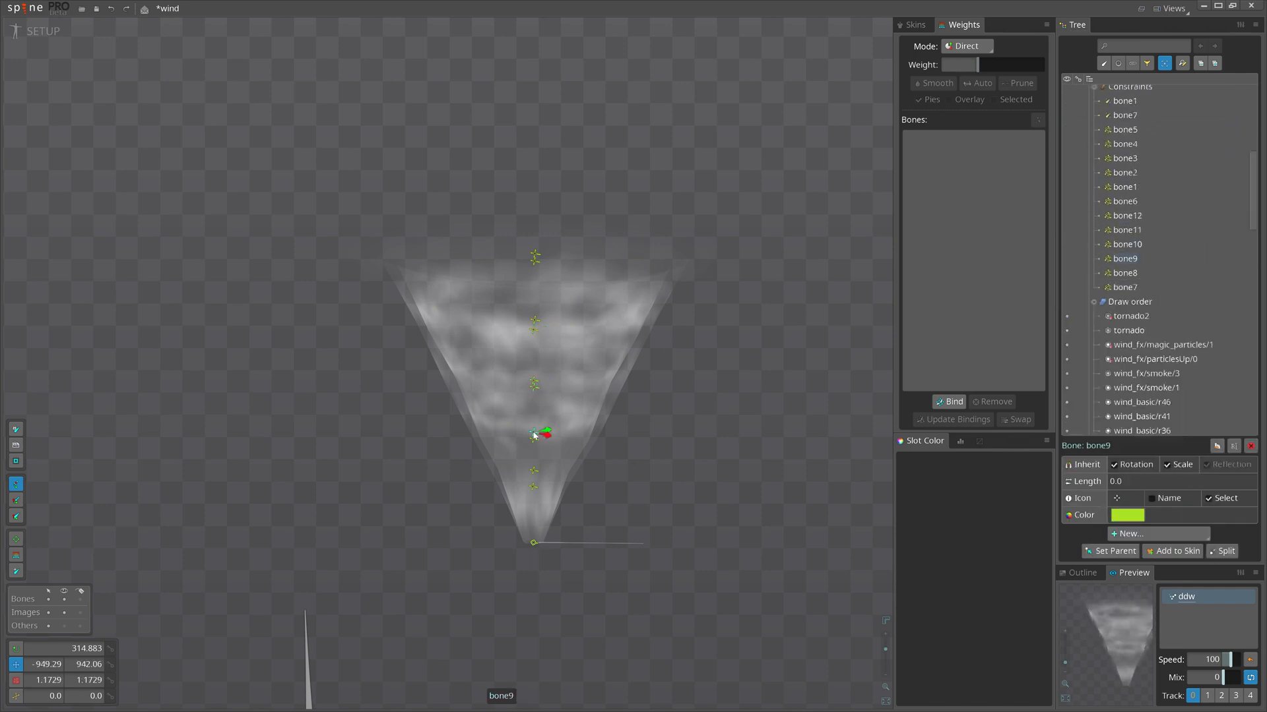
pyautogui.click(1129, 148)
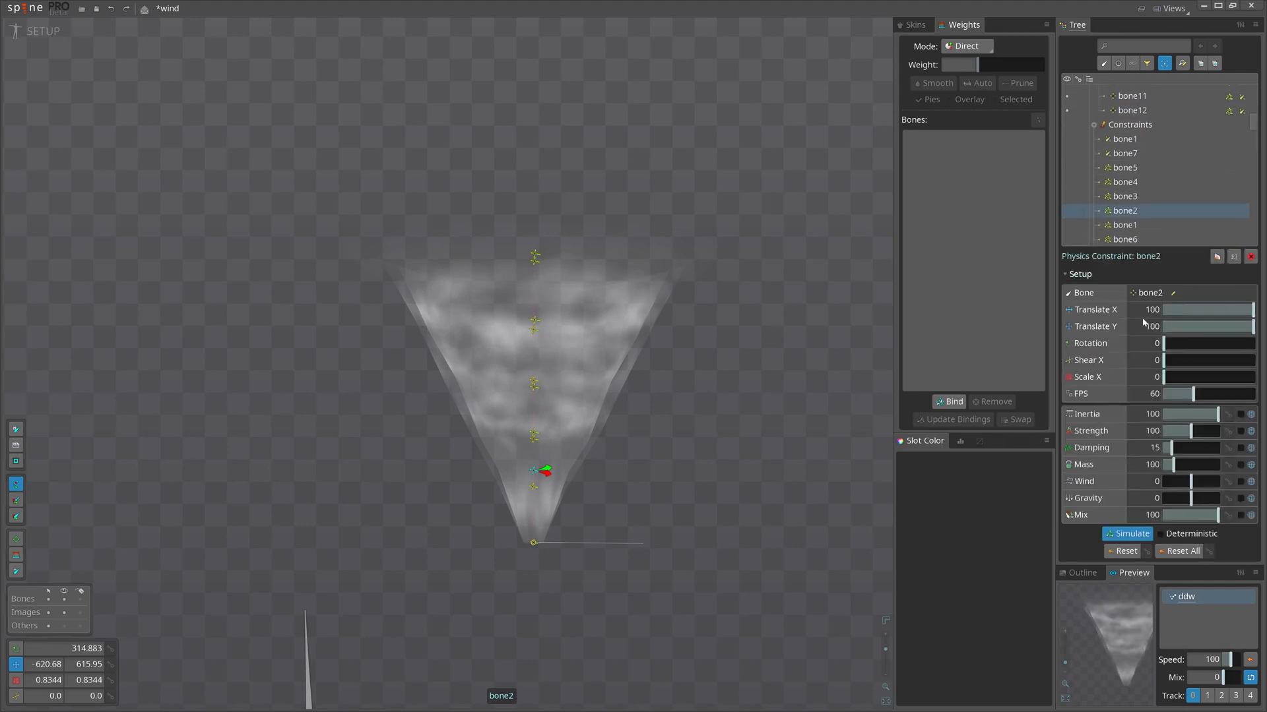
# - Drag both tornado root bones right and back to test the springy lag
pyautogui.click(1153, 414)
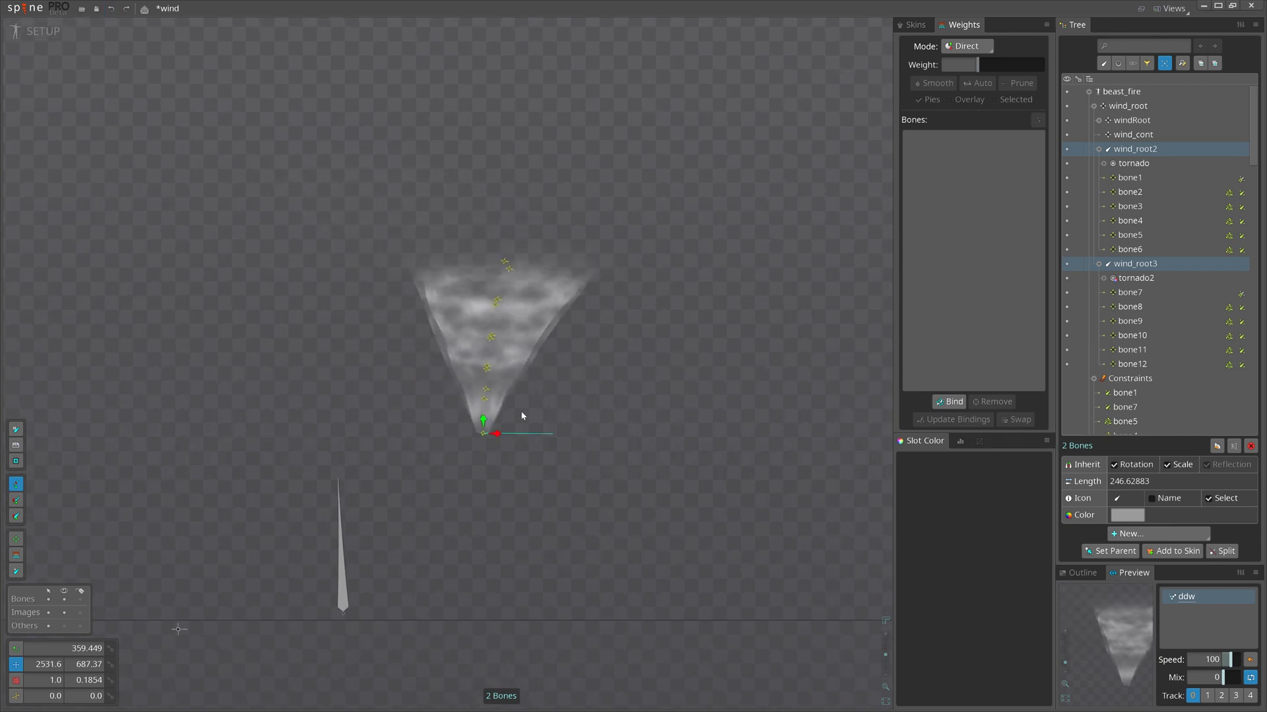
pyautogui.moveTo(482, 420); pyautogui.dragTo(795, 424)
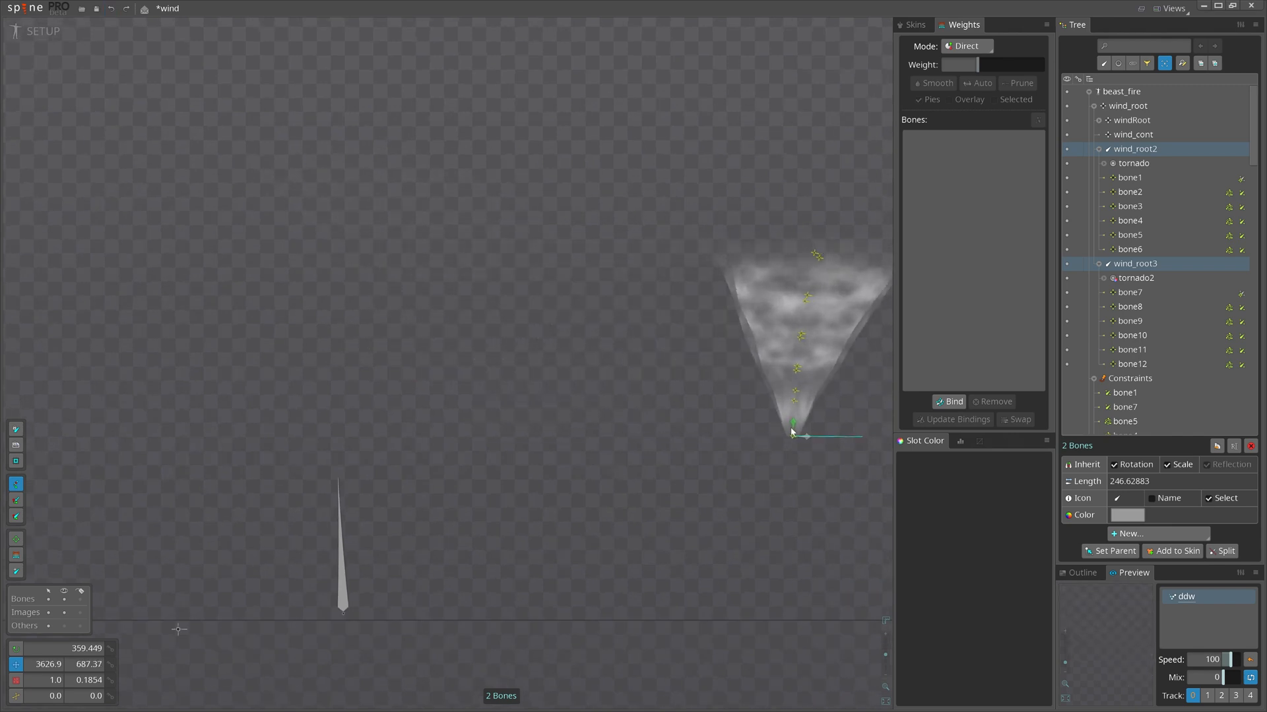
pyautogui.moveTo(796, 428); pyautogui.dragTo(546, 429)
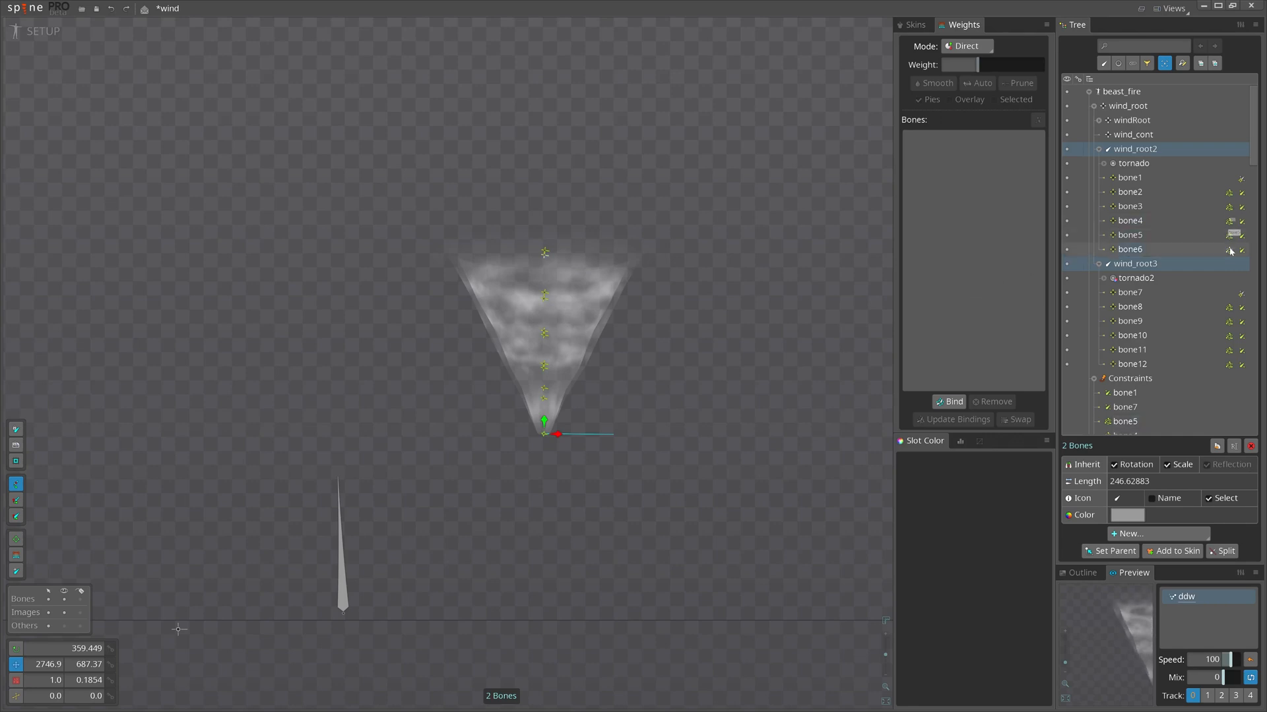
# - Select the ten tornado bone physics constraints and adjust their mass
pyautogui.click(1124, 210)
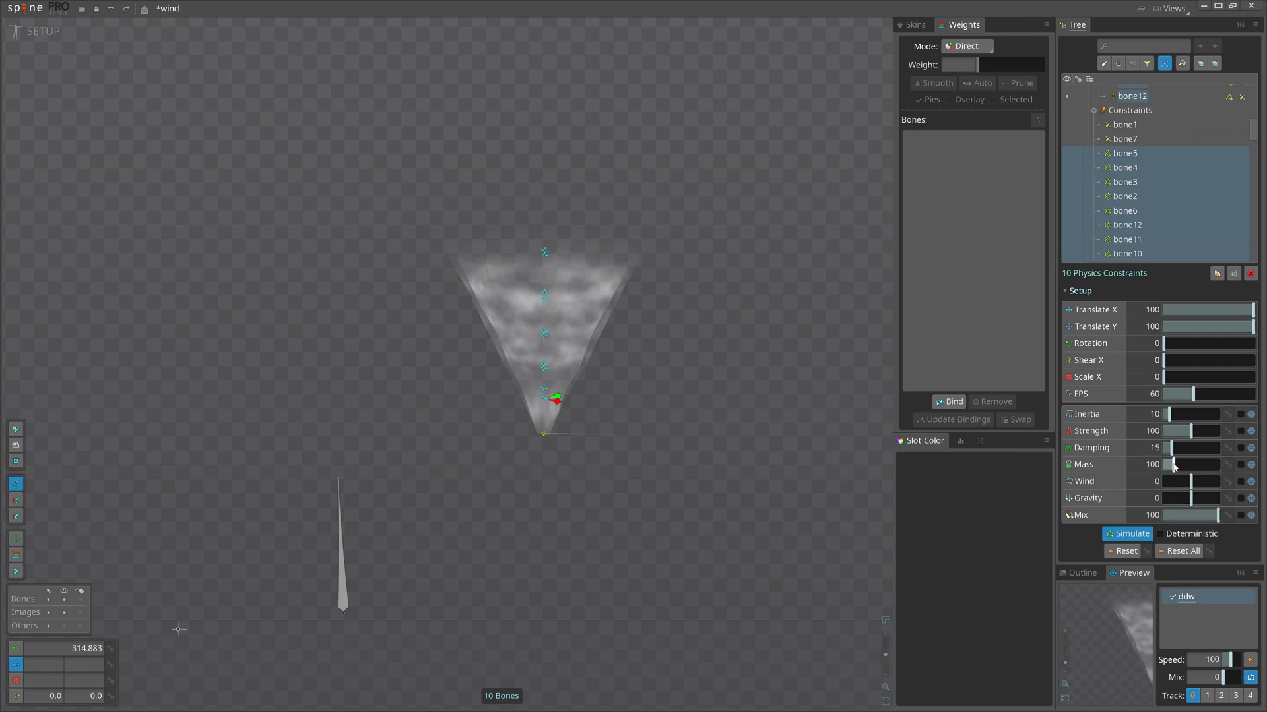
pyautogui.moveTo(1174, 464); pyautogui.dragTo(1204, 464)
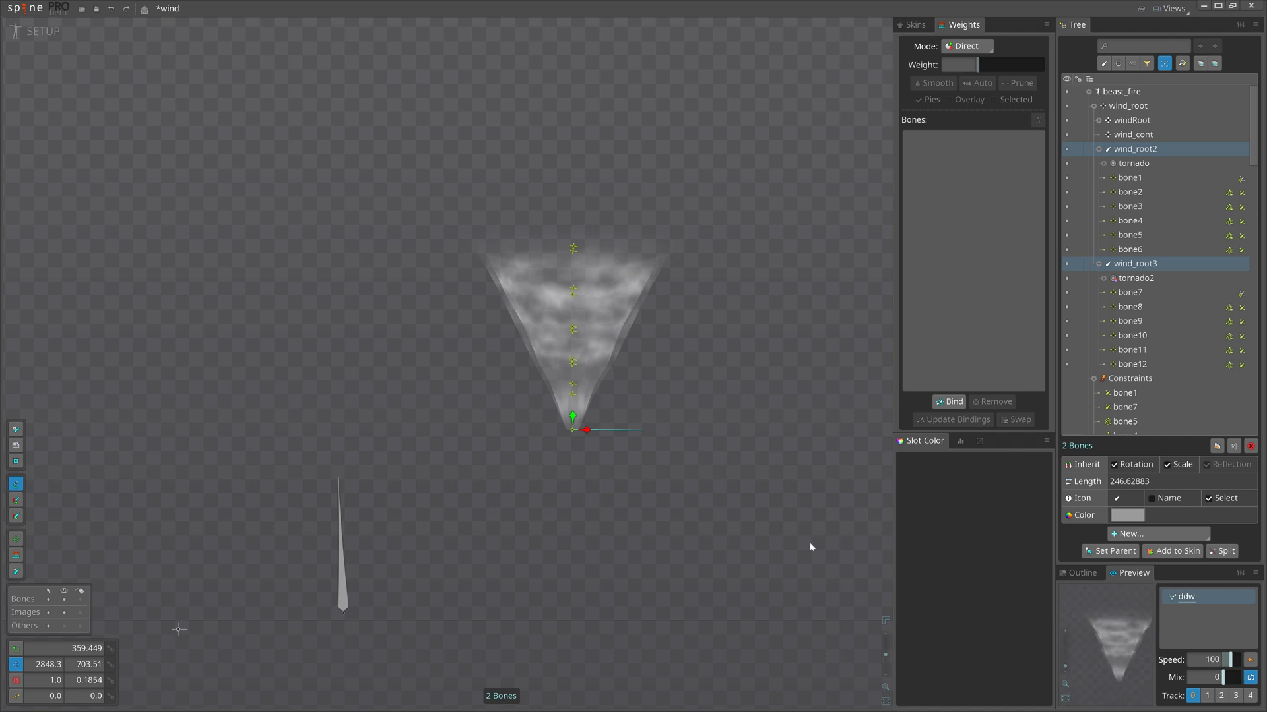
pyautogui.click(43, 31)
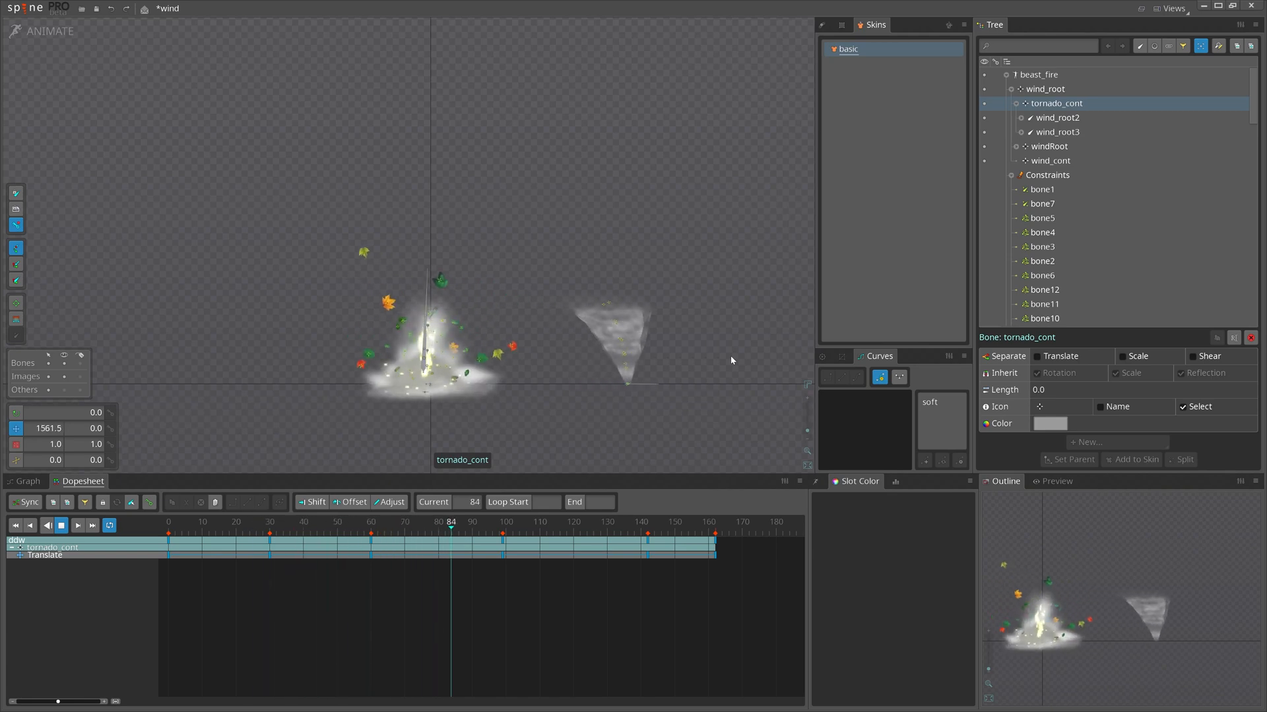
pyautogui.click(651, 521)
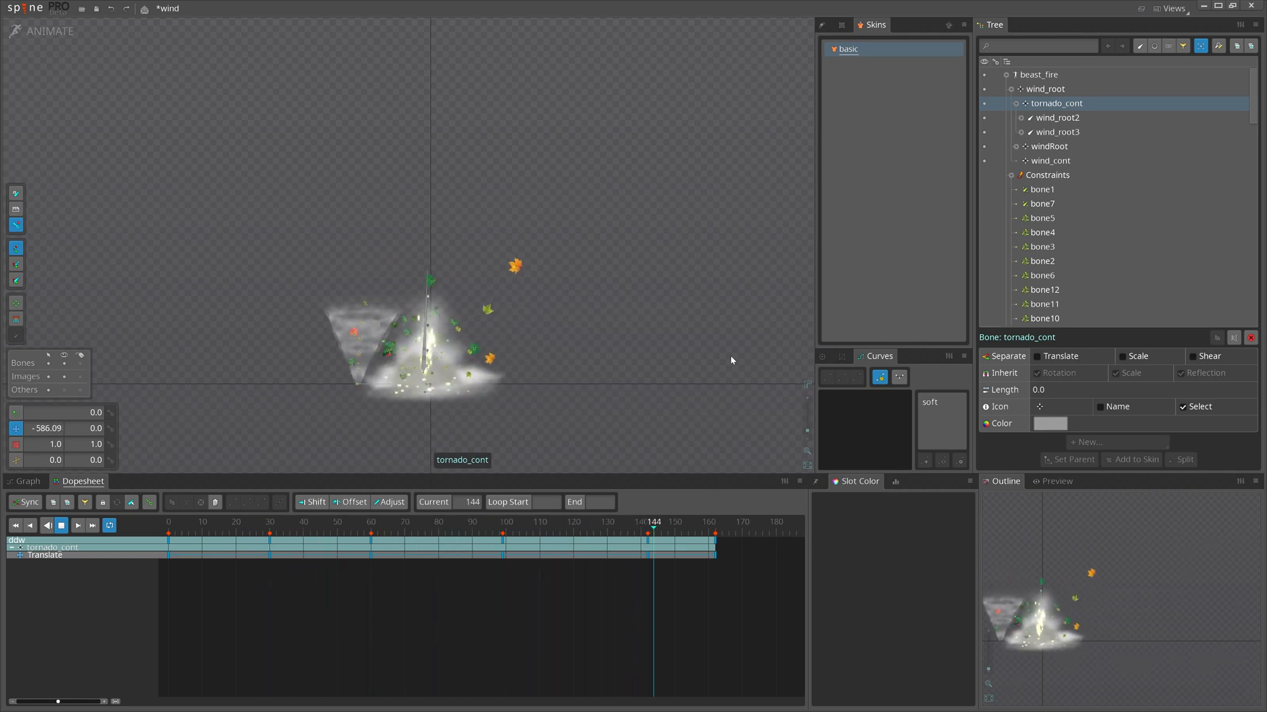
pyautogui.click(309, 523)
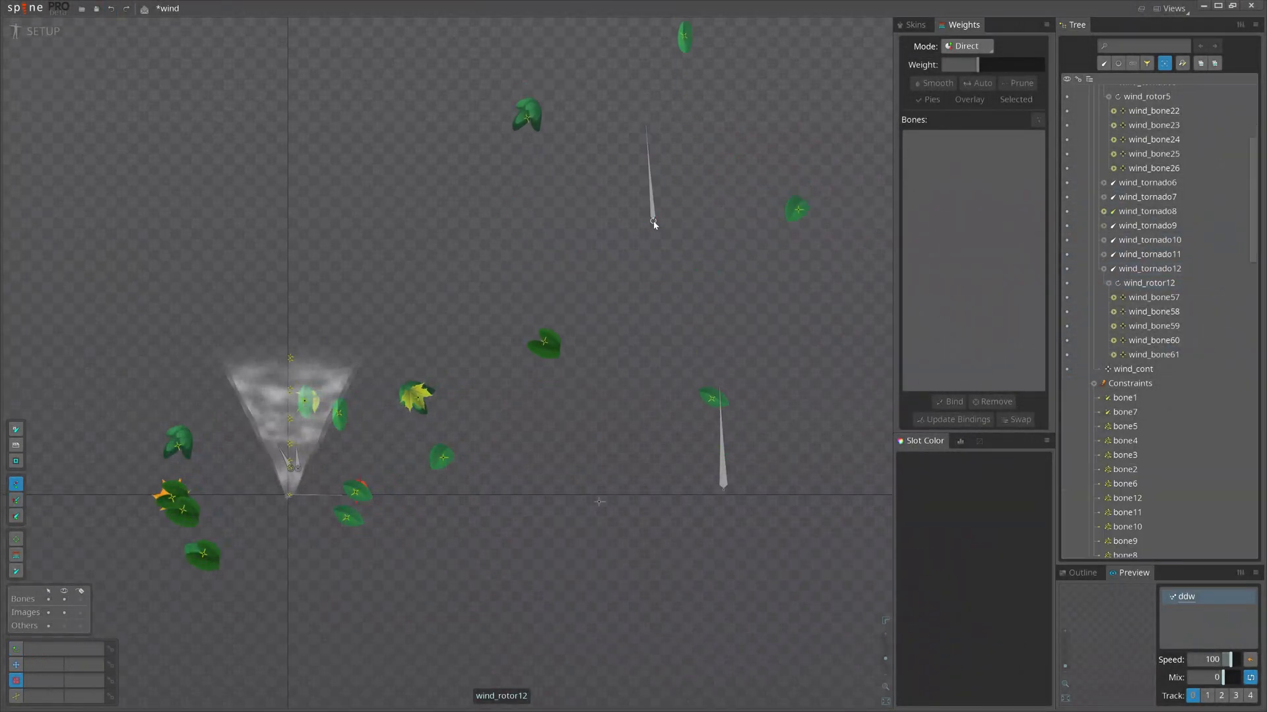
# - Untick Inherit Rotation and Scale on wind_bone57–61 under wind_rotor12
pyautogui.click(1149, 283)
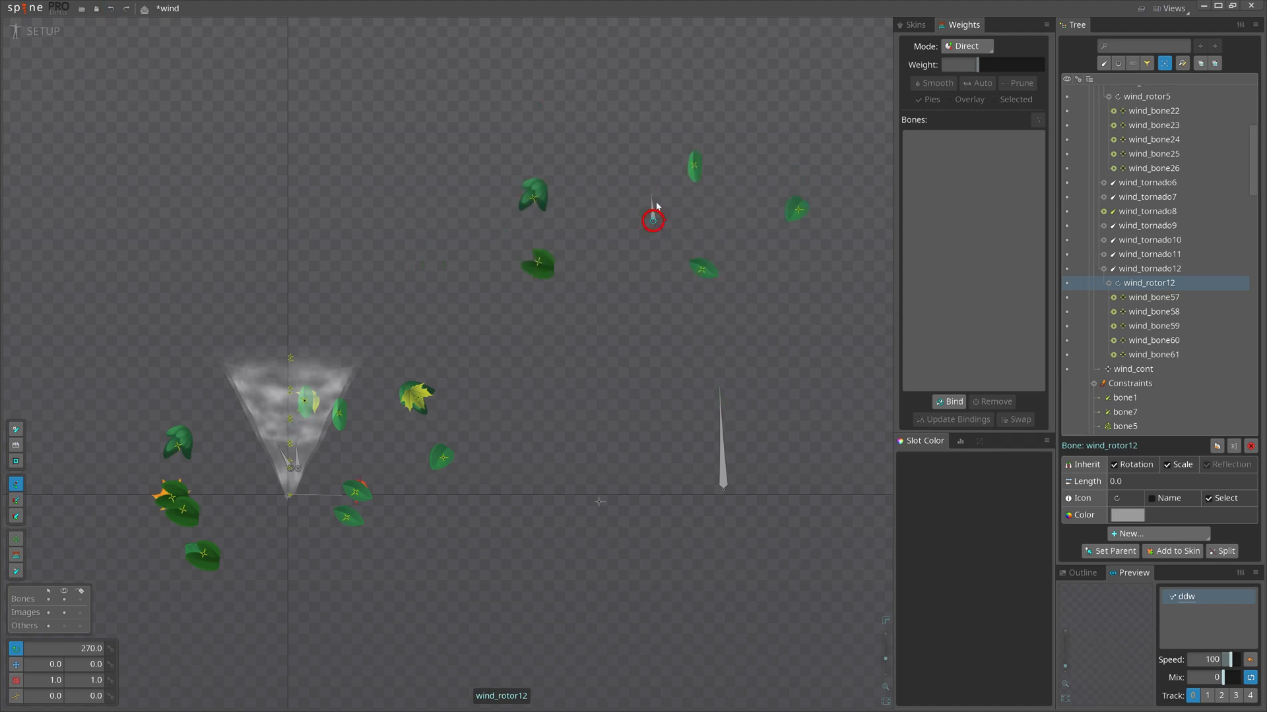
pyautogui.click(1150, 269)
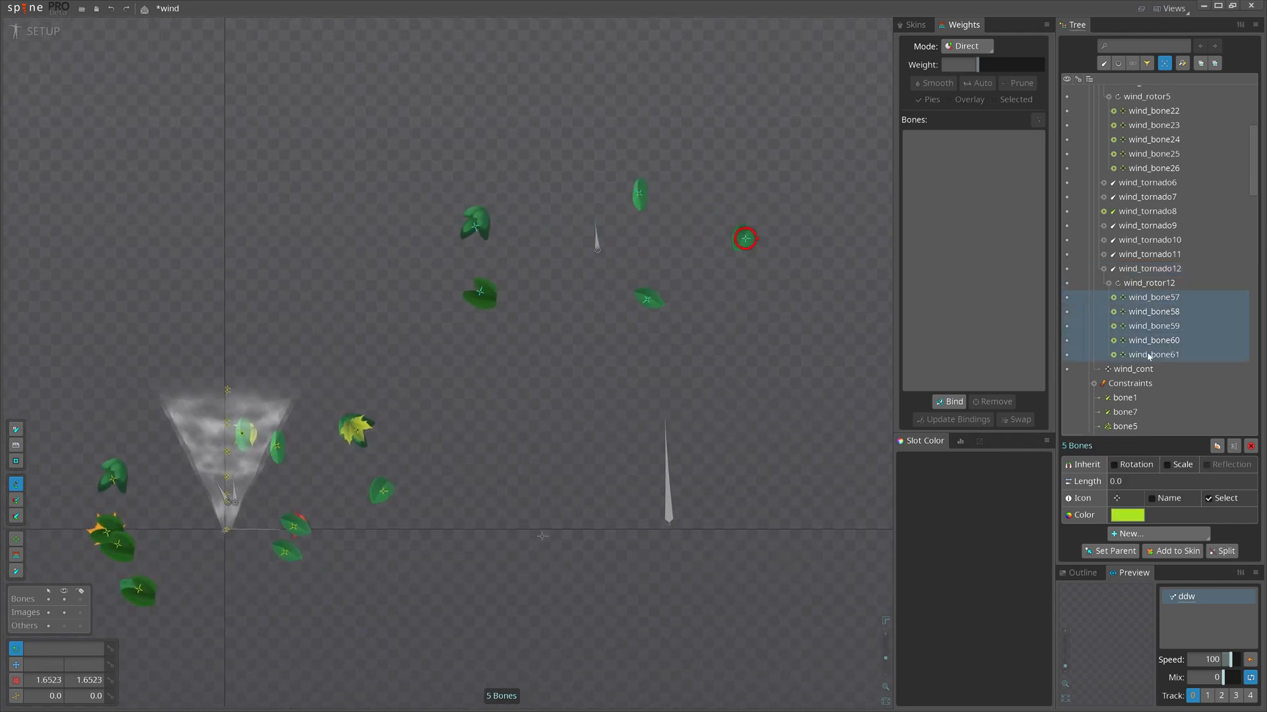
pyautogui.click(1168, 465)
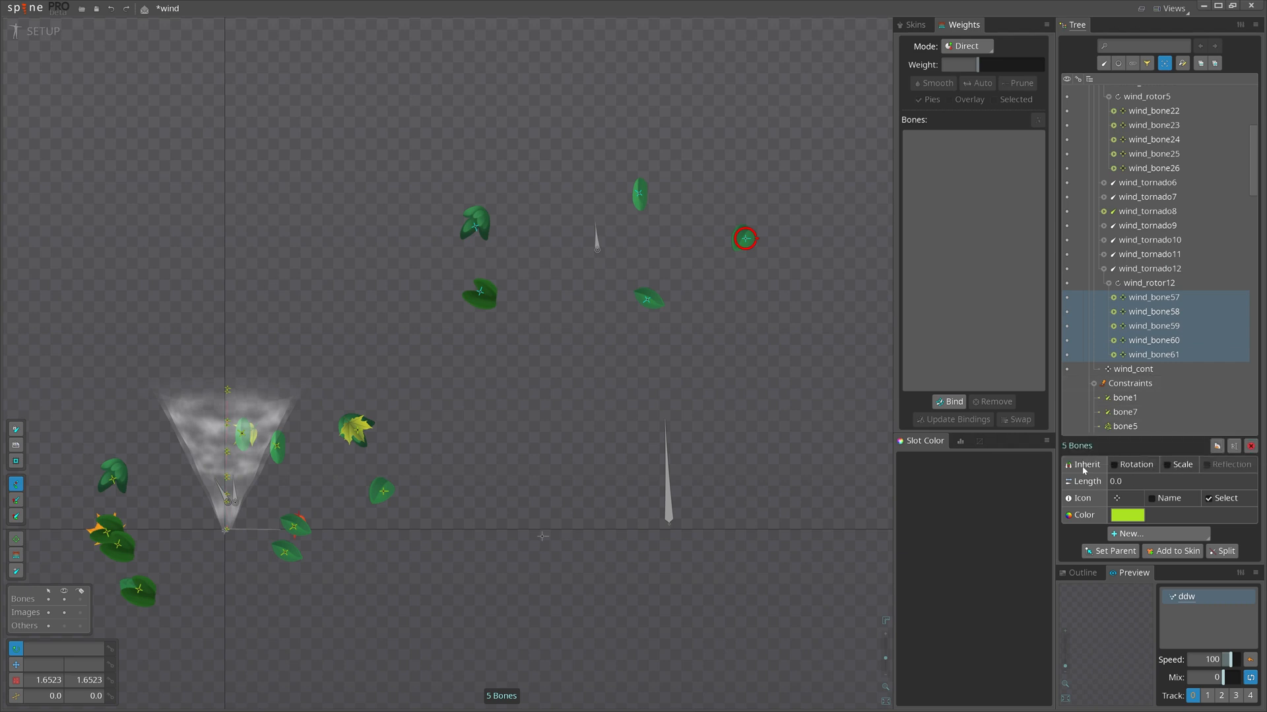
pyautogui.moveTo(1116, 465)
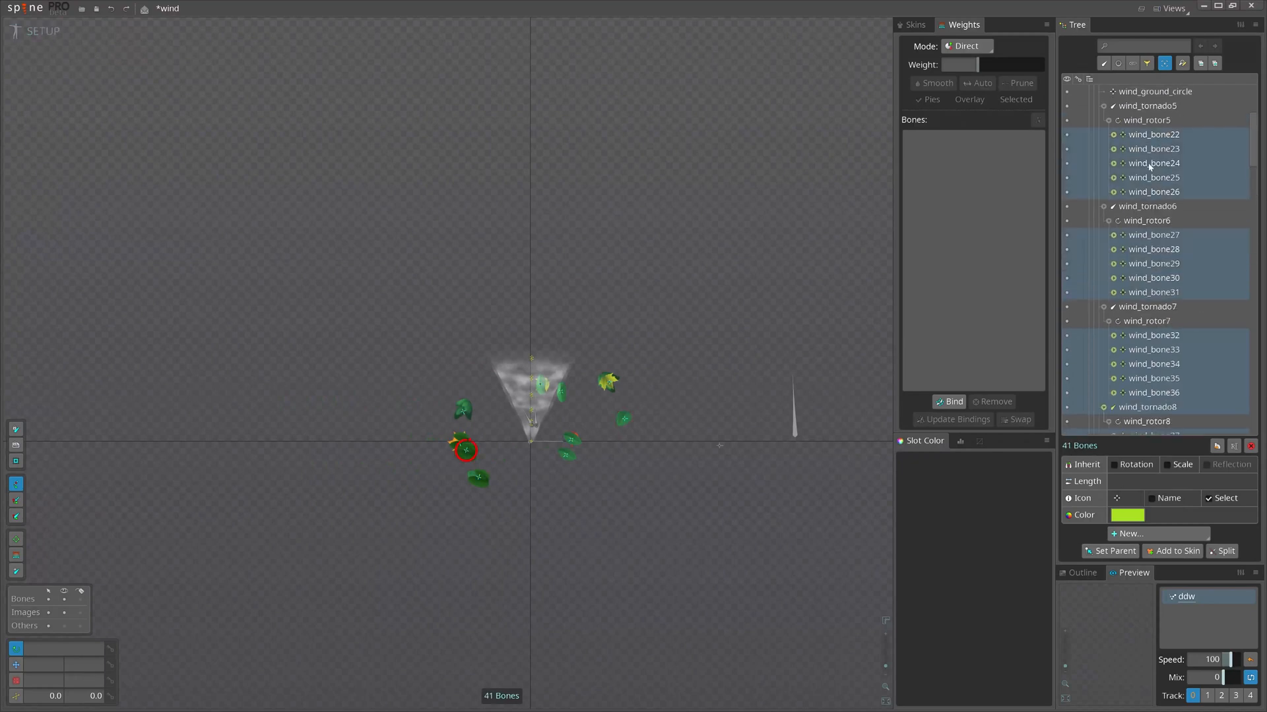
pyautogui.moveTo(1188, 178)
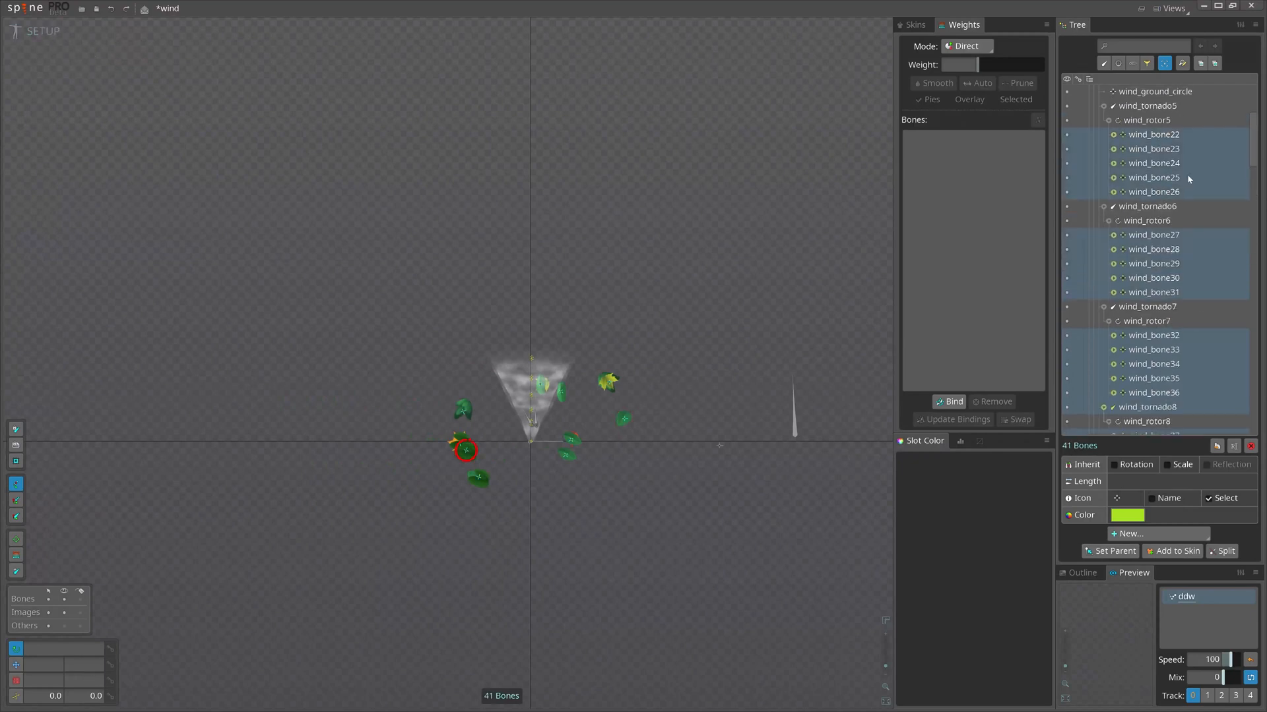
# - Raise the leaf physics constraints' inertia to about 193 and preview the animation
pyautogui.scroll(-3)
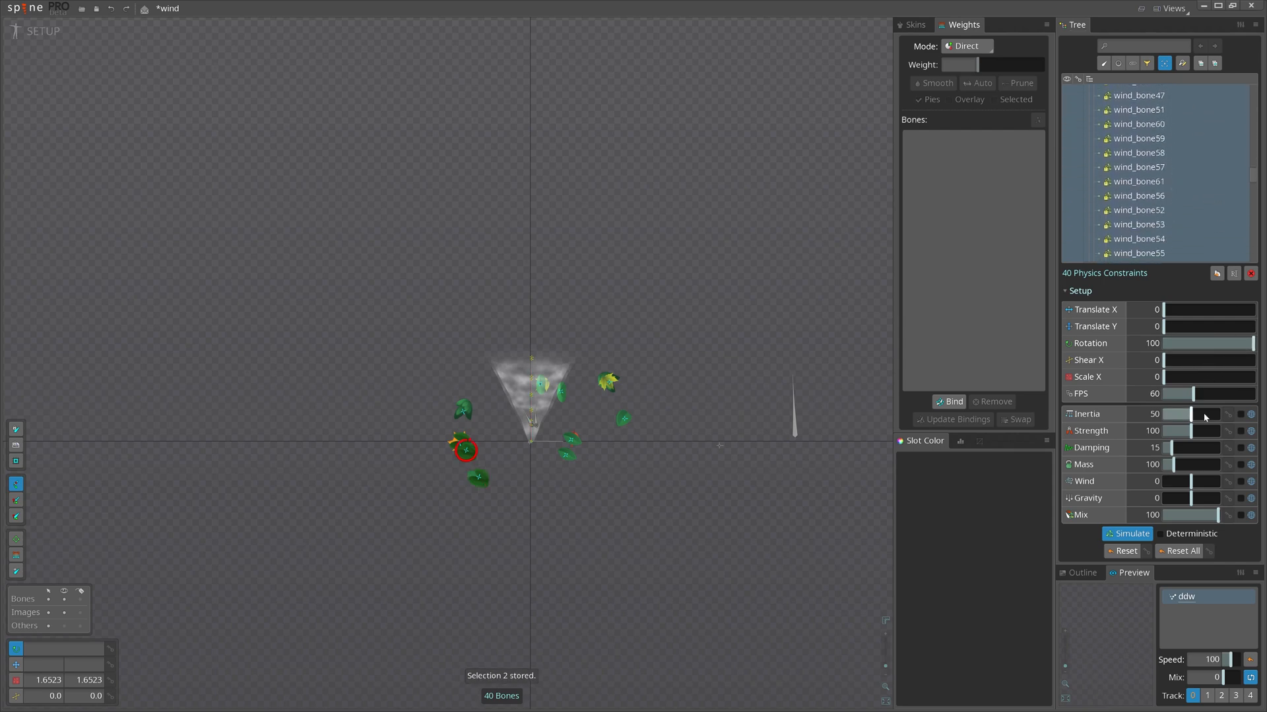
pyautogui.moveTo(1192, 413); pyautogui.dragTo(1220, 414)
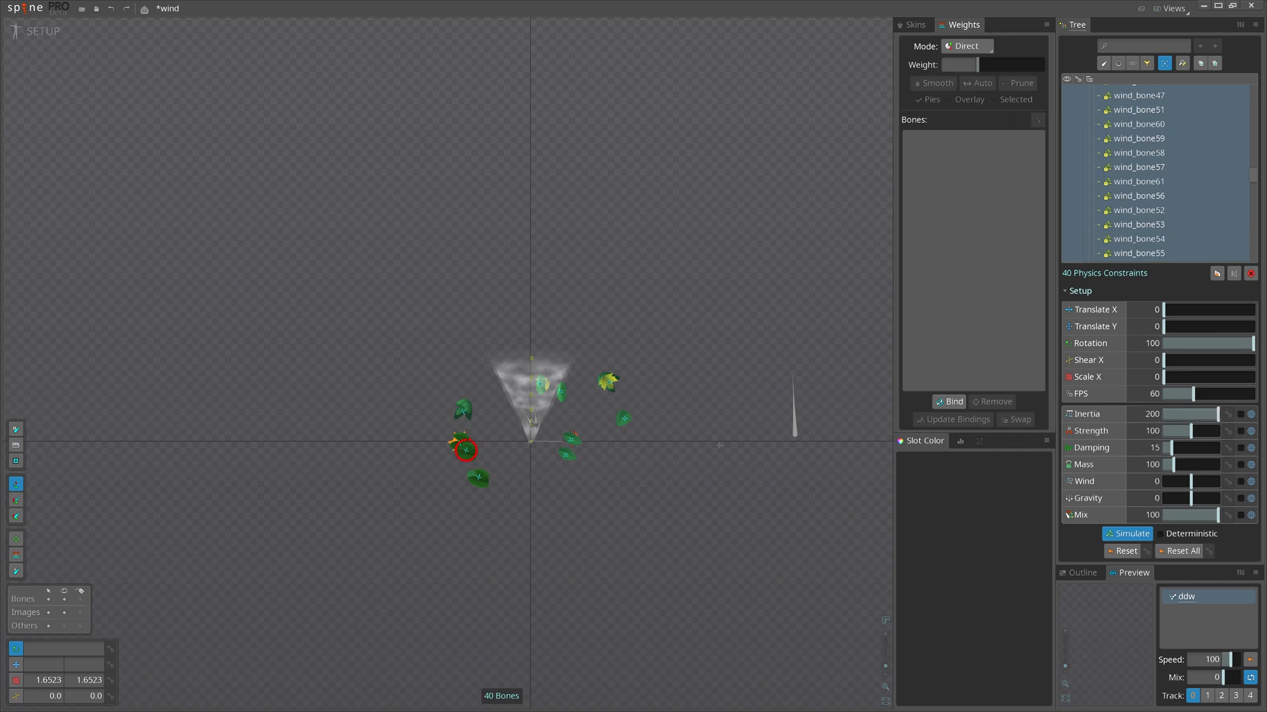
pyautogui.moveTo(1244, 343); pyautogui.dragTo(1227, 343)
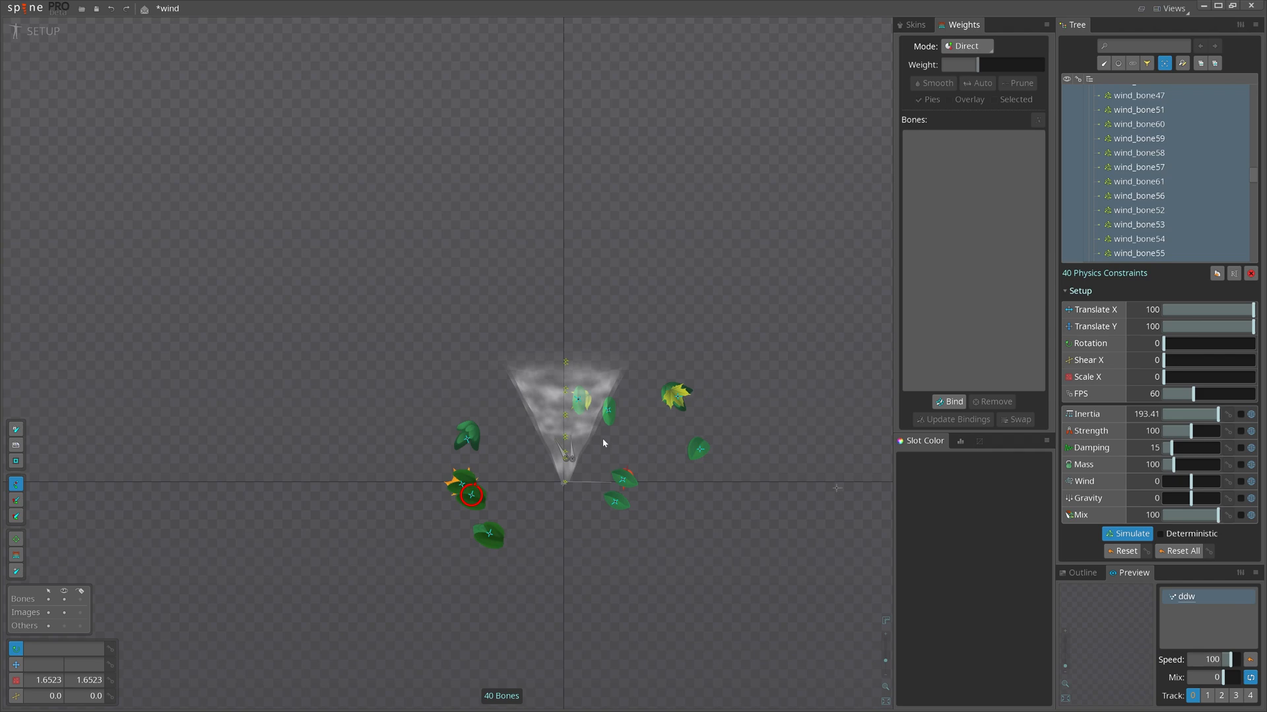
pyautogui.click(35, 31)
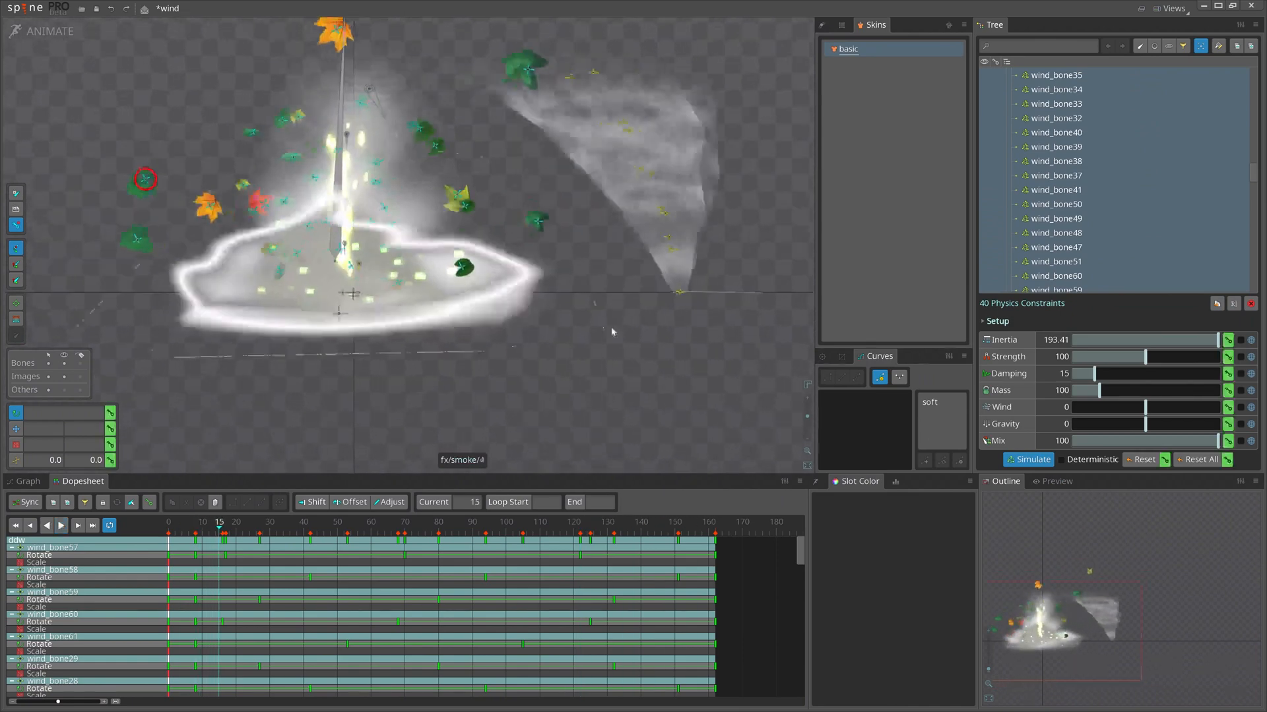
# - Parent windRoot under tornado_cont in Setup mode, then return to Animate mode
pyautogui.click(44, 31)
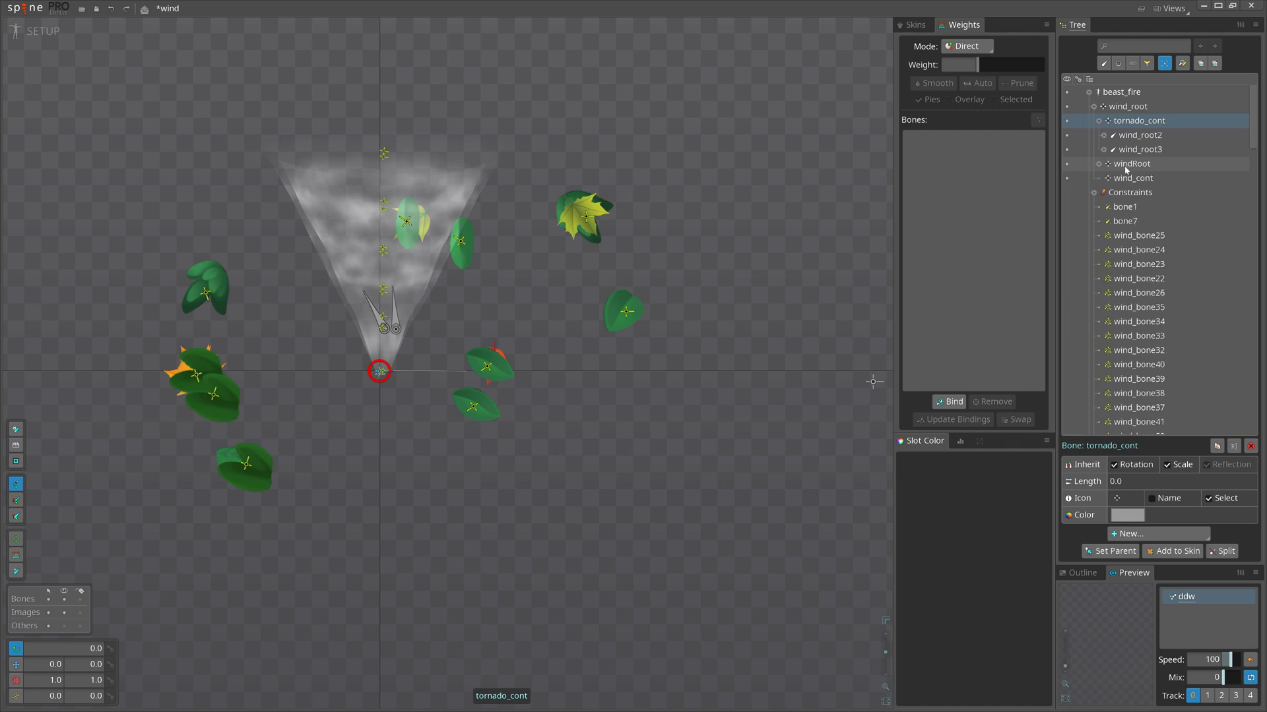
pyautogui.click(1133, 163)
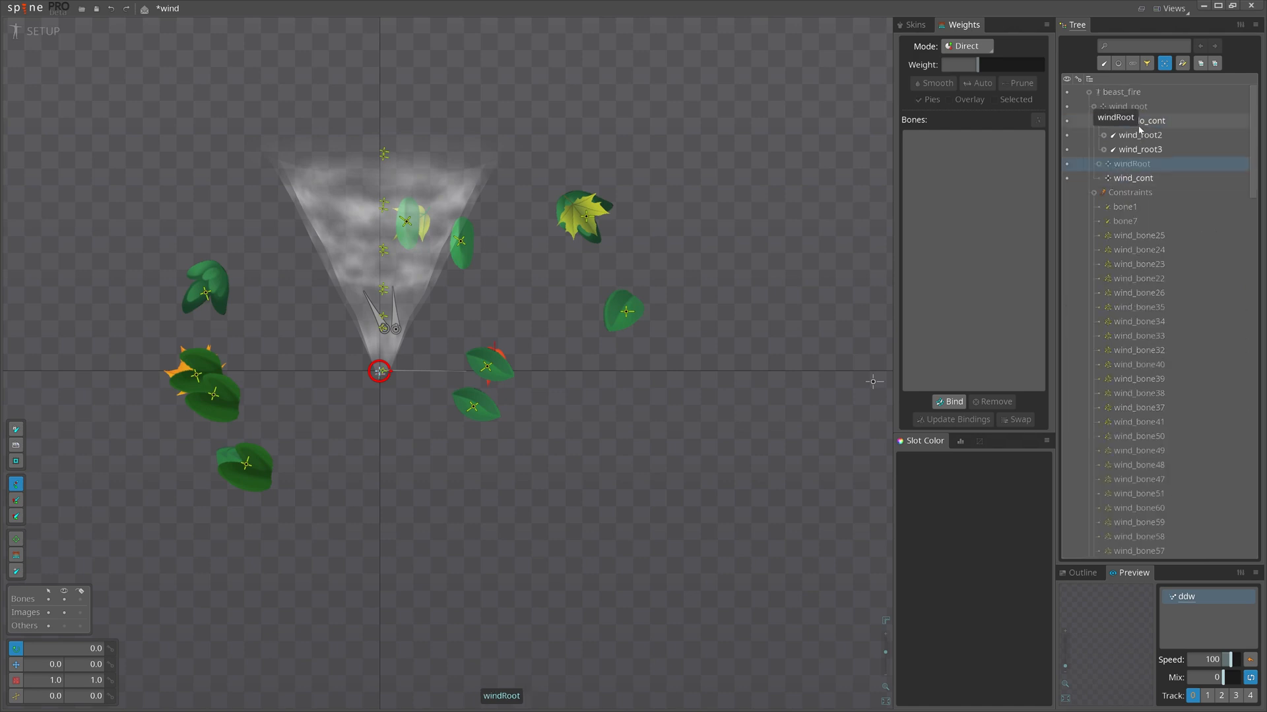
pyautogui.click(1134, 177)
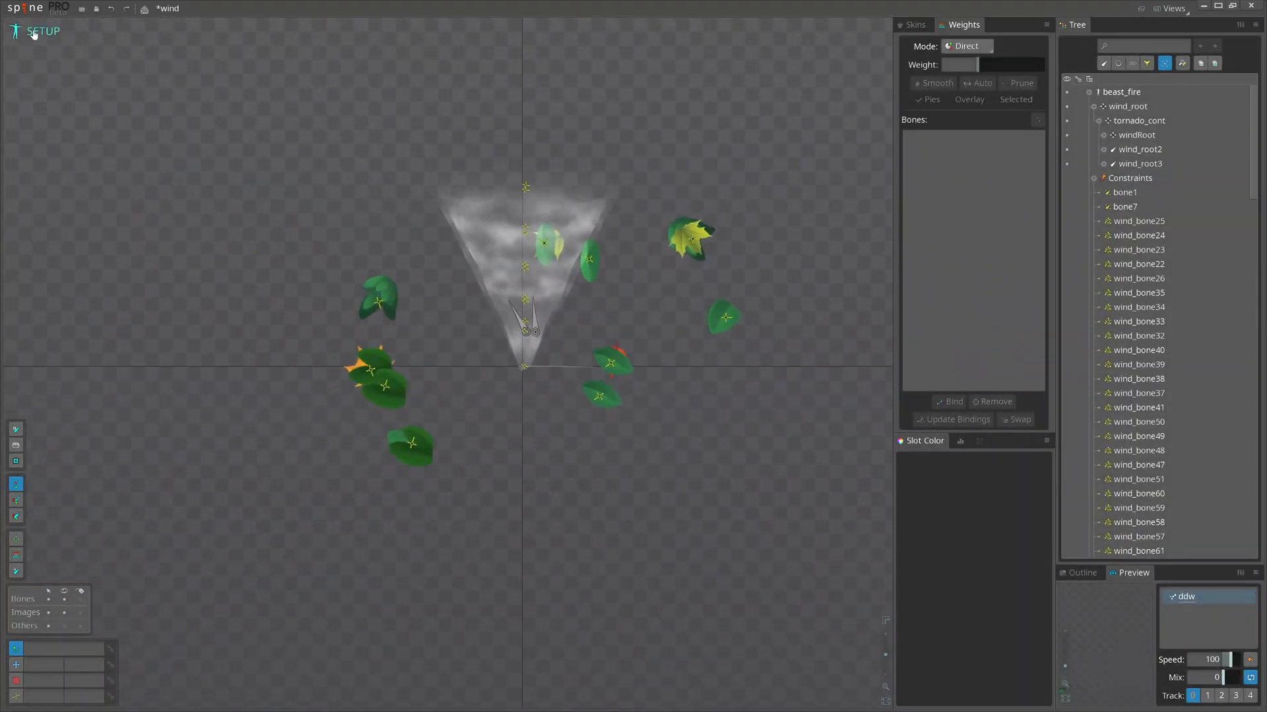
pyautogui.click(43, 31)
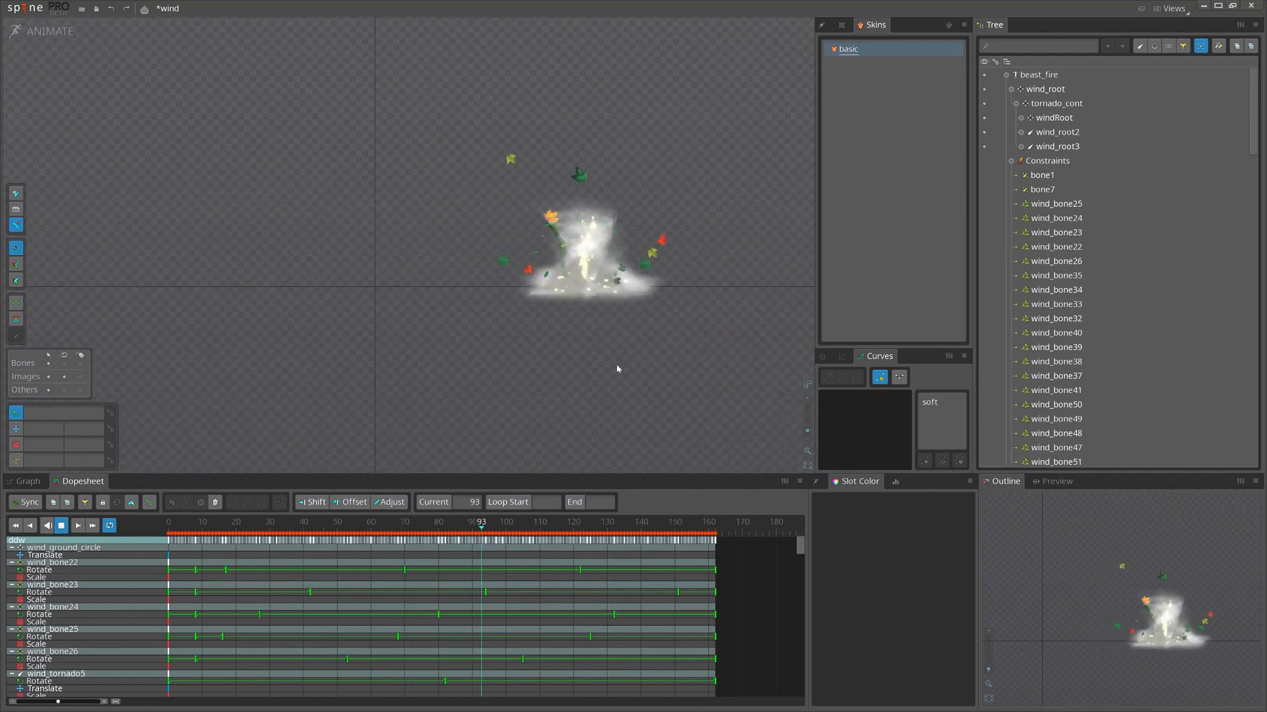
pyautogui.click(686, 522)
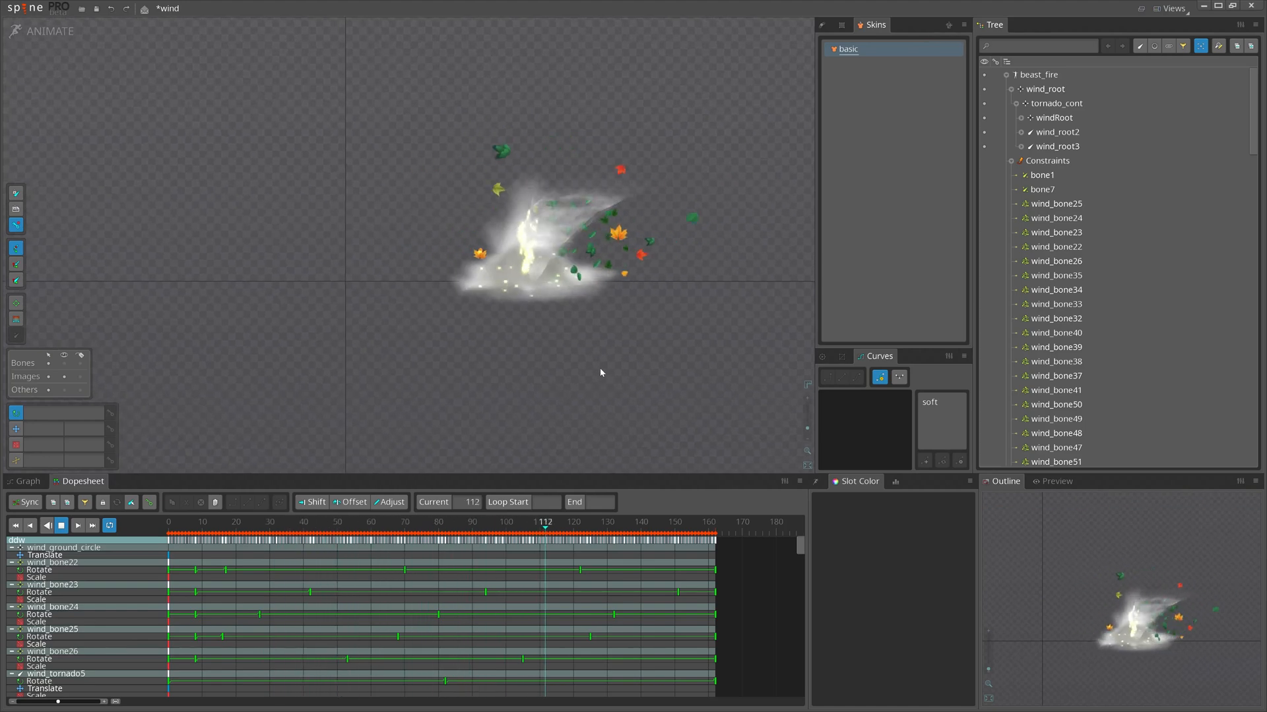
pyautogui.click(202, 522)
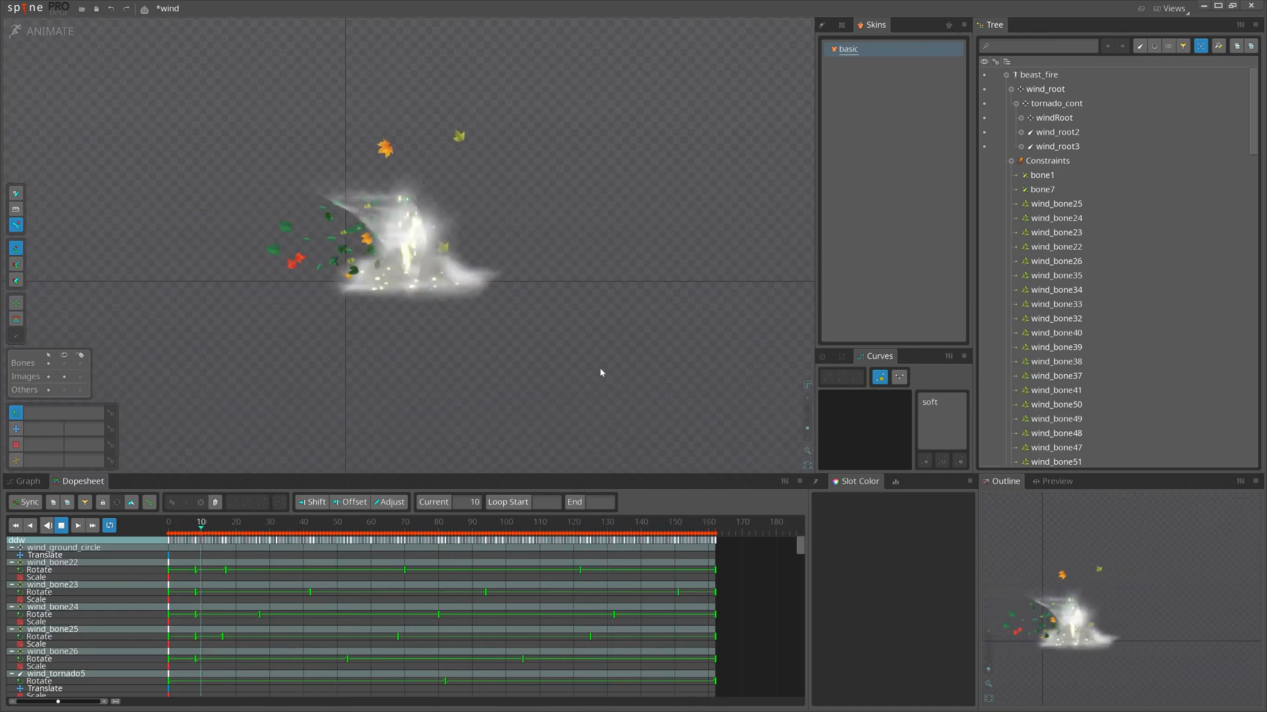
pyautogui.click(403, 521)
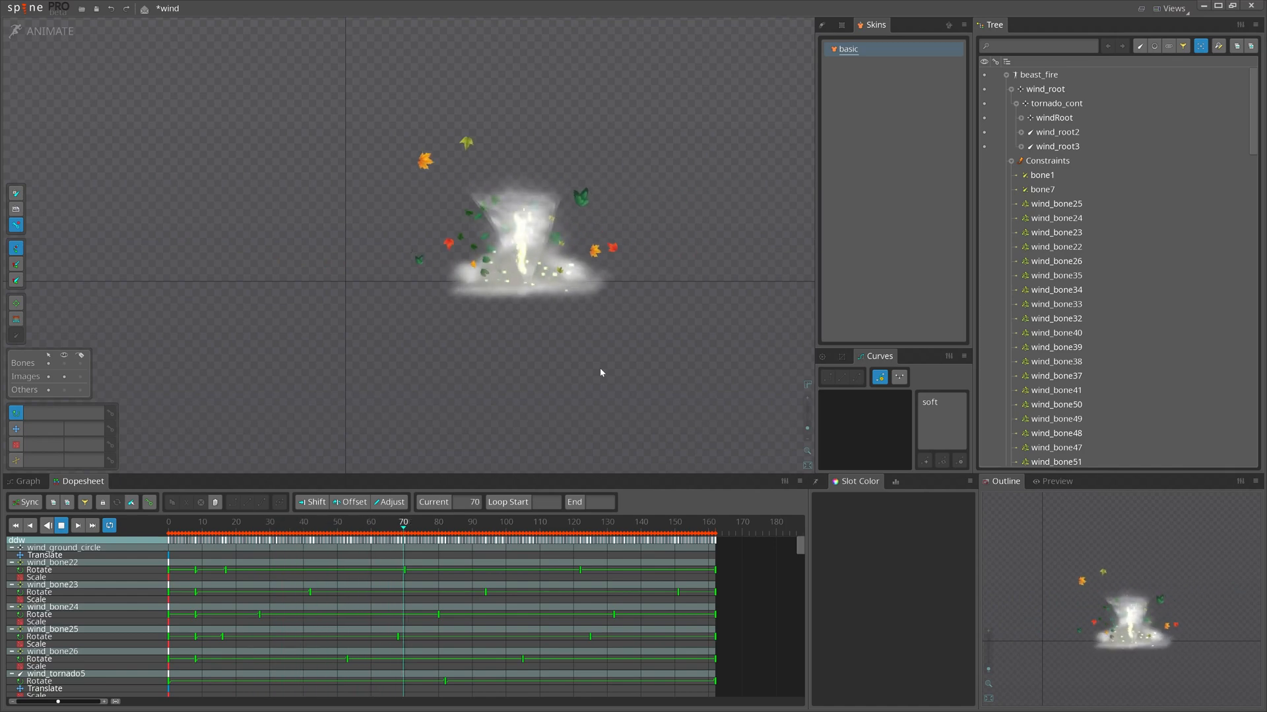
pyautogui.click(604, 521)
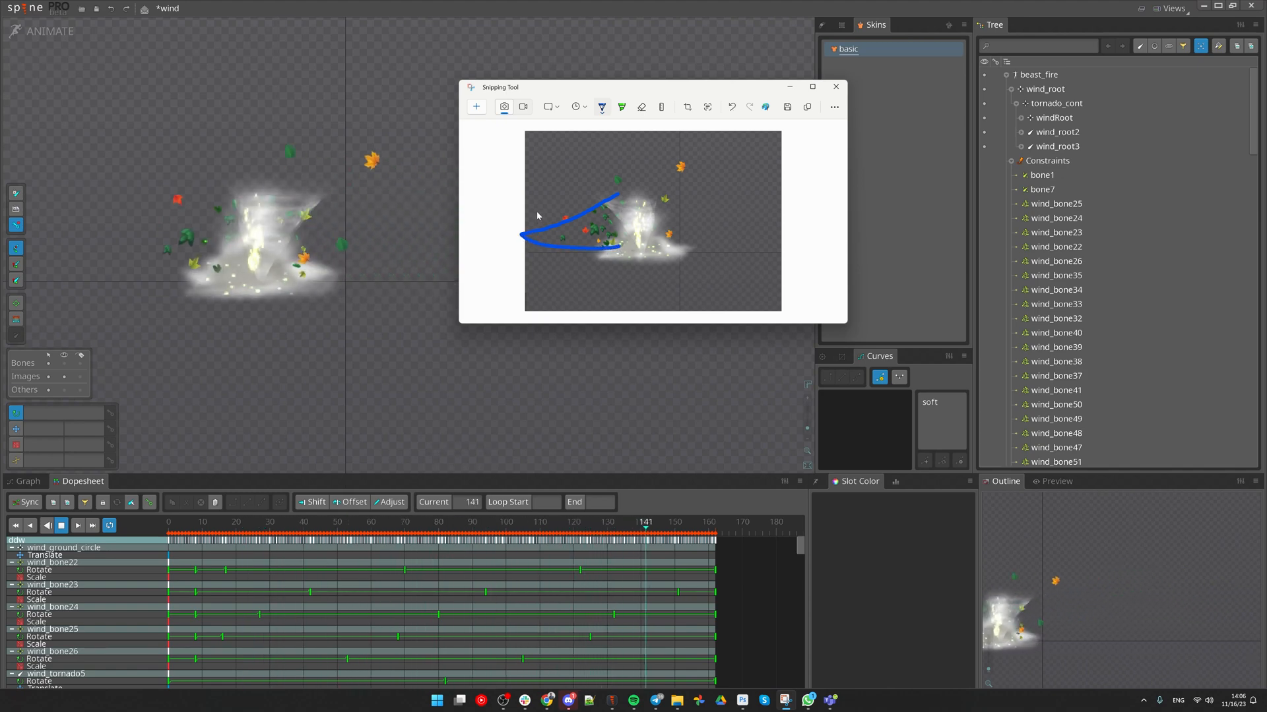
# - Draw blue arrows over the snip tracing how the leaves trail the tornado
pyautogui.click(301, 521)
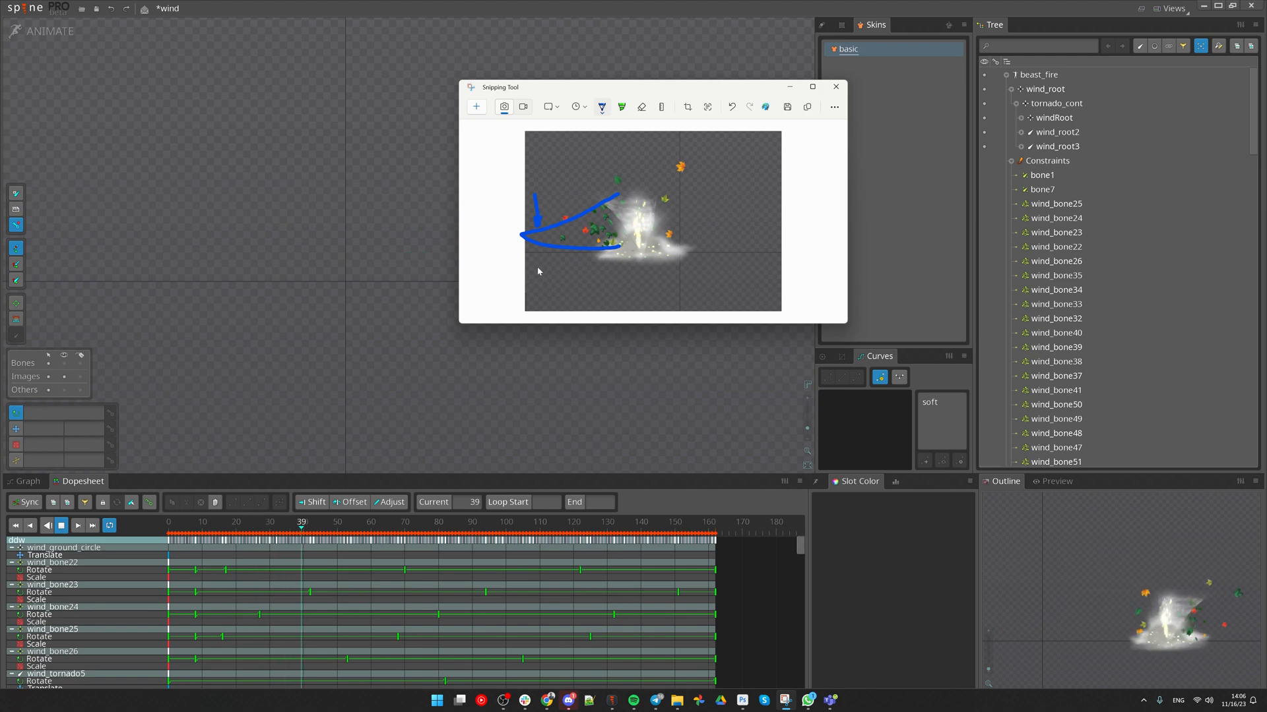
pyautogui.click(502, 521)
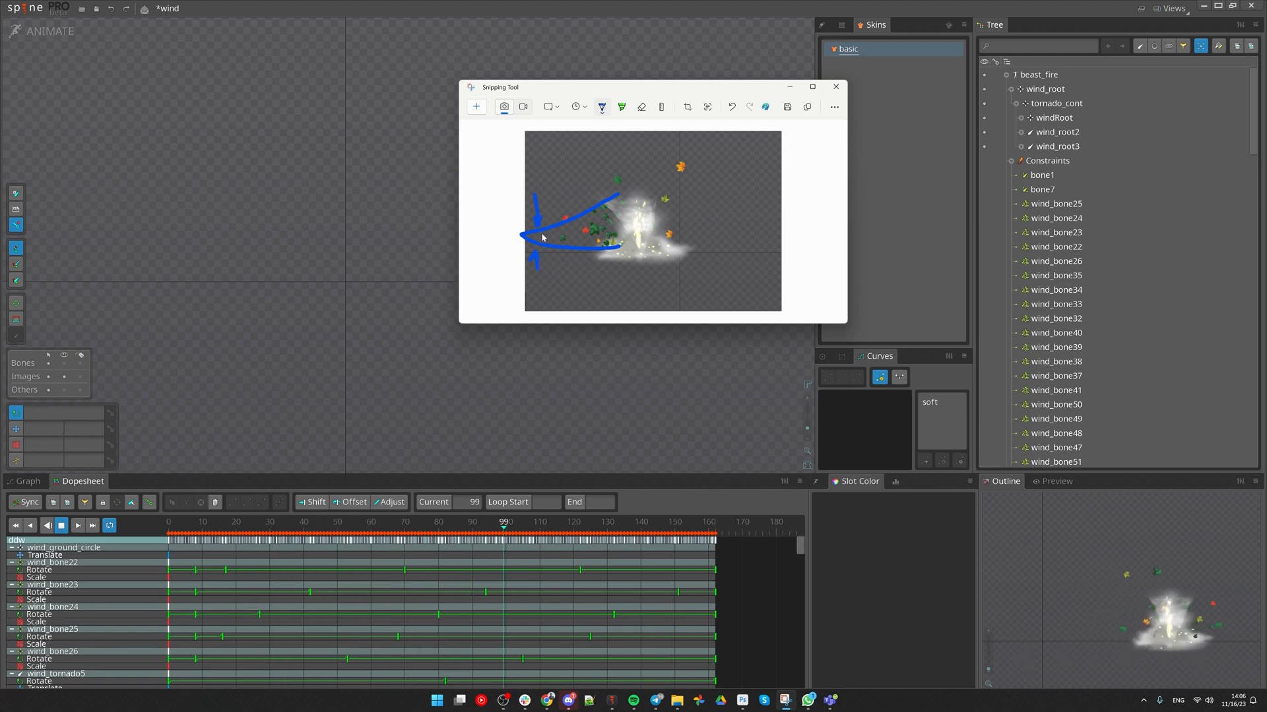
pyautogui.click(78, 525)
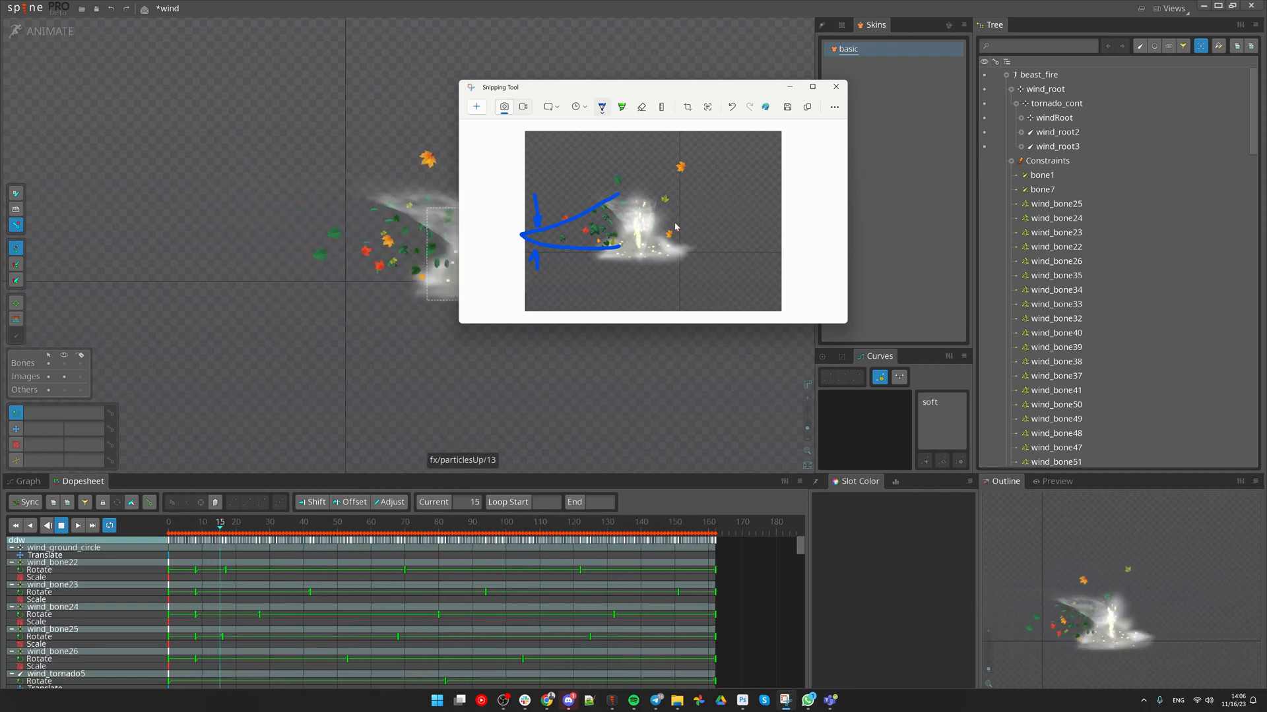
pyautogui.click(423, 522)
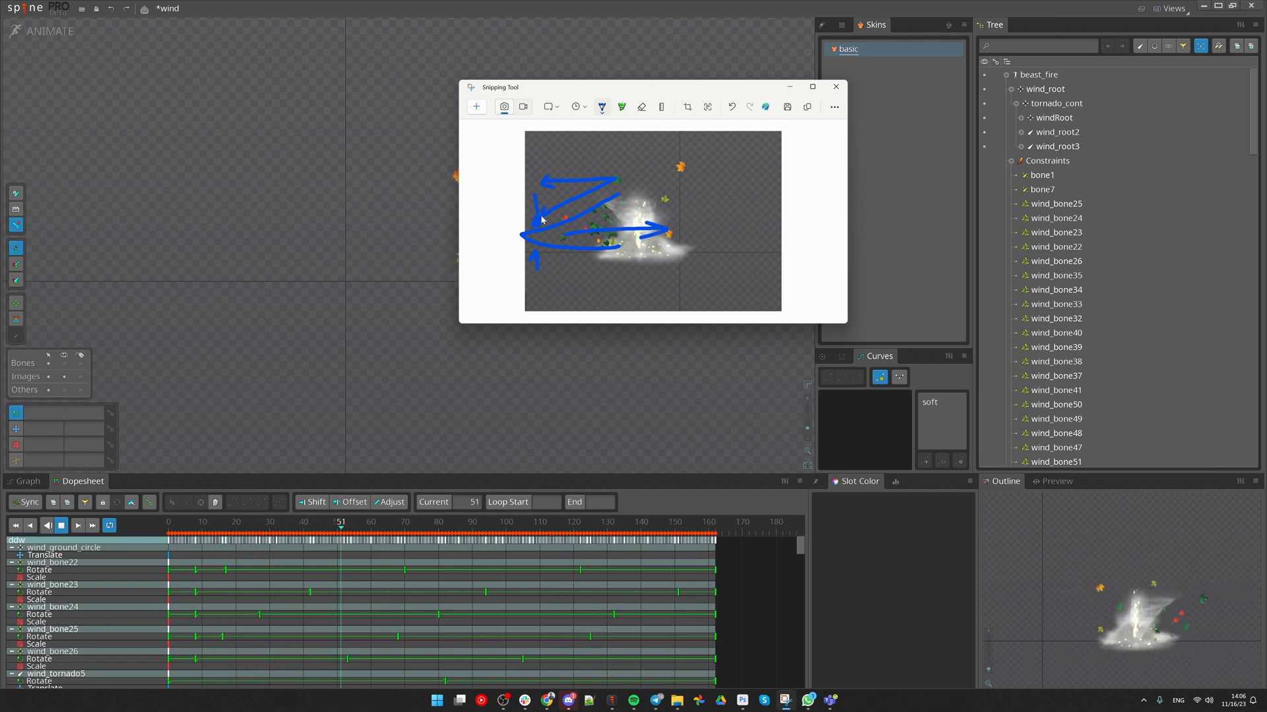
pyautogui.click(543, 522)
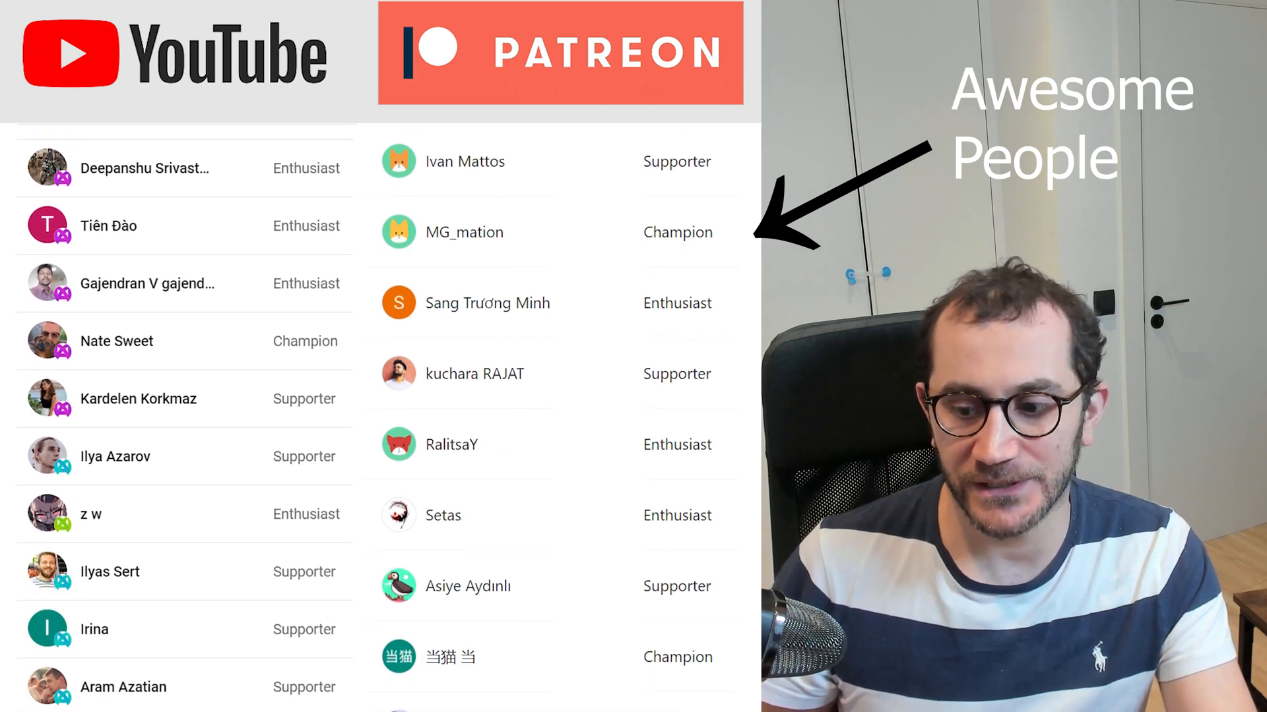
pyautogui.scroll(-3)
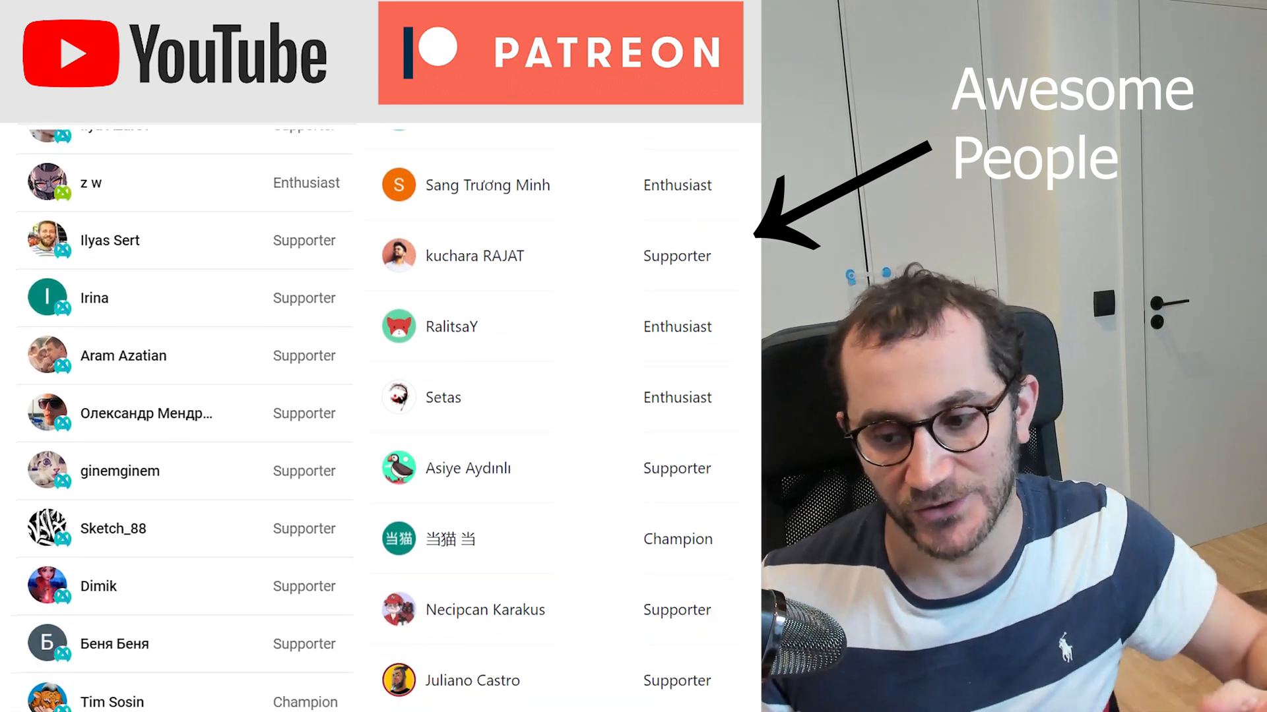
pyautogui.scroll(-3)
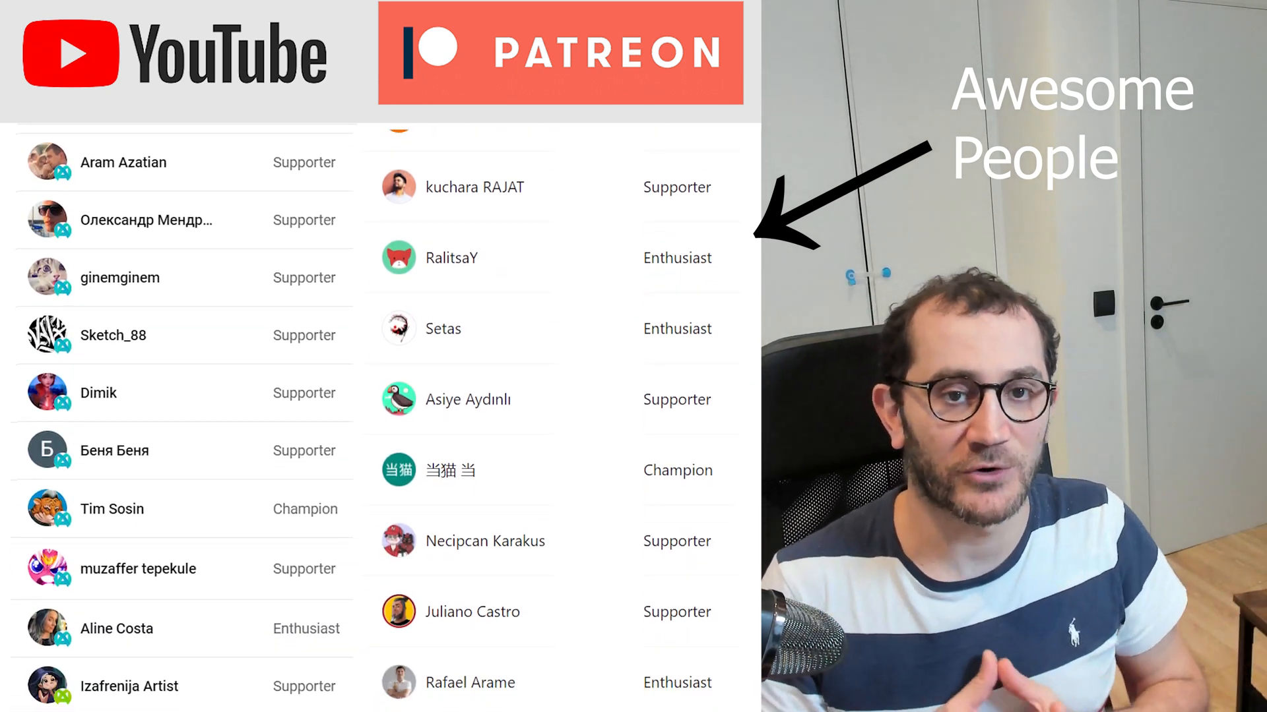